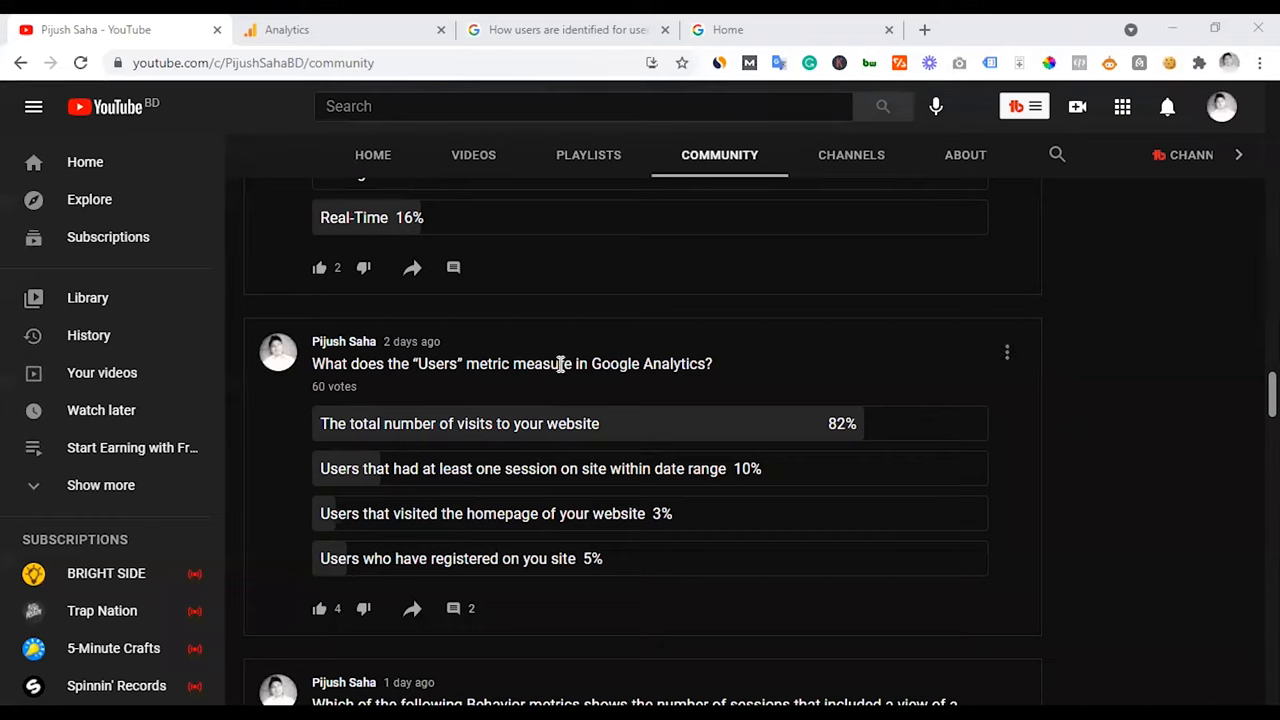
pyautogui.moveTo(505, 391)
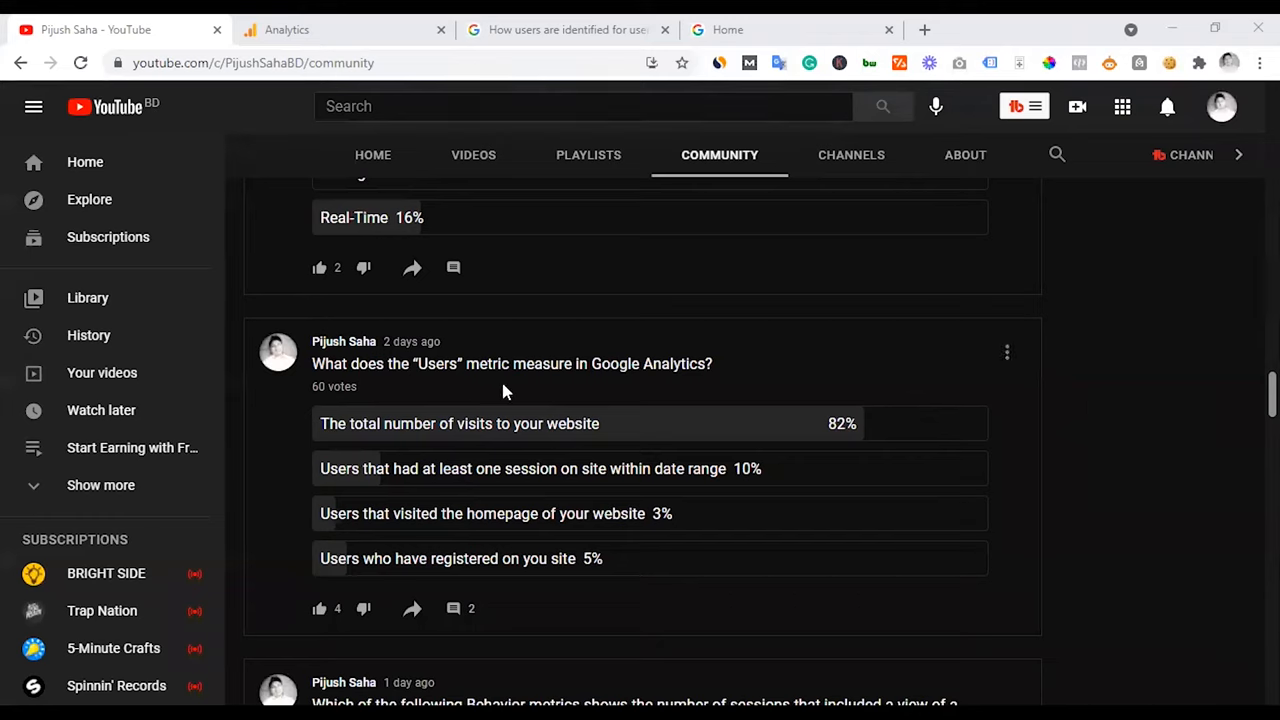
pyautogui.moveTo(675, 363)
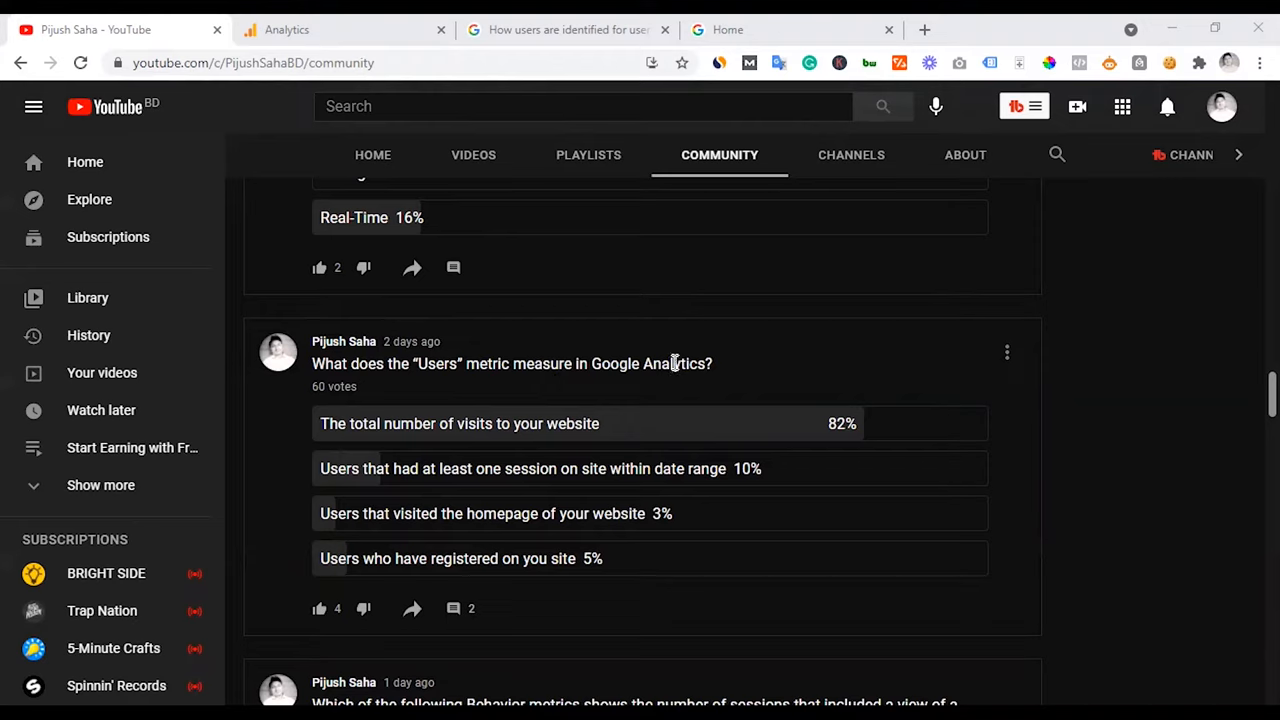
pyautogui.moveTo(303, 457)
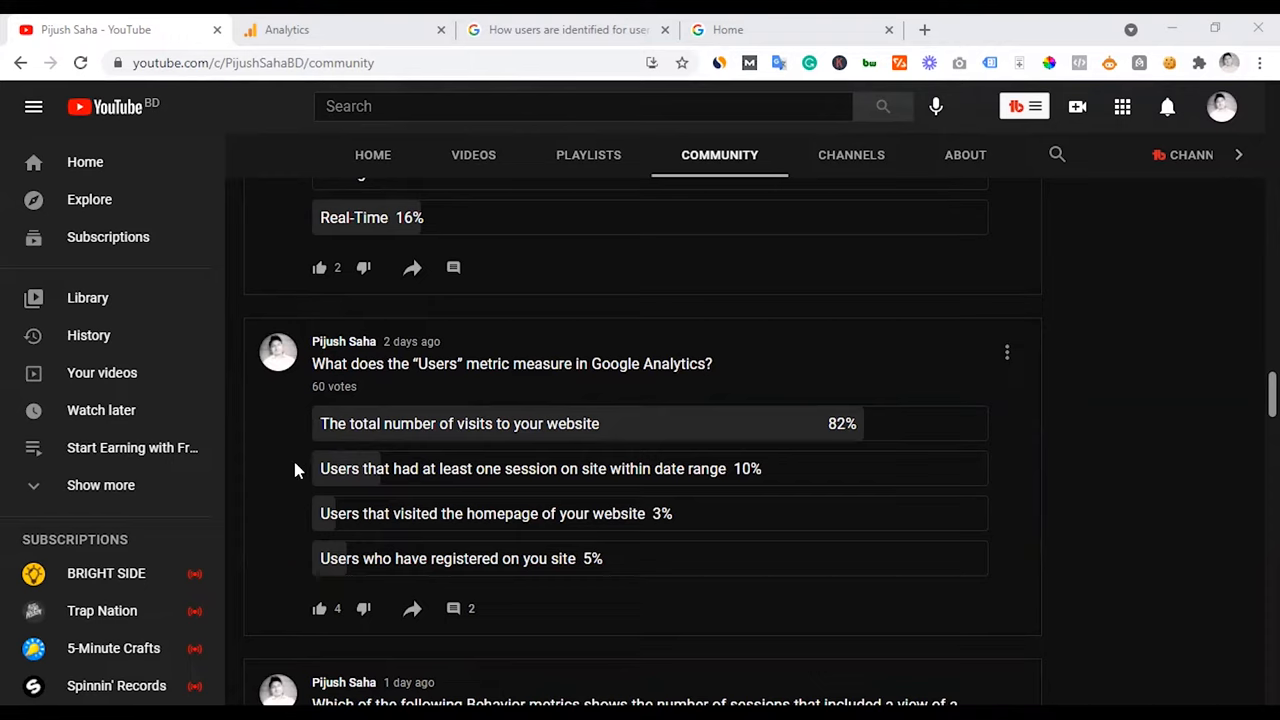
pyautogui.moveTo(447, 438)
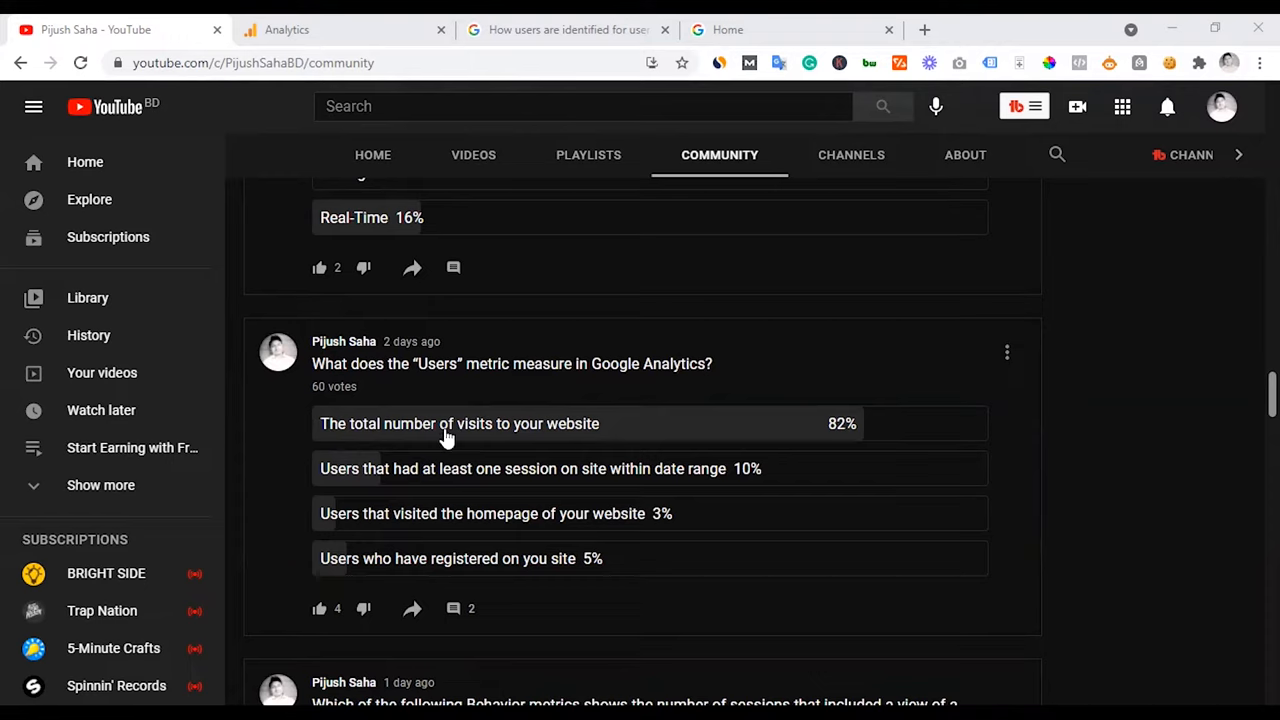
pyautogui.moveTo(588, 434)
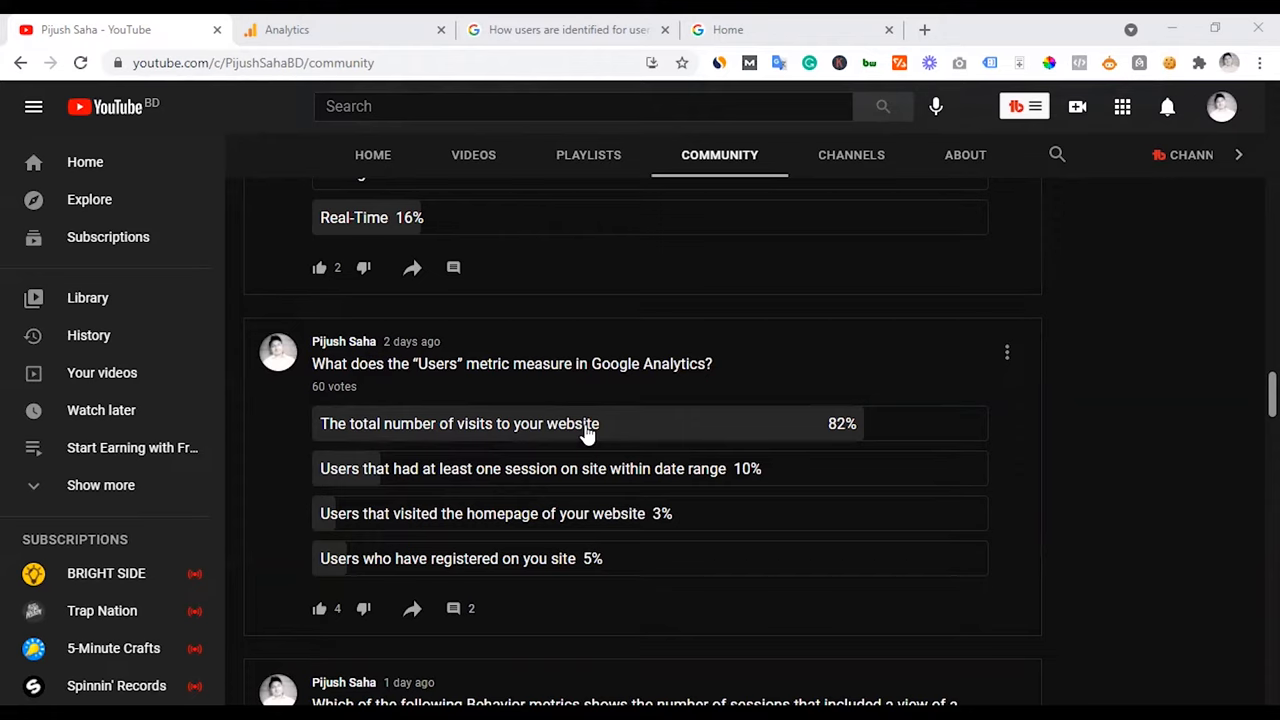
pyautogui.moveTo(603, 440)
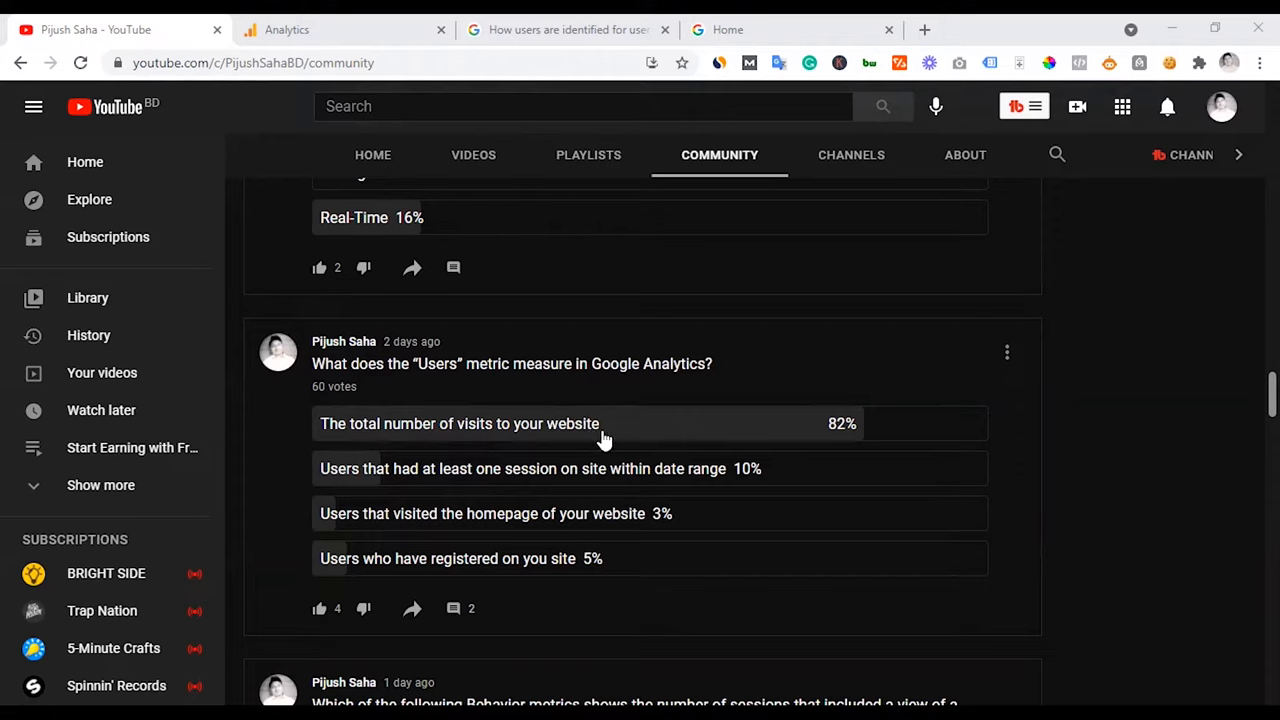
pyautogui.moveTo(335, 483)
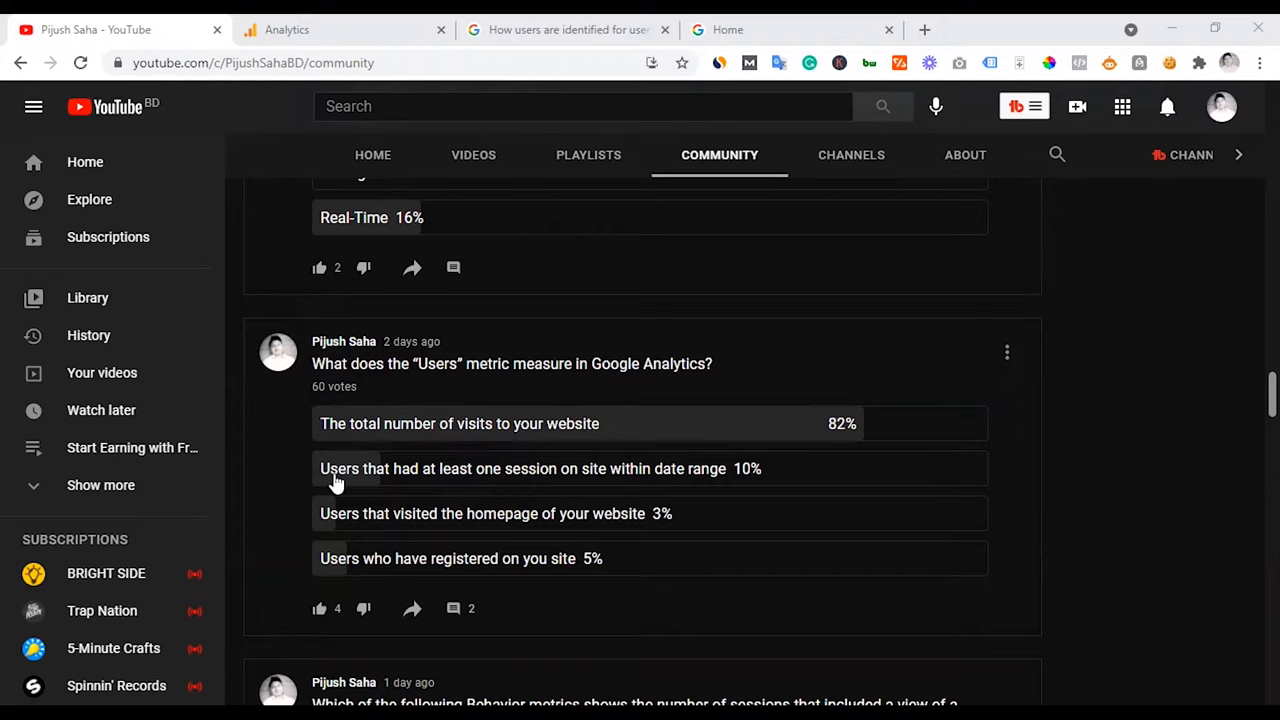
pyautogui.moveTo(350, 505)
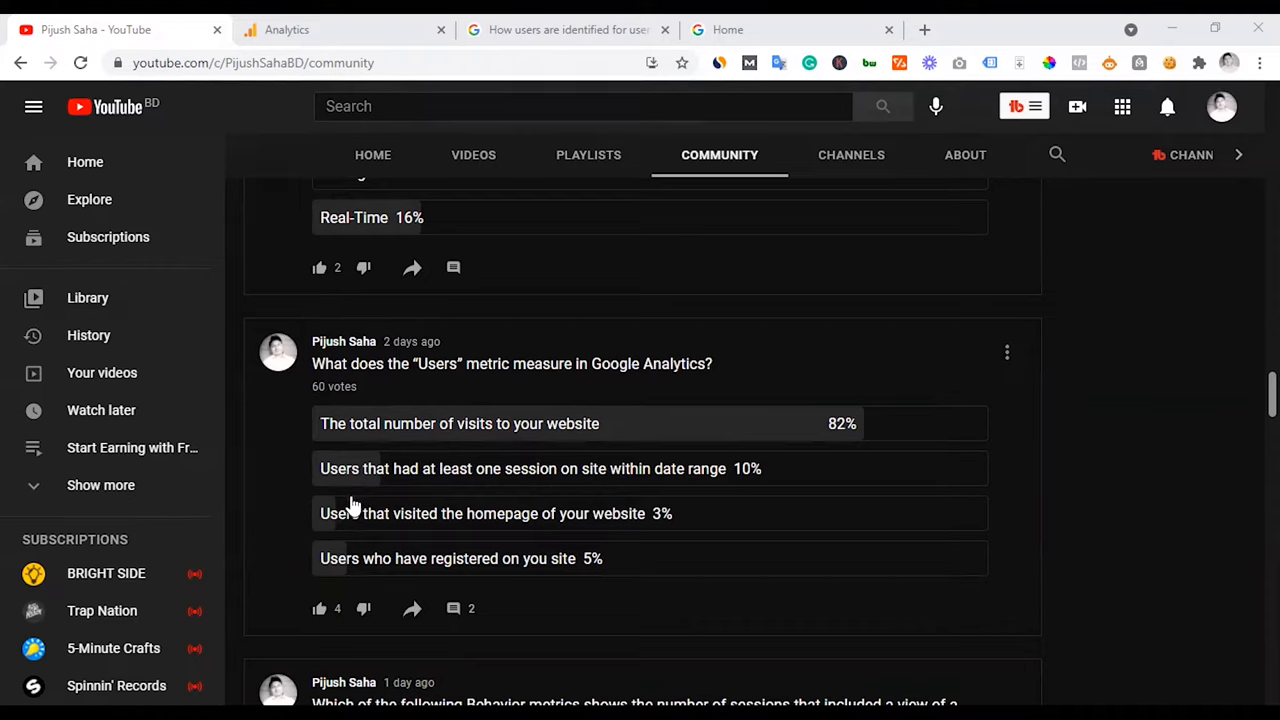
pyautogui.moveTo(295, 525)
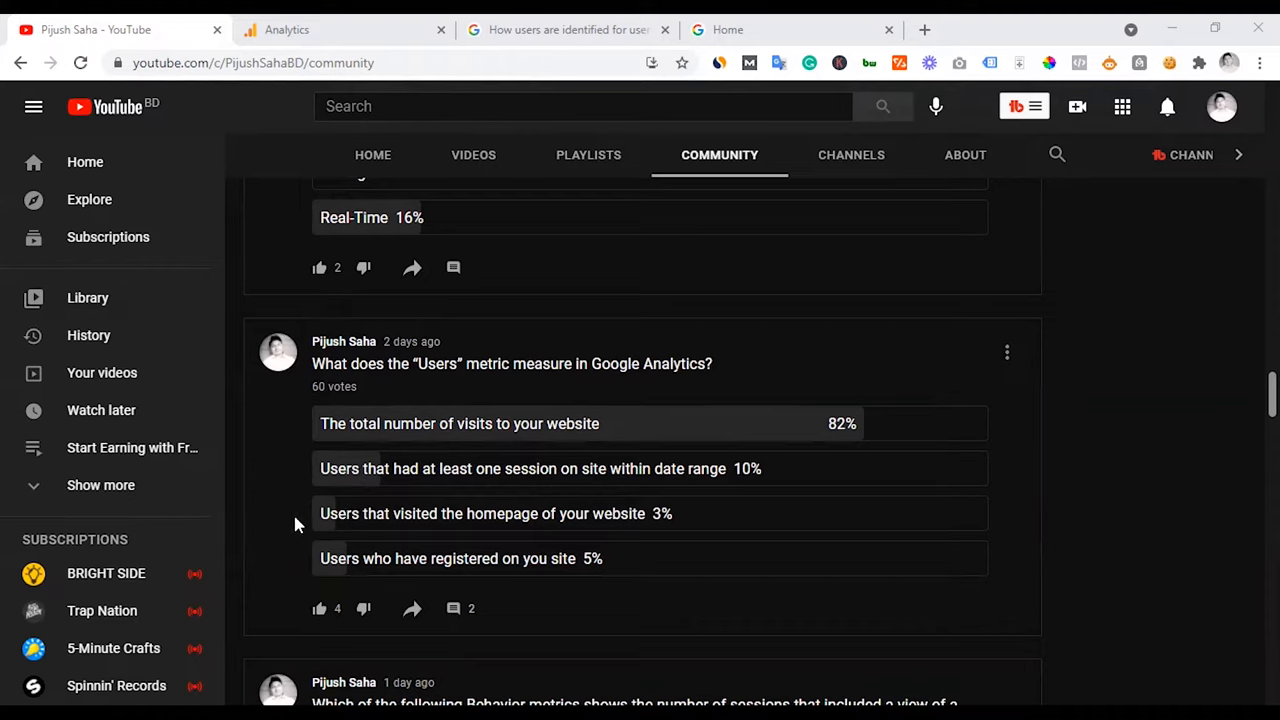
pyautogui.moveTo(355, 477)
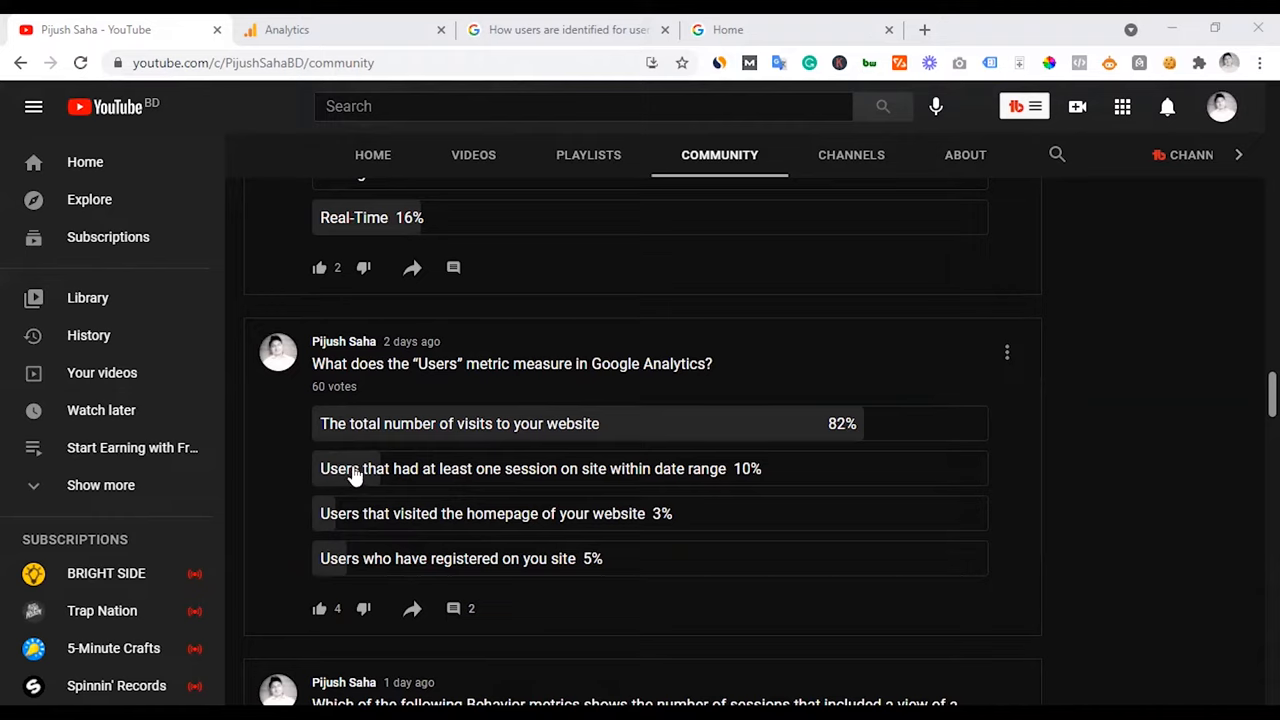
pyautogui.moveTo(458, 480)
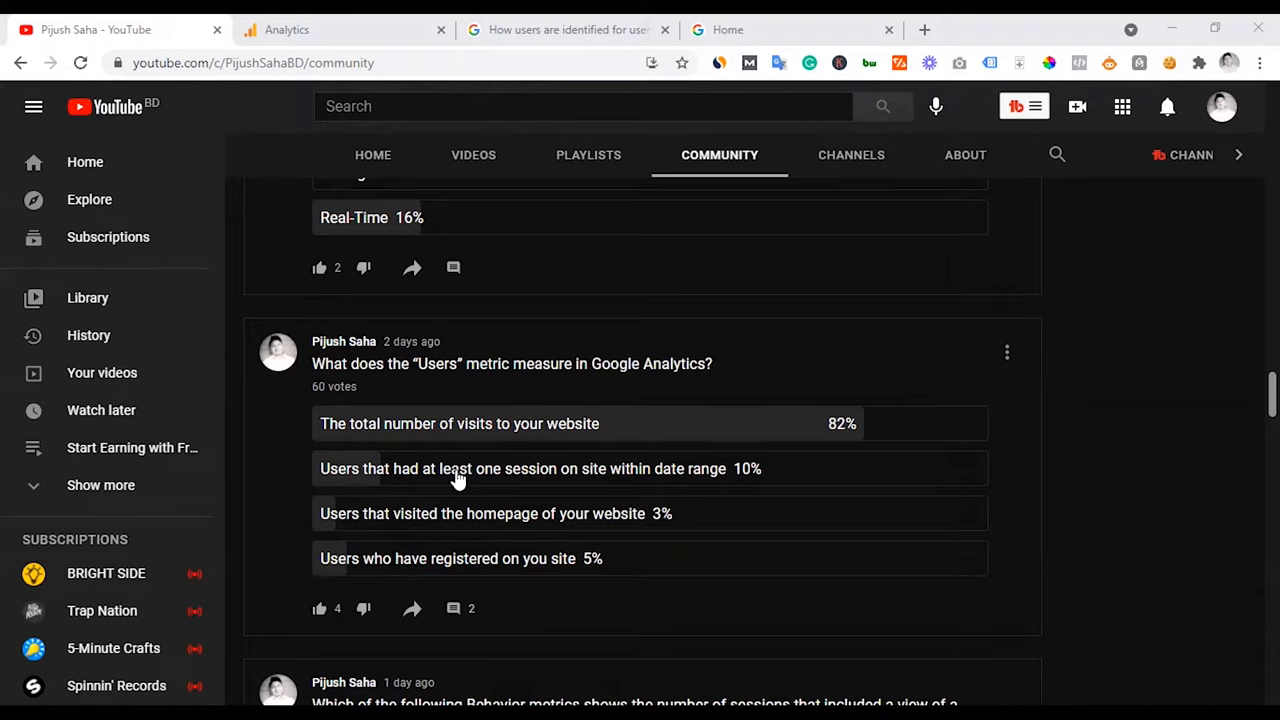
pyautogui.moveTo(648, 486)
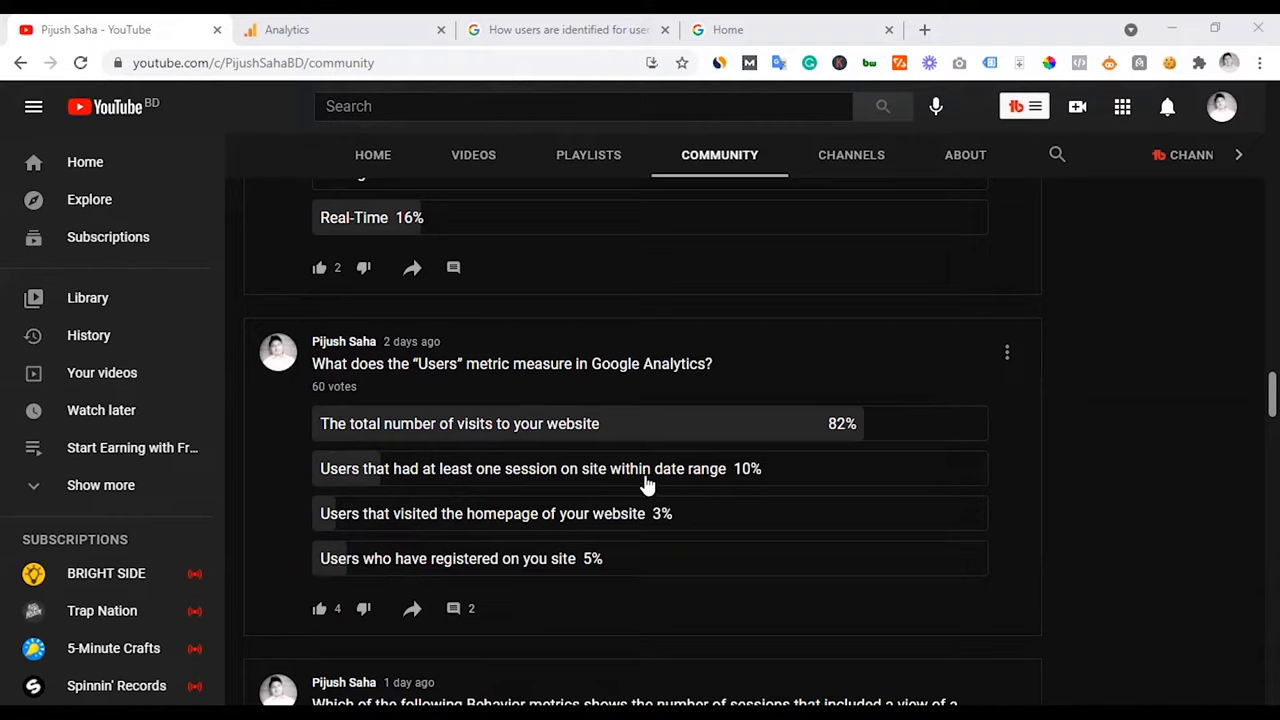
pyautogui.moveTo(280, 495)
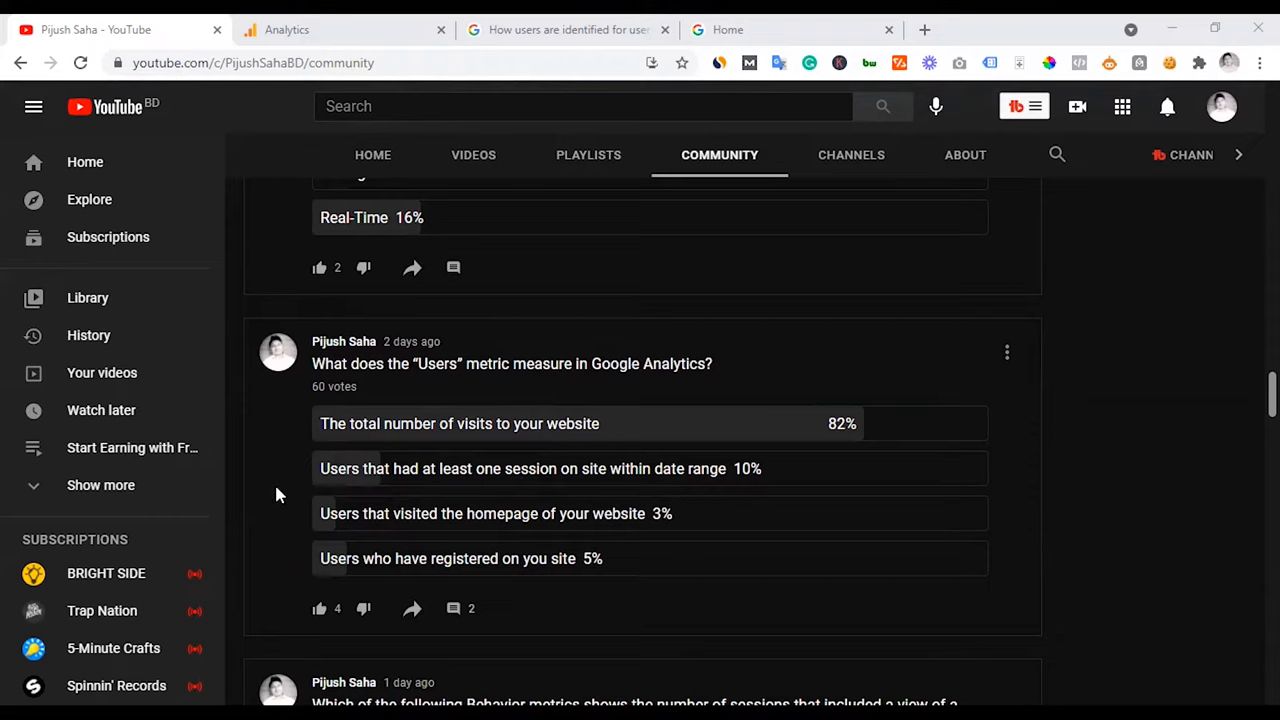
pyautogui.moveTo(385, 478)
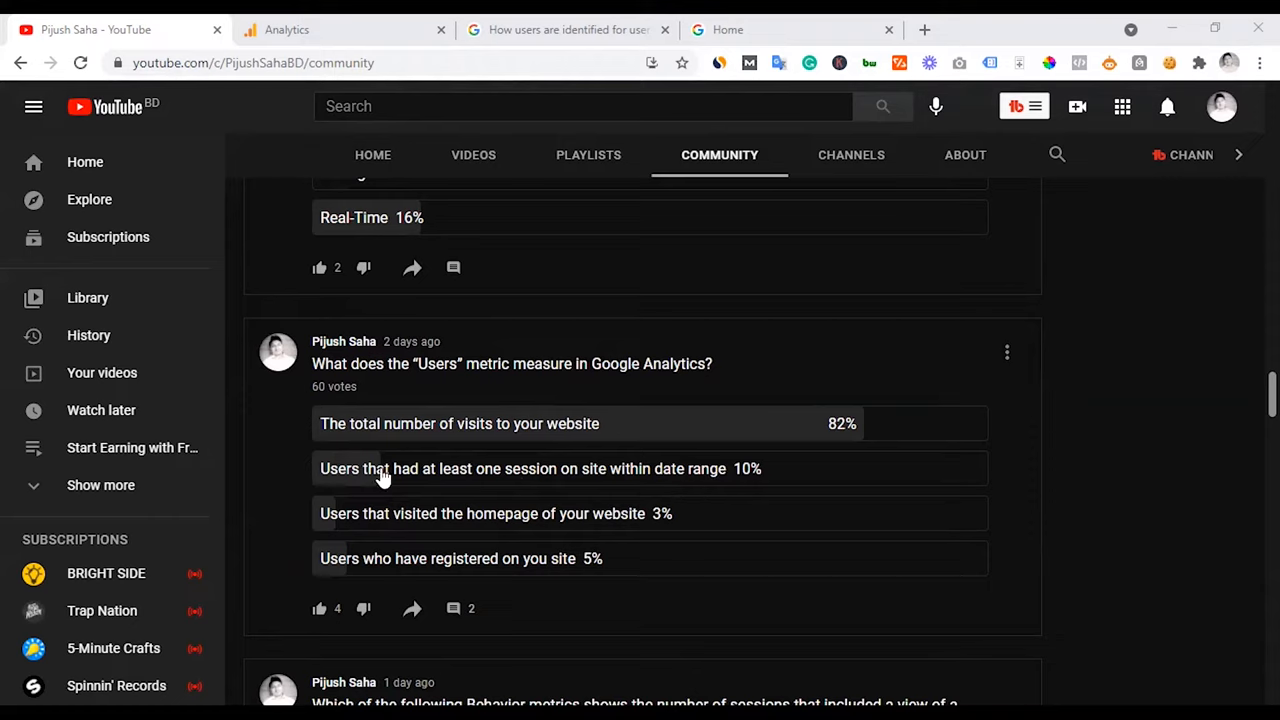
pyautogui.moveTo(288, 487)
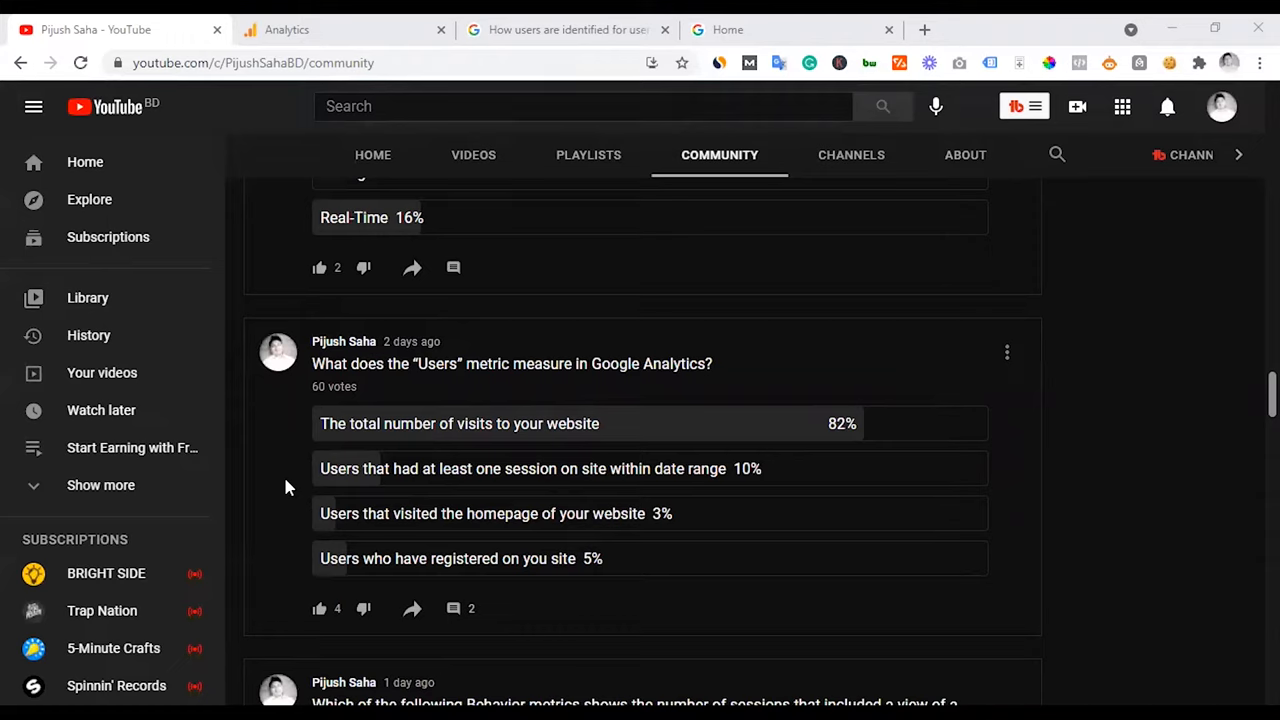
pyautogui.moveTo(477, 431)
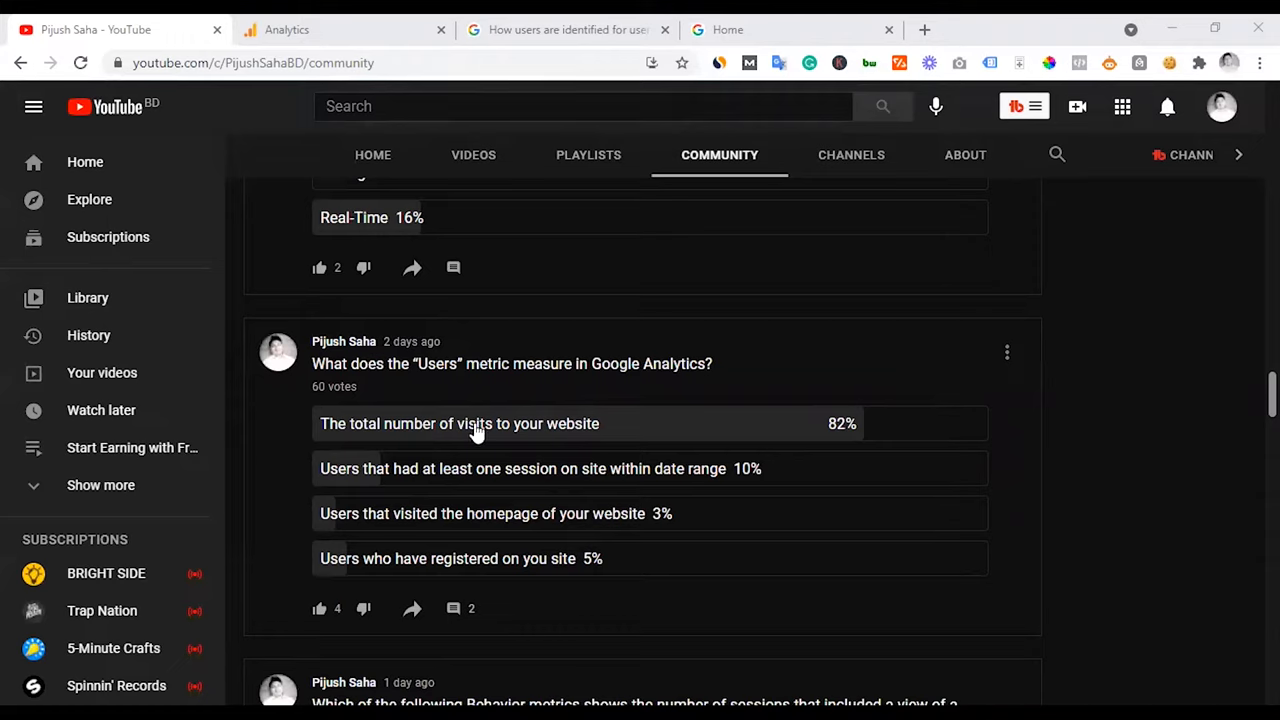
pyautogui.moveTo(295, 473)
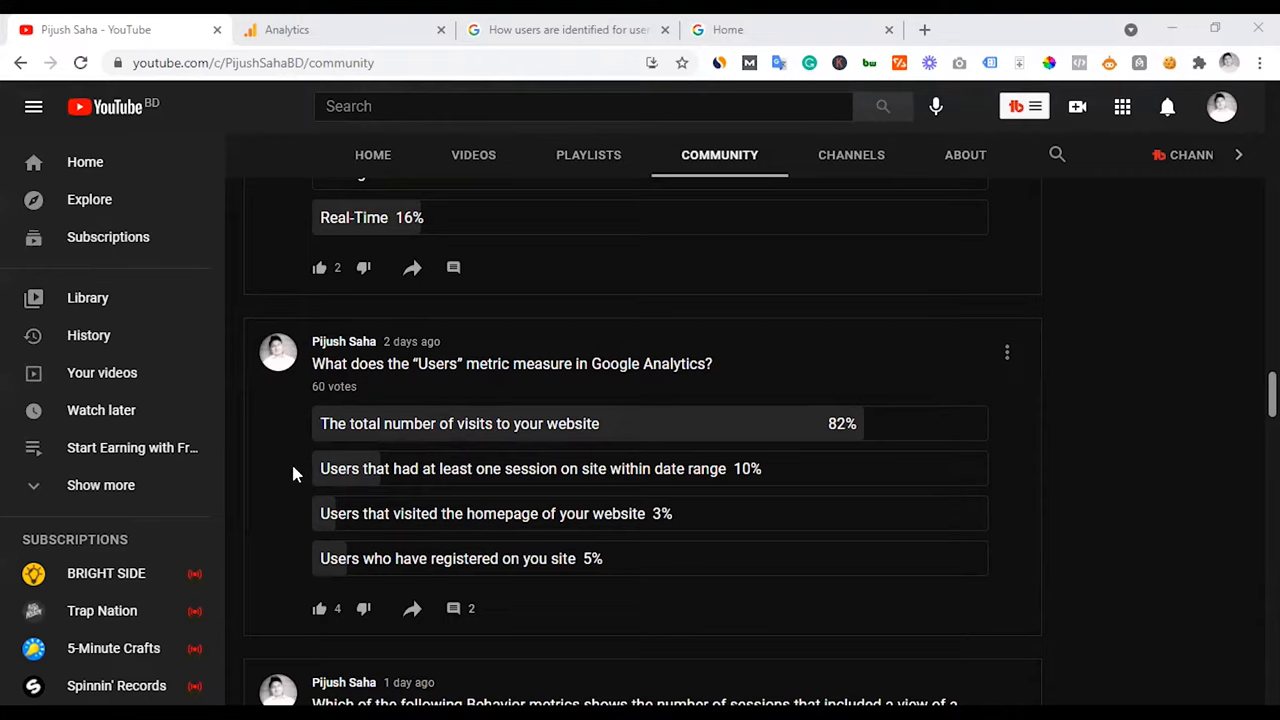
pyautogui.moveTo(452, 430)
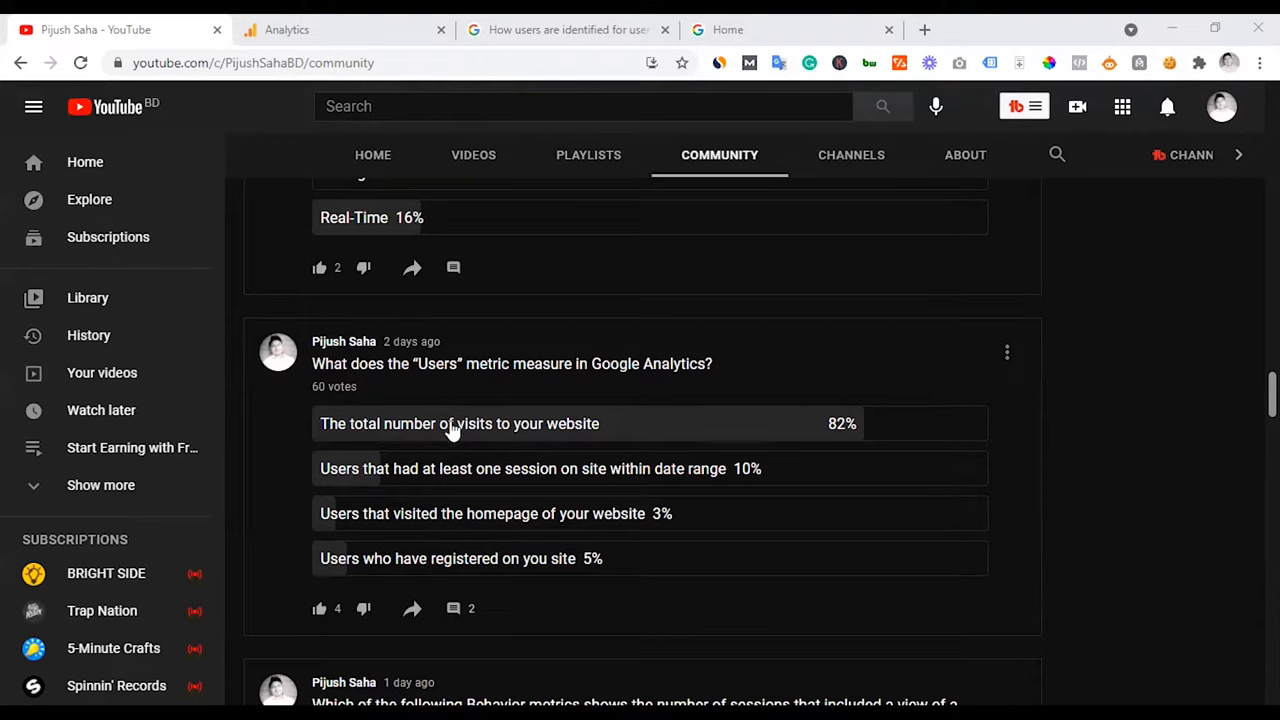
pyautogui.moveTo(343, 29)
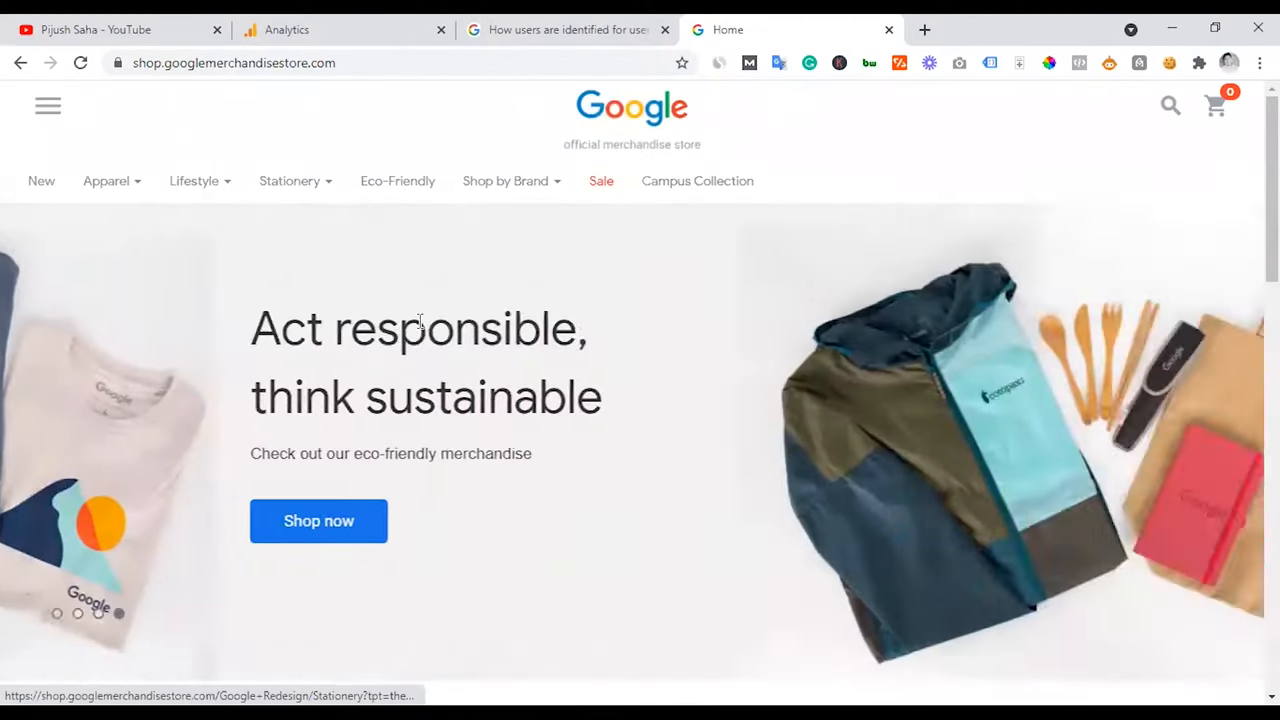
# Step: Switch to the Analytics Home report showing 13K users over the last 7 days
pyautogui.click(345, 29)
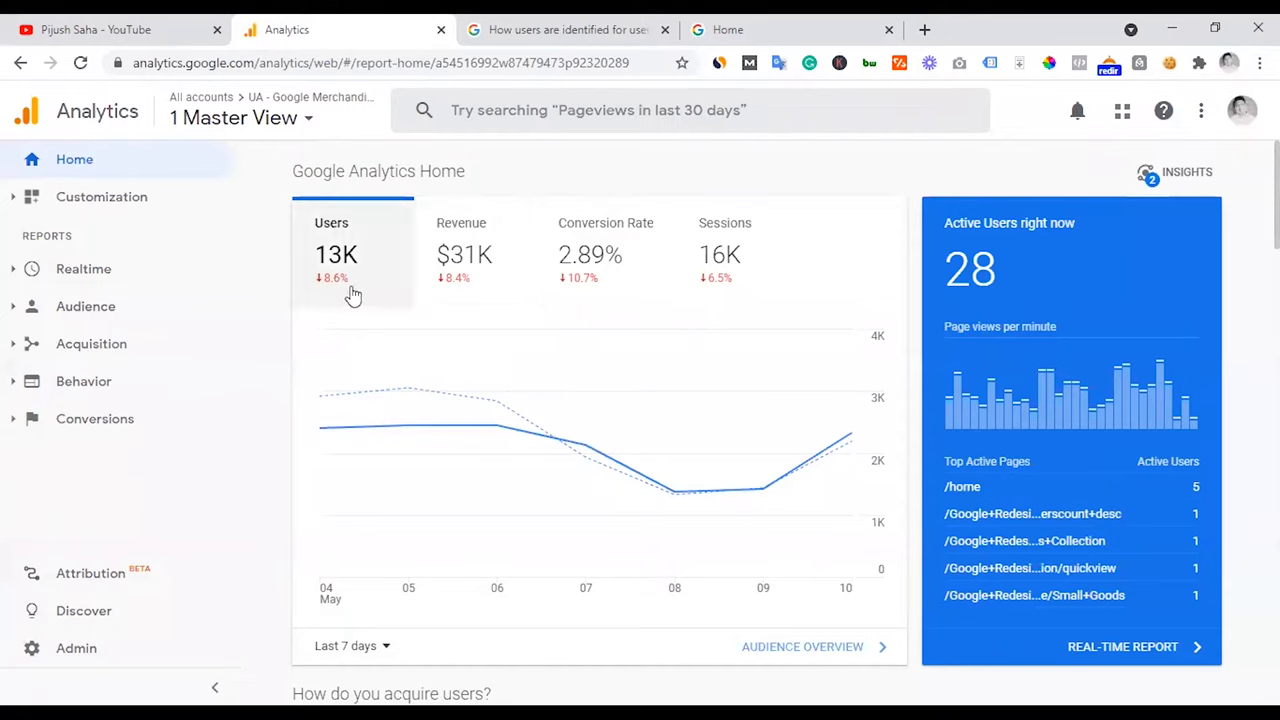
pyautogui.moveTo(345, 272)
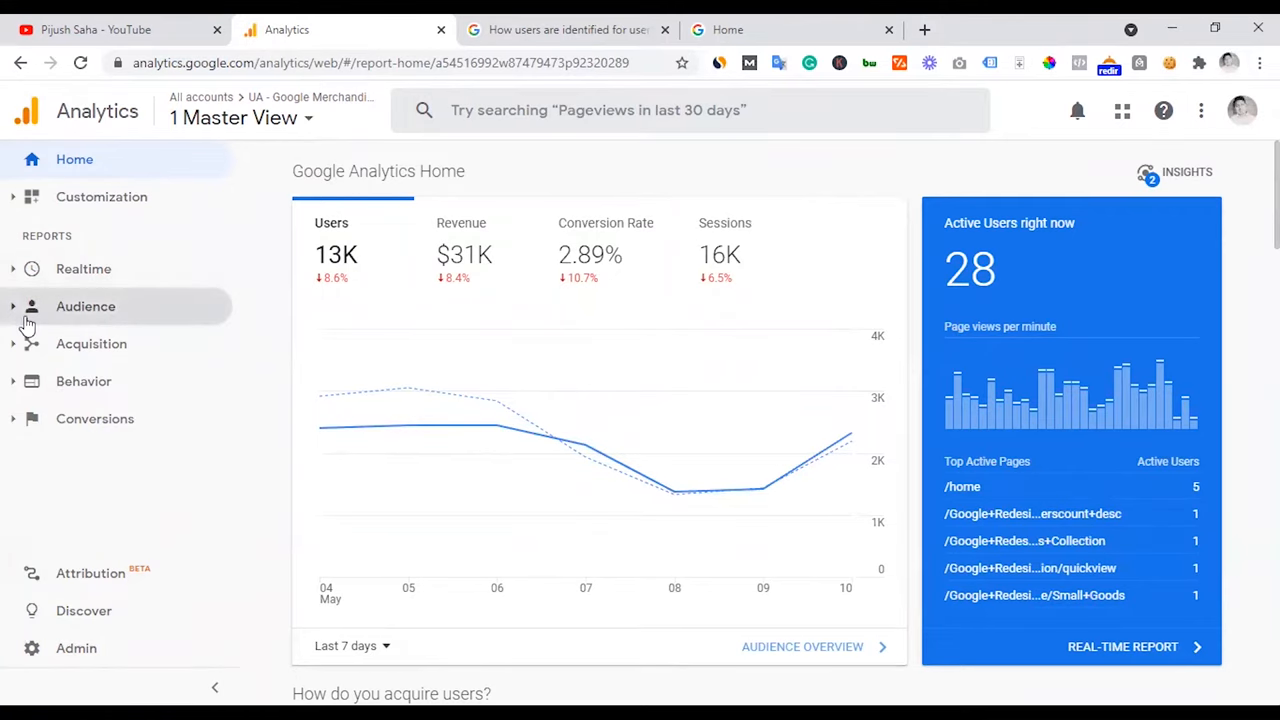
# Step: Open Audience Overview and scroll its figures: 13,280 users, 11,407 new users, 15,826 sessions
pyautogui.click(86, 306)
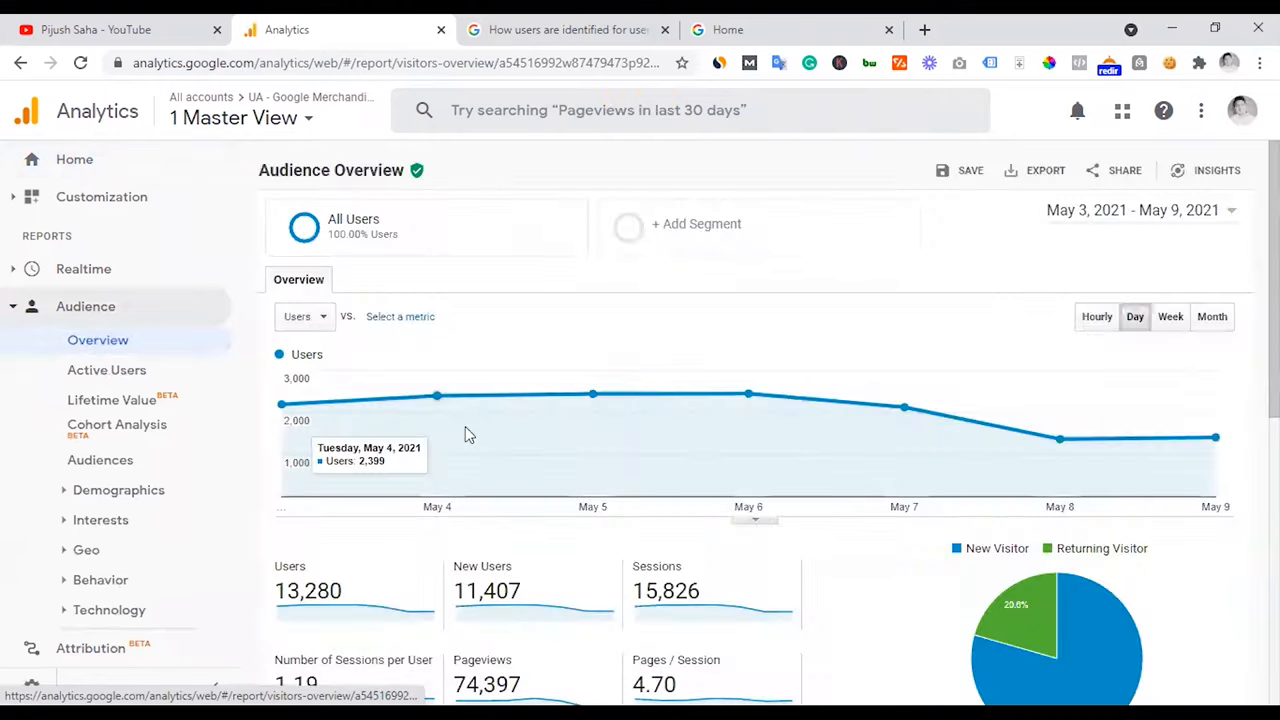
pyautogui.scroll(-3)
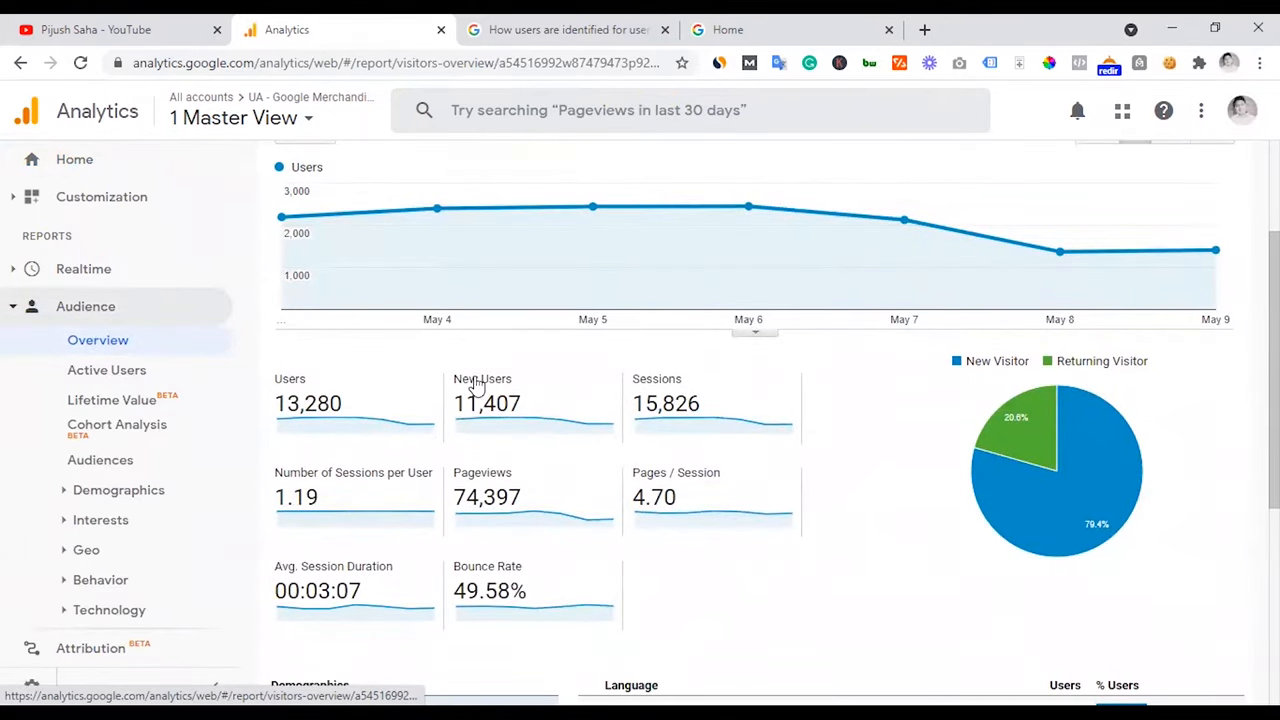
pyautogui.moveTo(656, 390)
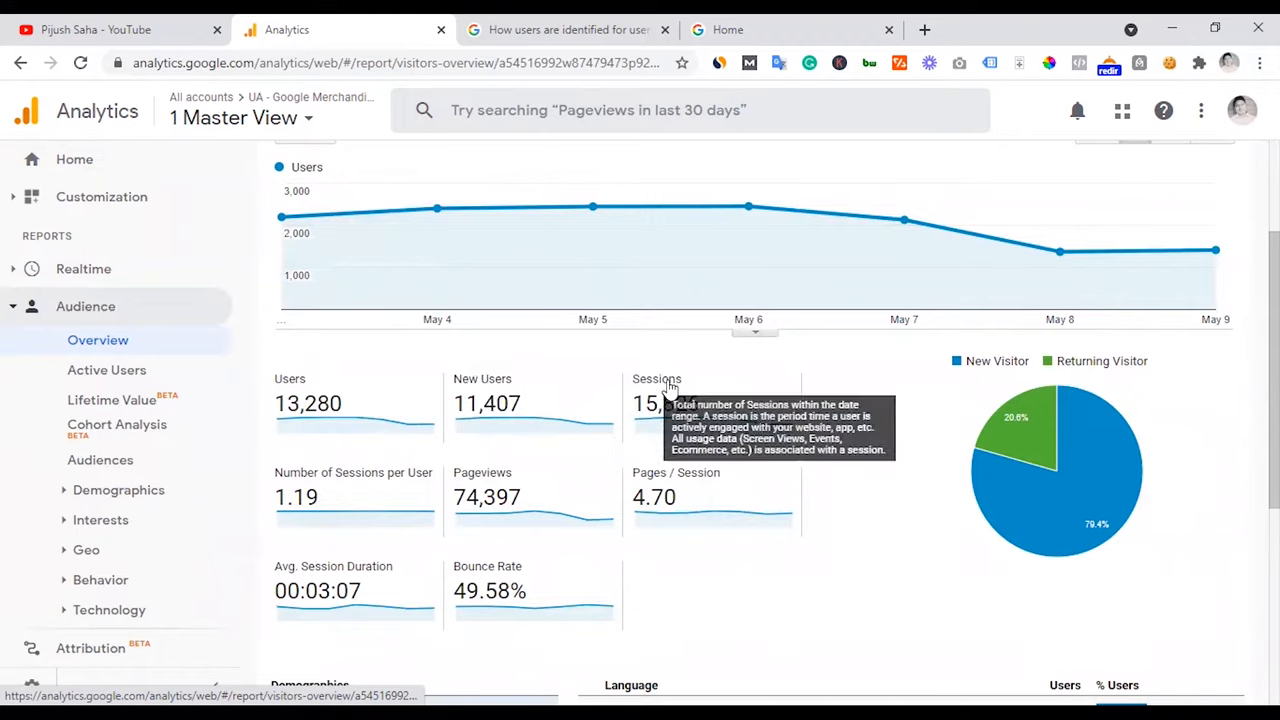
pyautogui.moveTo(293, 403)
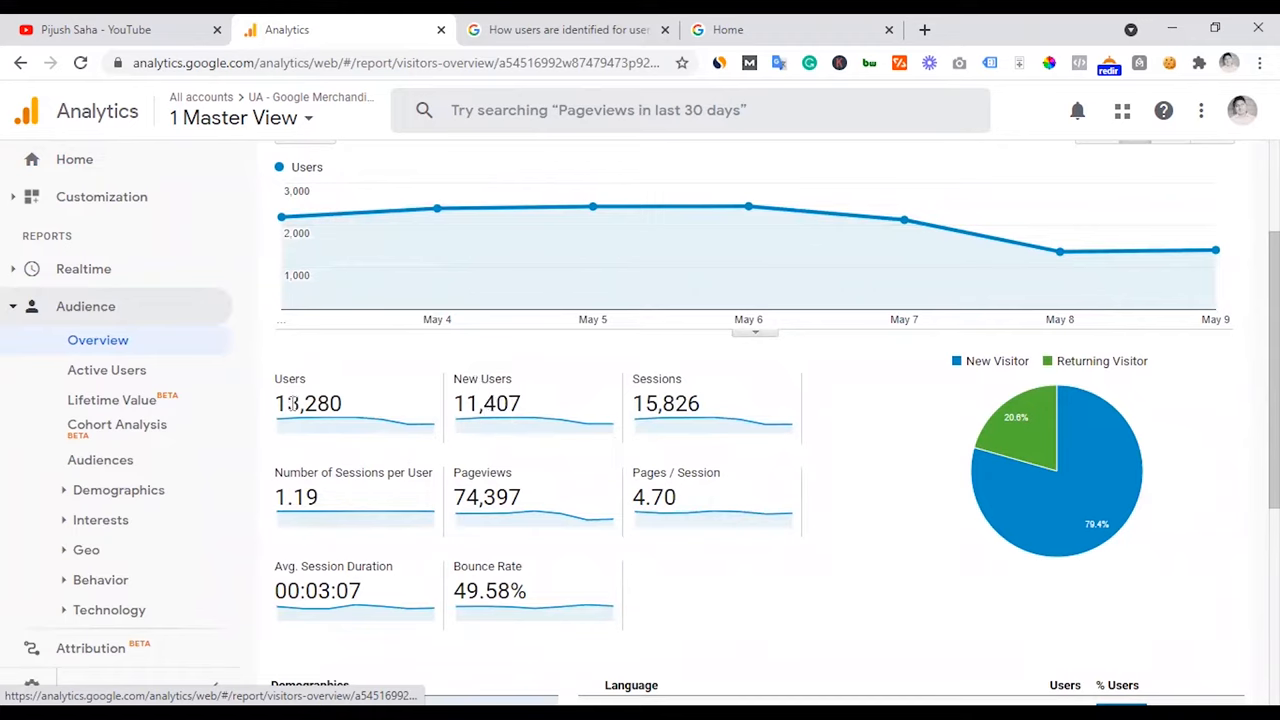
pyautogui.moveTo(483, 389)
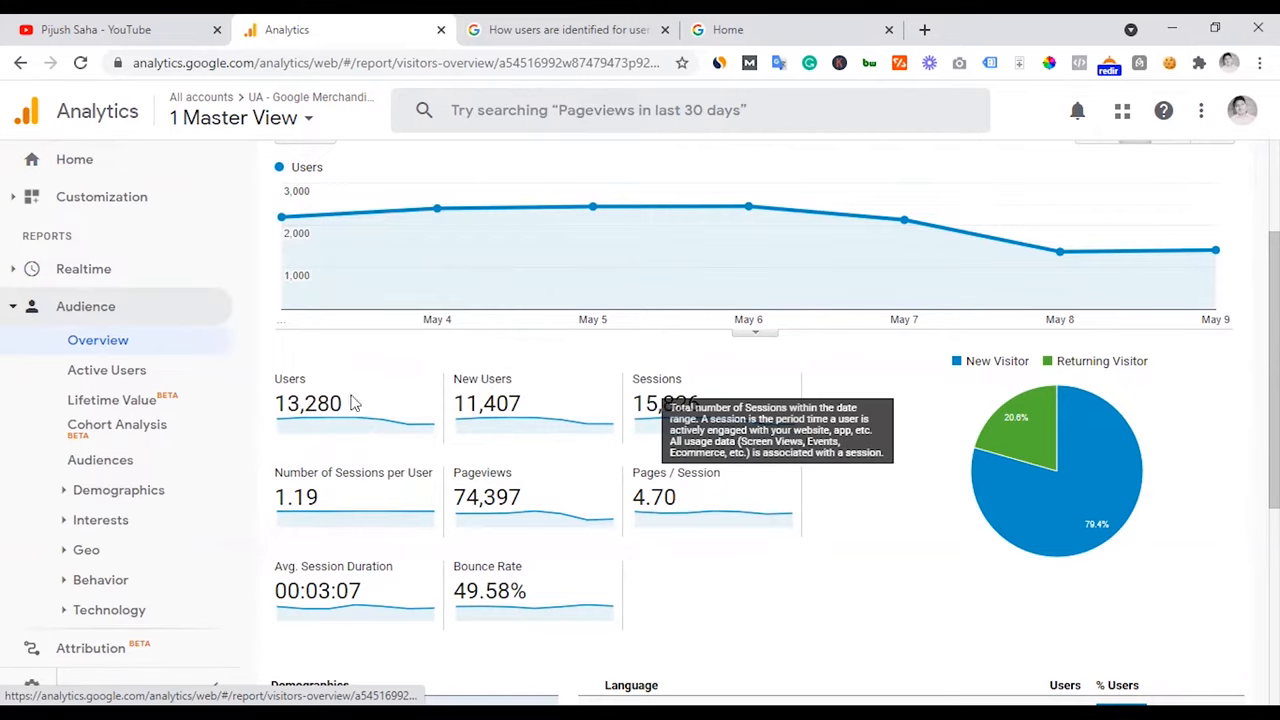
pyautogui.moveTo(350, 390)
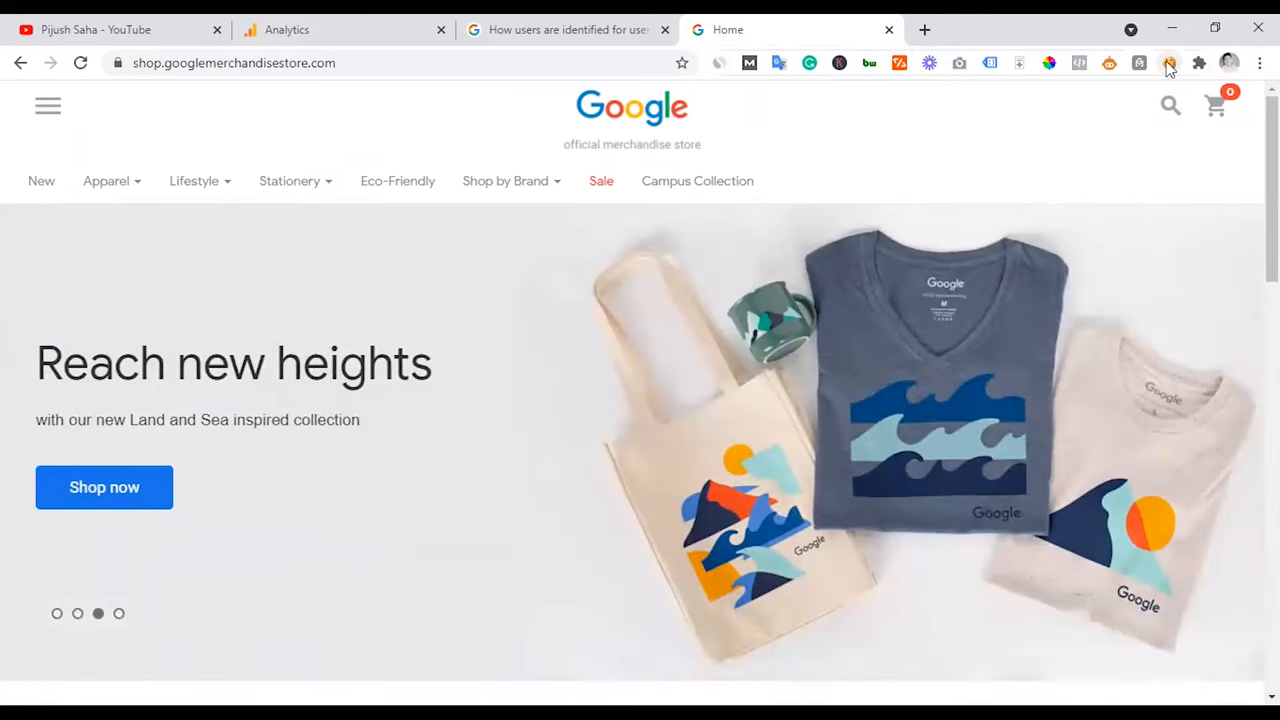
pyautogui.click(1169, 63)
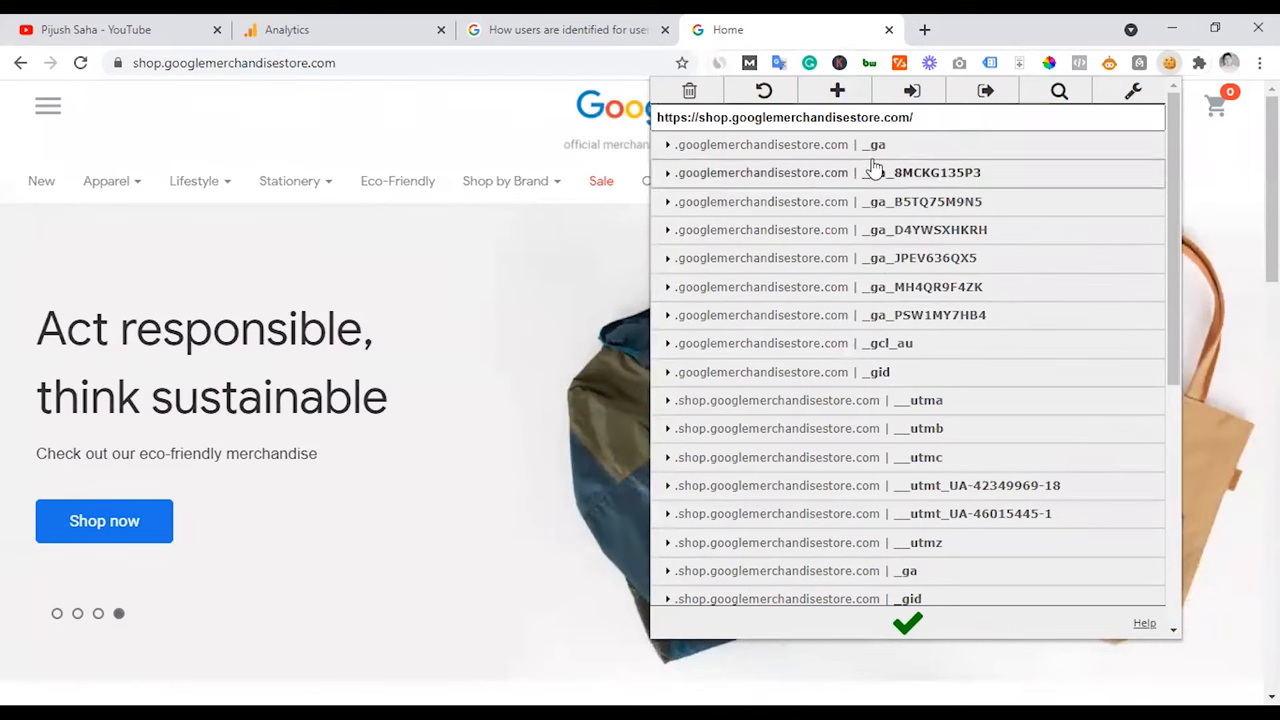
pyautogui.click(667, 144)
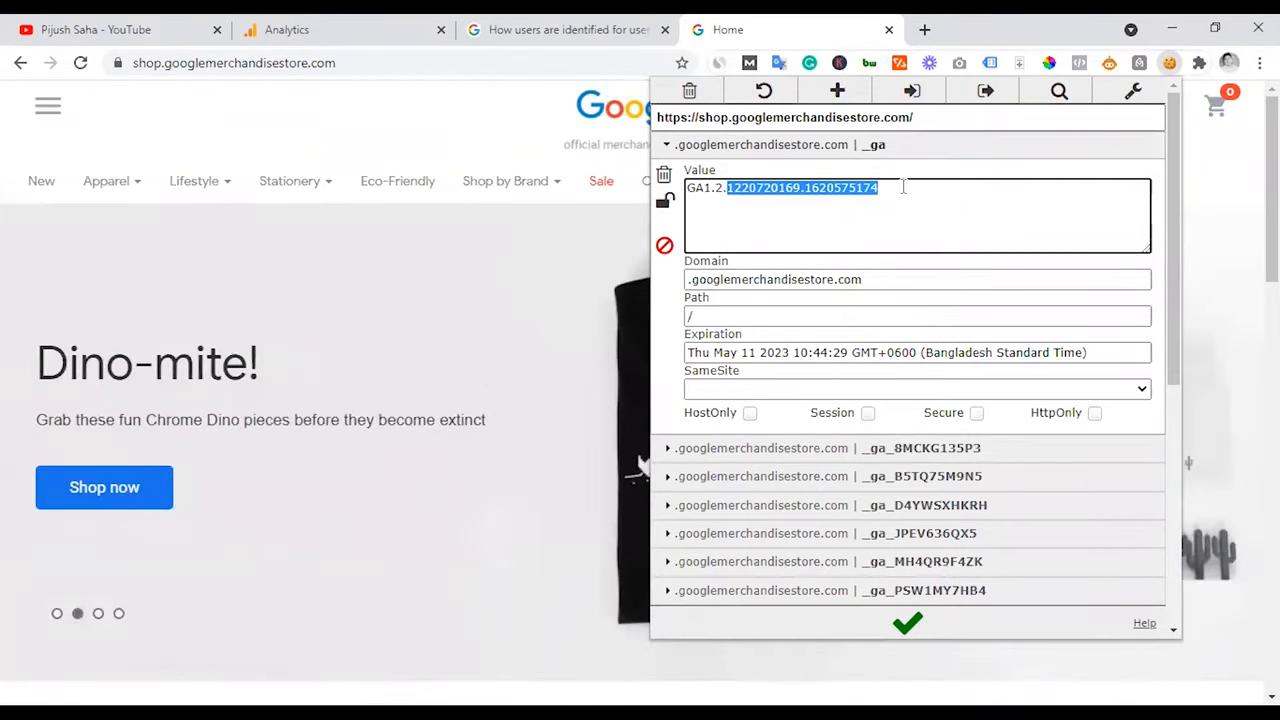
pyautogui.doubleClick(837, 187)
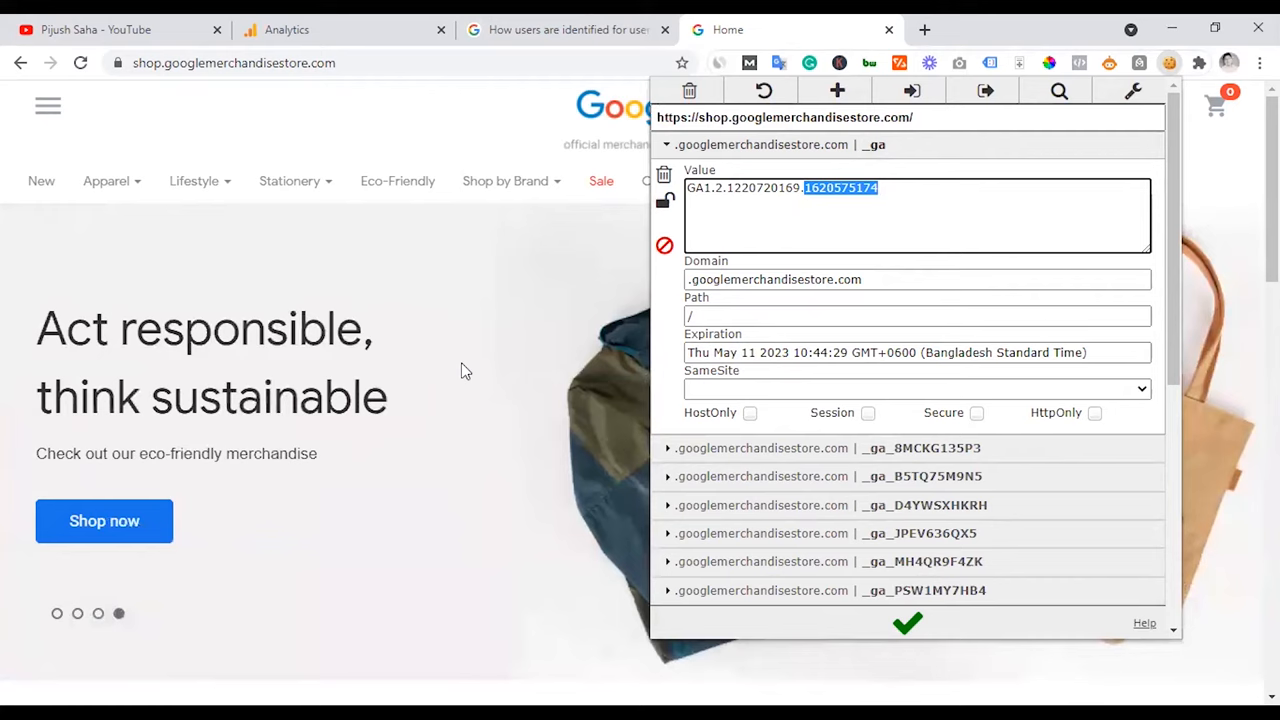
pyautogui.moveTo(471, 135)
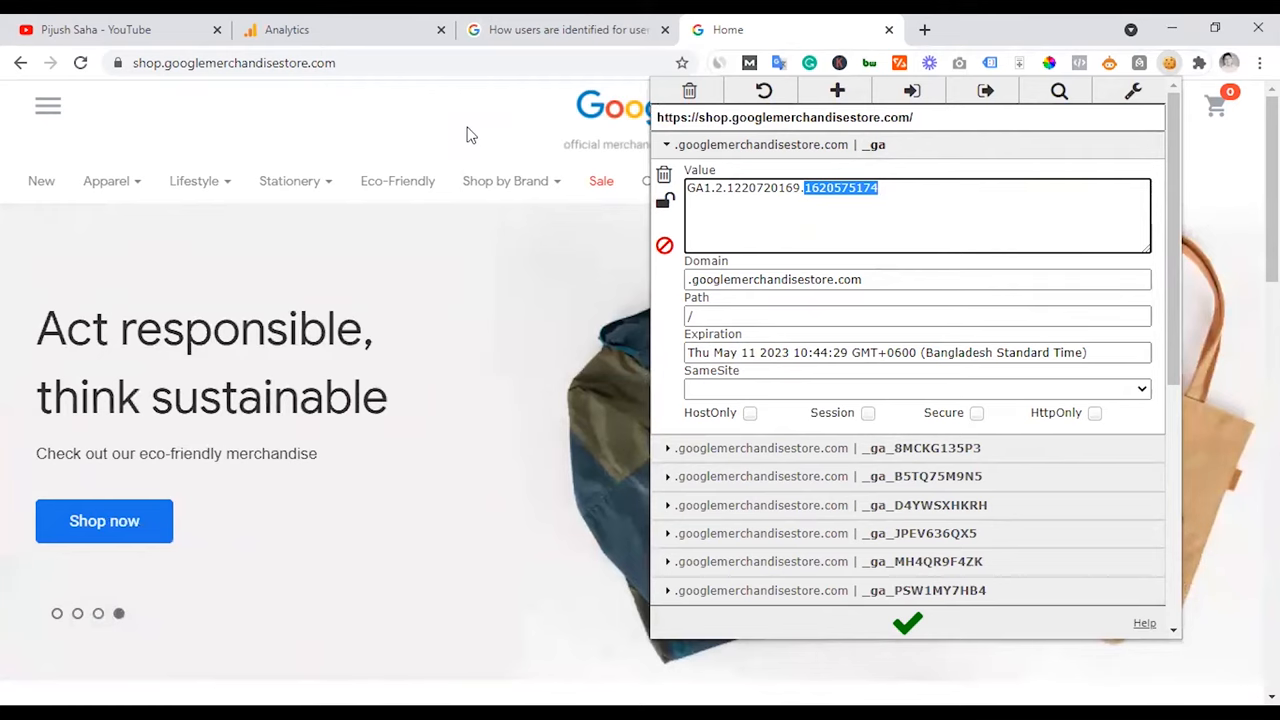
pyautogui.click(505, 181)
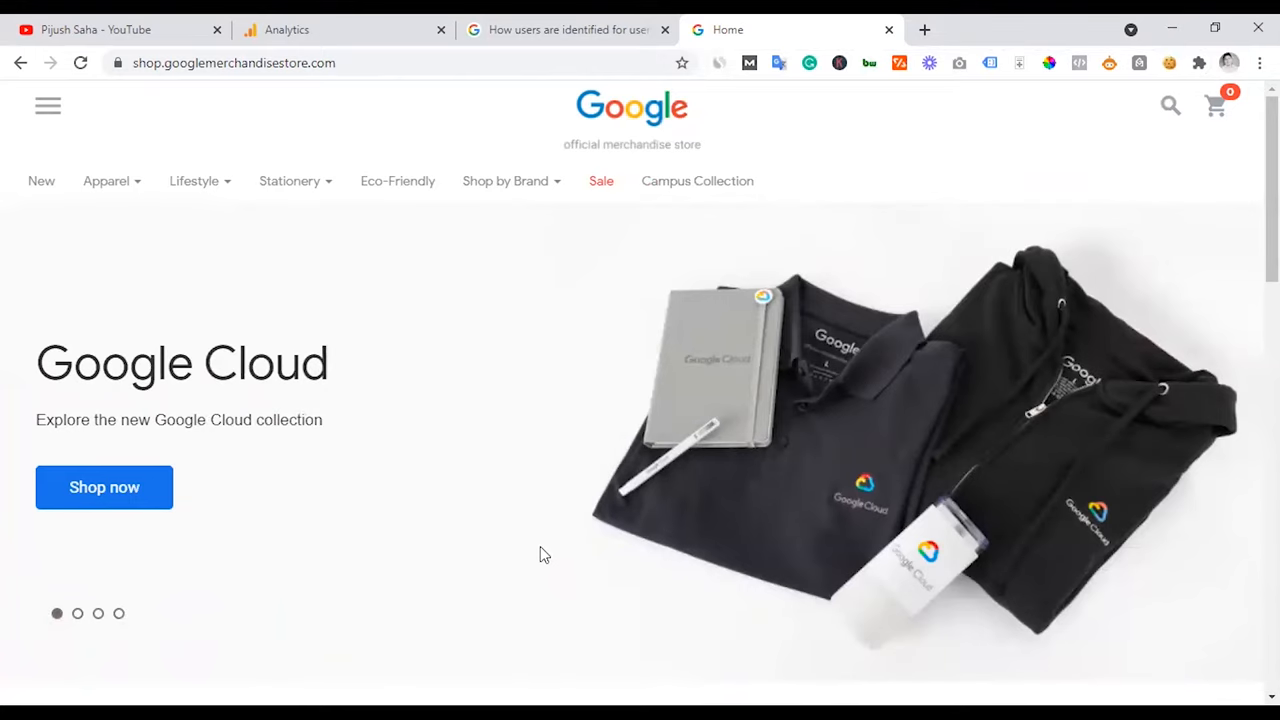
# Step: Click on the Merchandise Store homepage, which stays on screen with its rotating banner
pyautogui.click(77, 613)
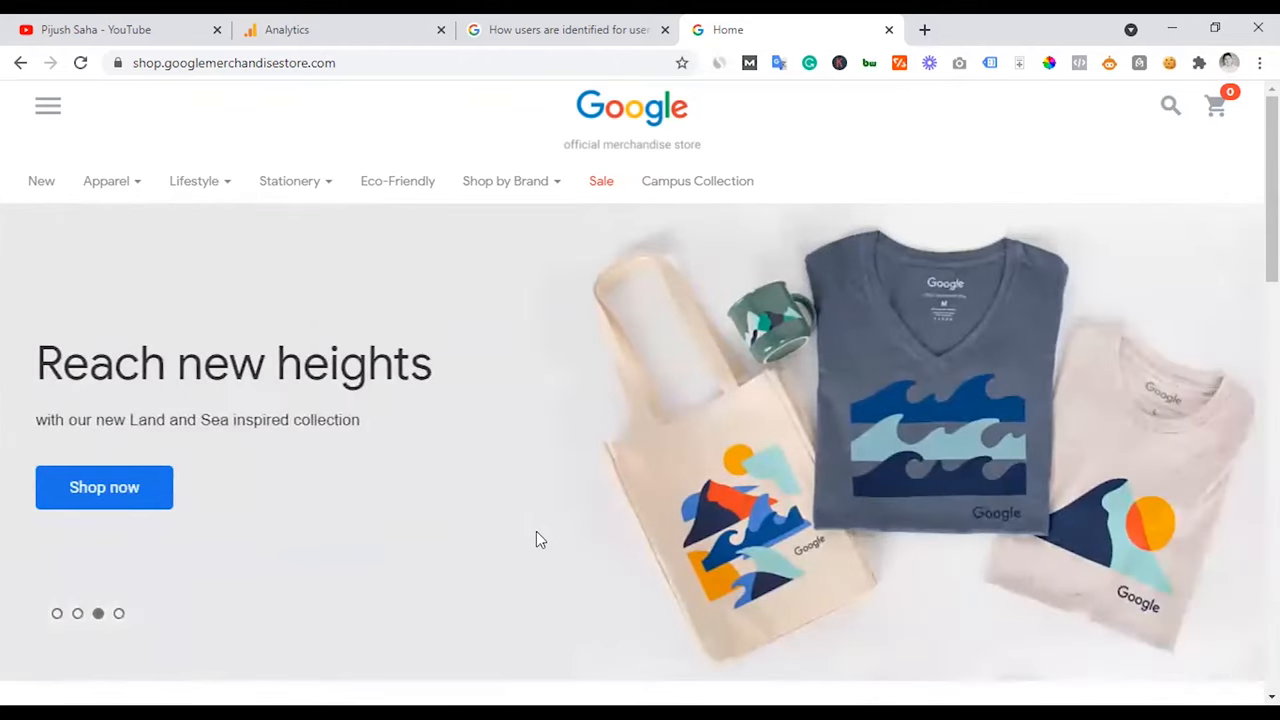
pyautogui.moveTo(770, 400)
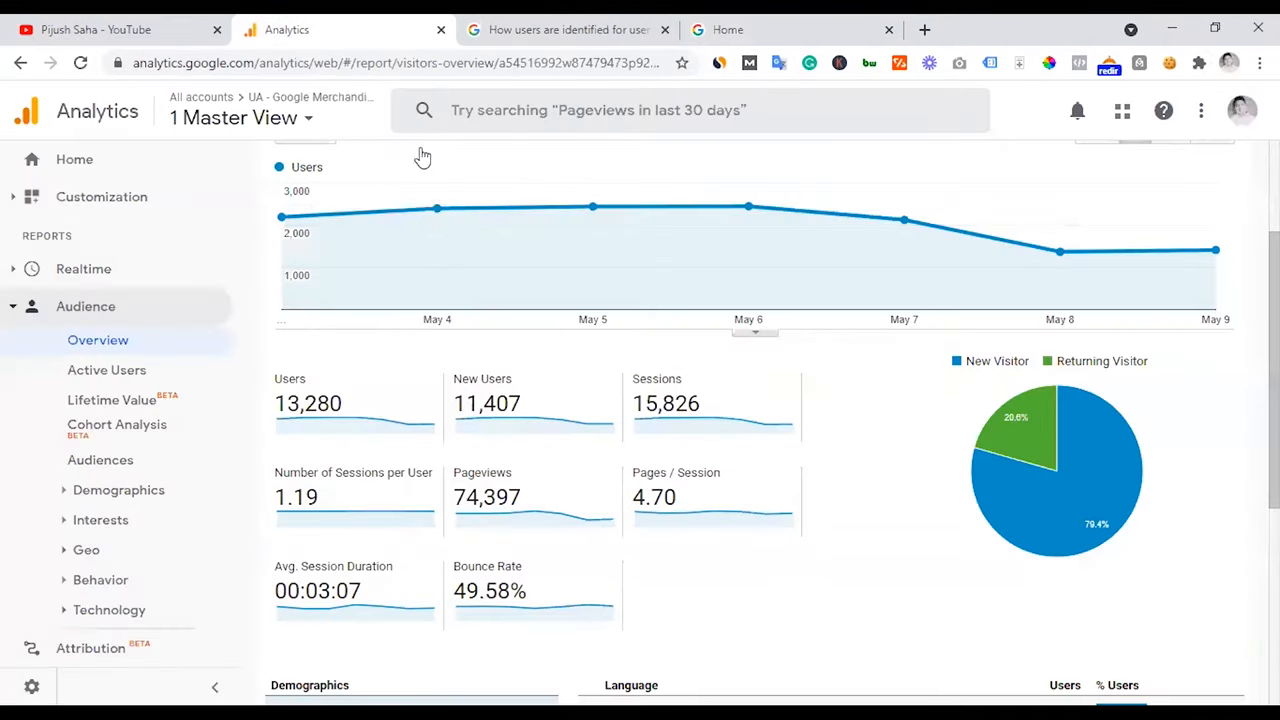
pyautogui.moveTo(358, 407)
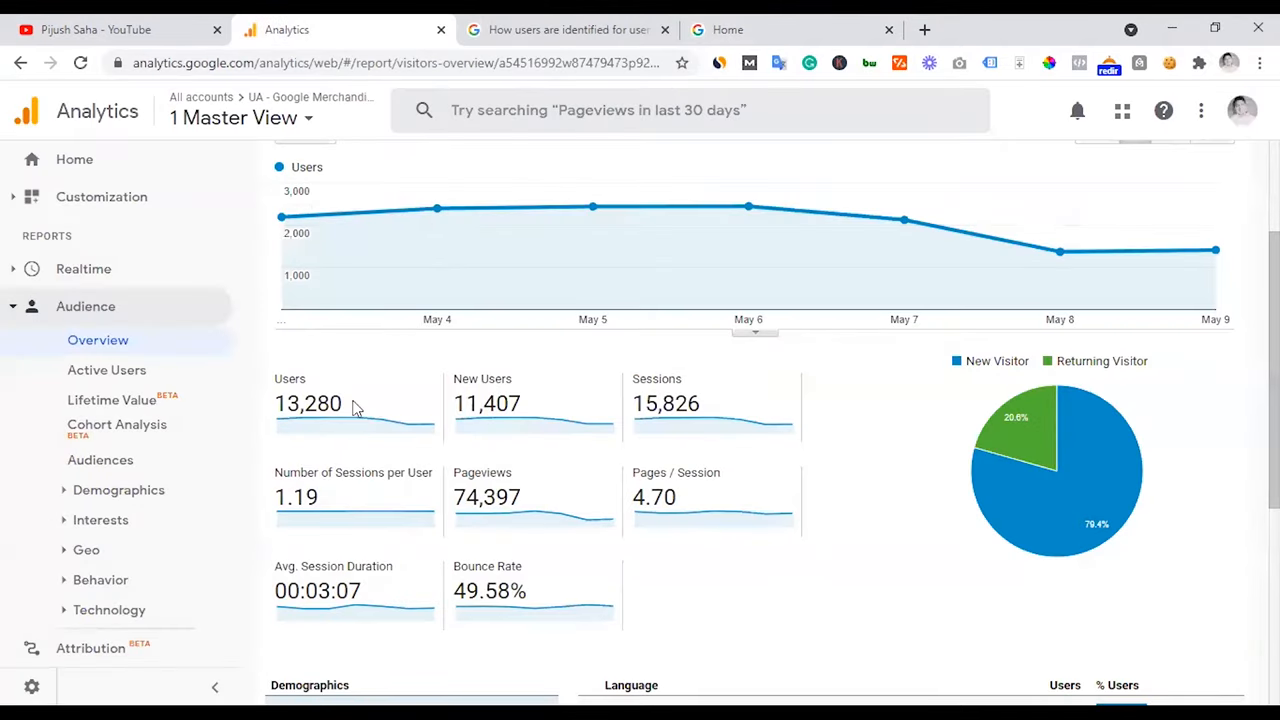
pyautogui.moveTo(340, 403)
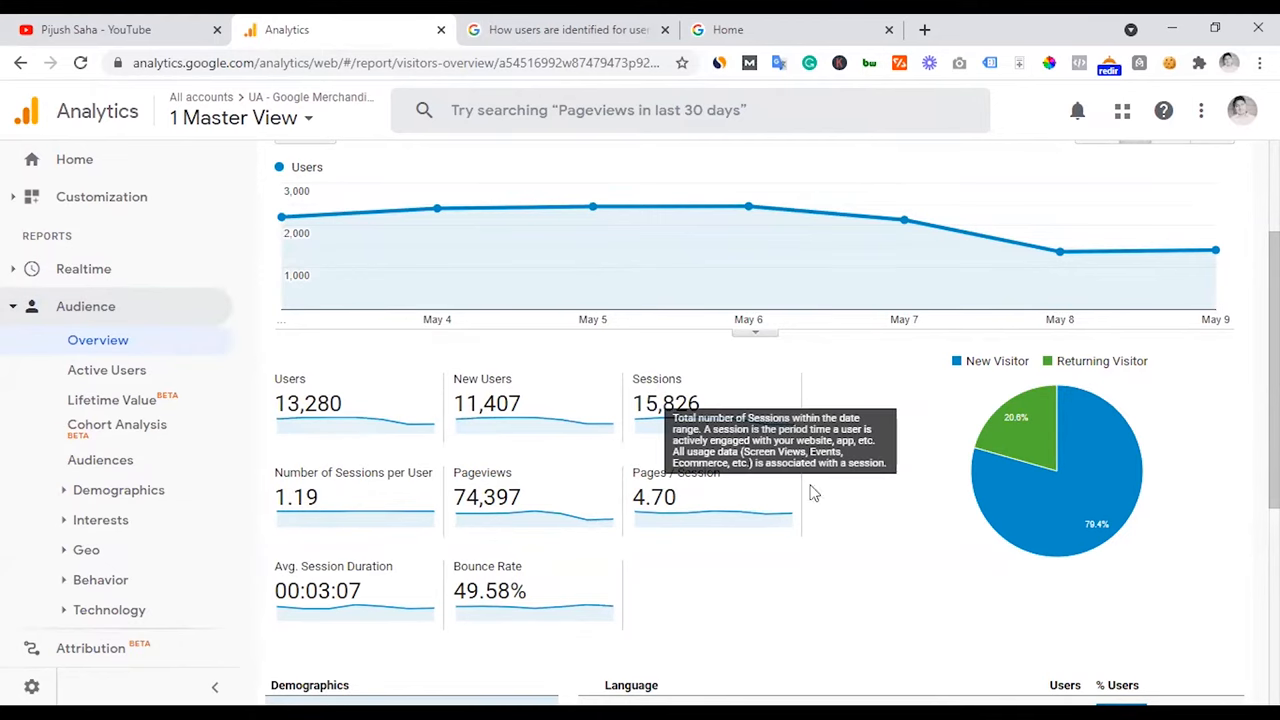
pyautogui.moveTo(838, 500)
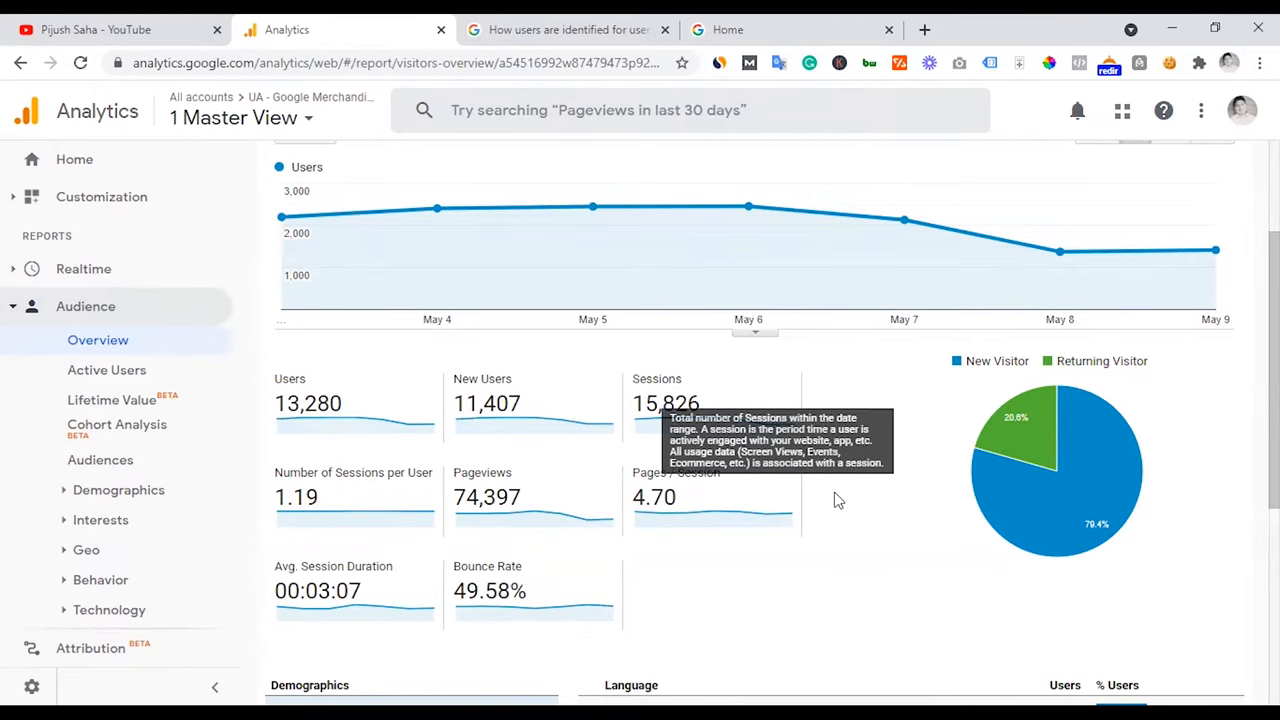
pyautogui.moveTo(849, 502)
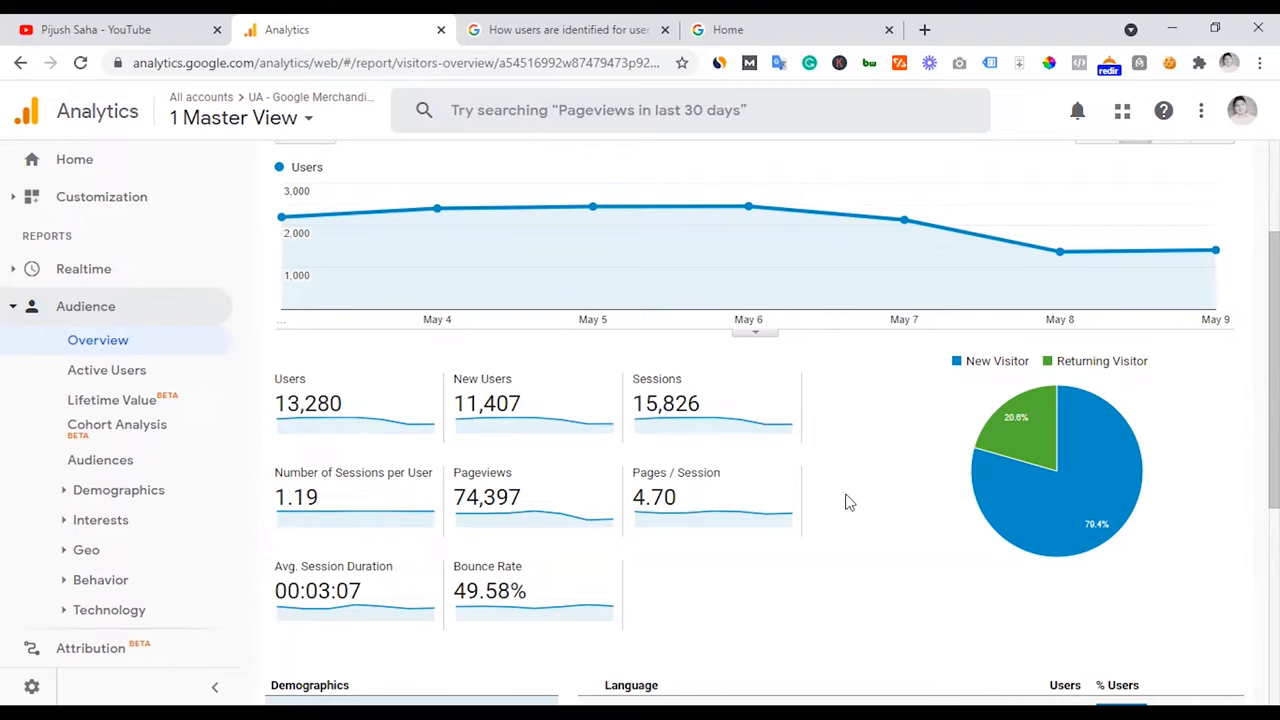
pyautogui.moveTo(290, 378)
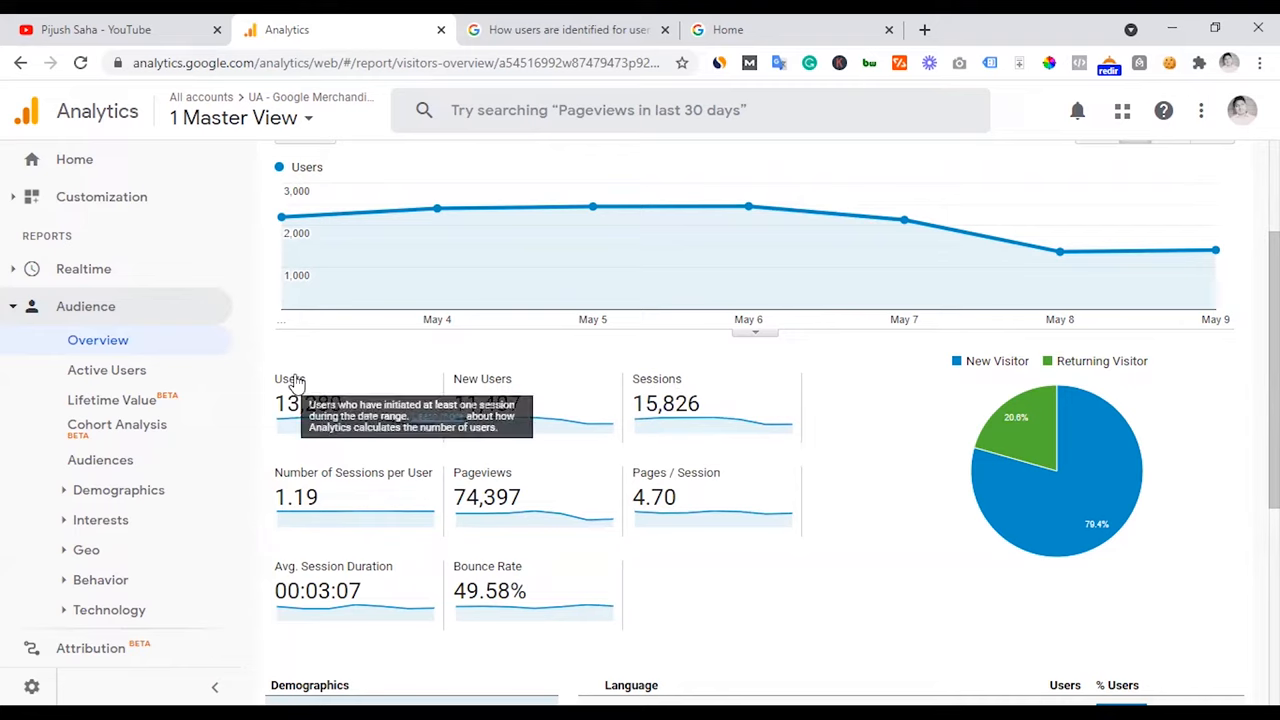
pyautogui.moveTo(300, 388)
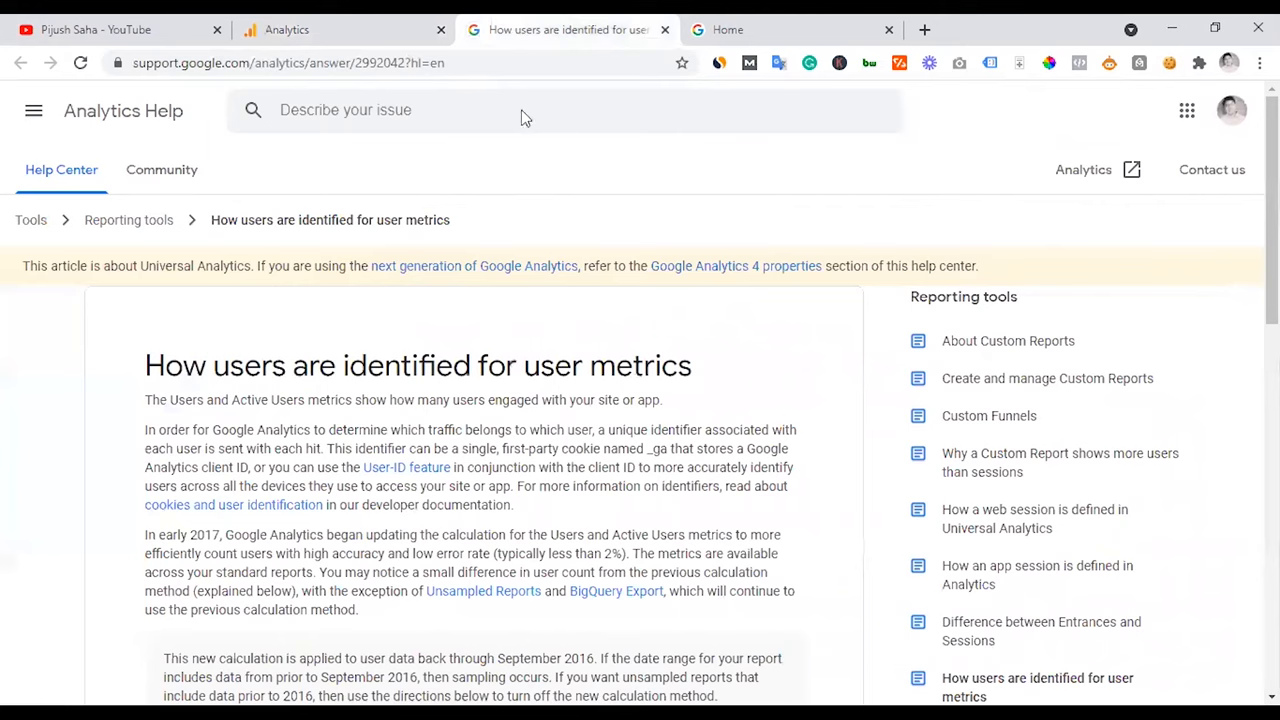
# Step: Scroll the help page, briefly visit the store, then return to the users-identification article
pyautogui.scroll(-3)
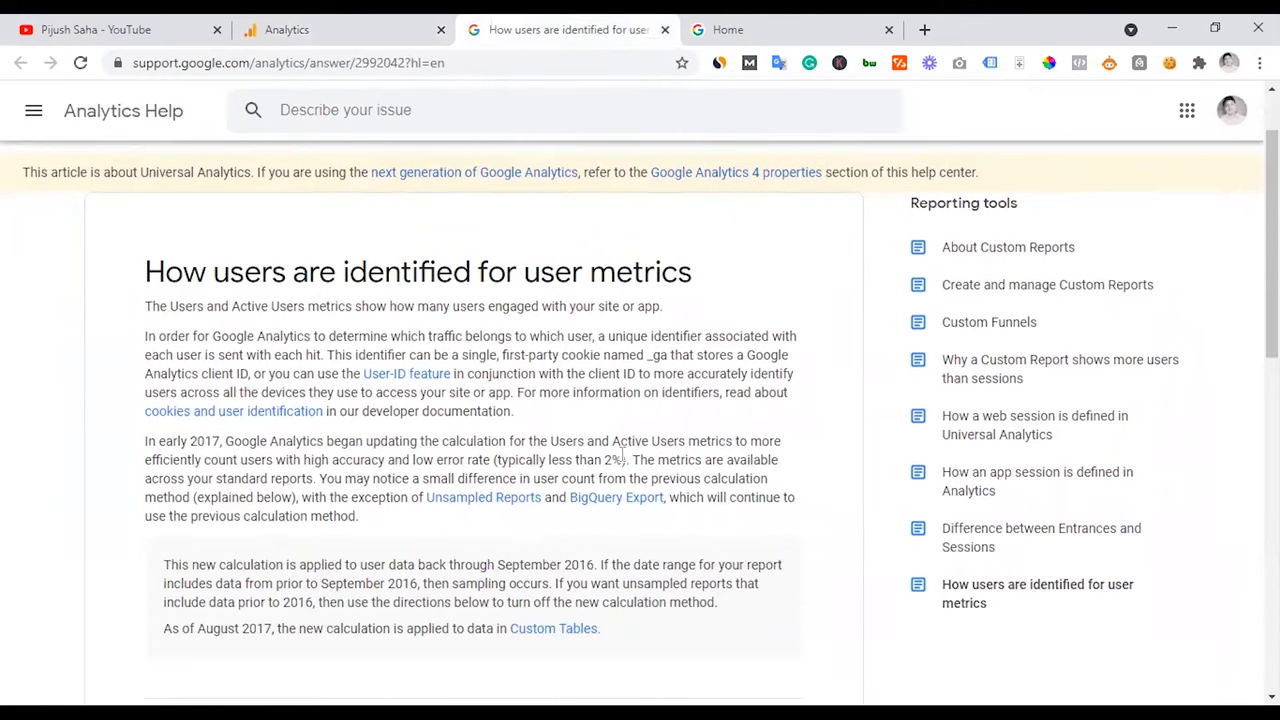
pyautogui.moveTo(280, 330)
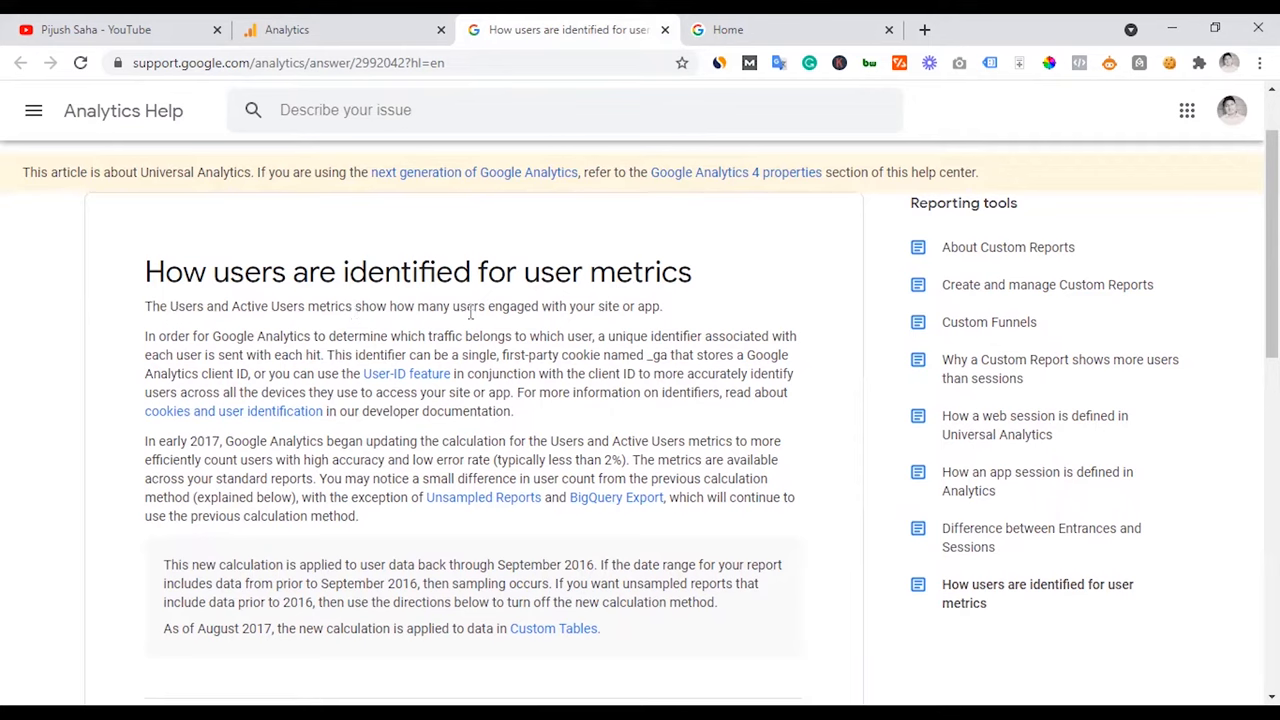
pyautogui.moveTo(672, 322)
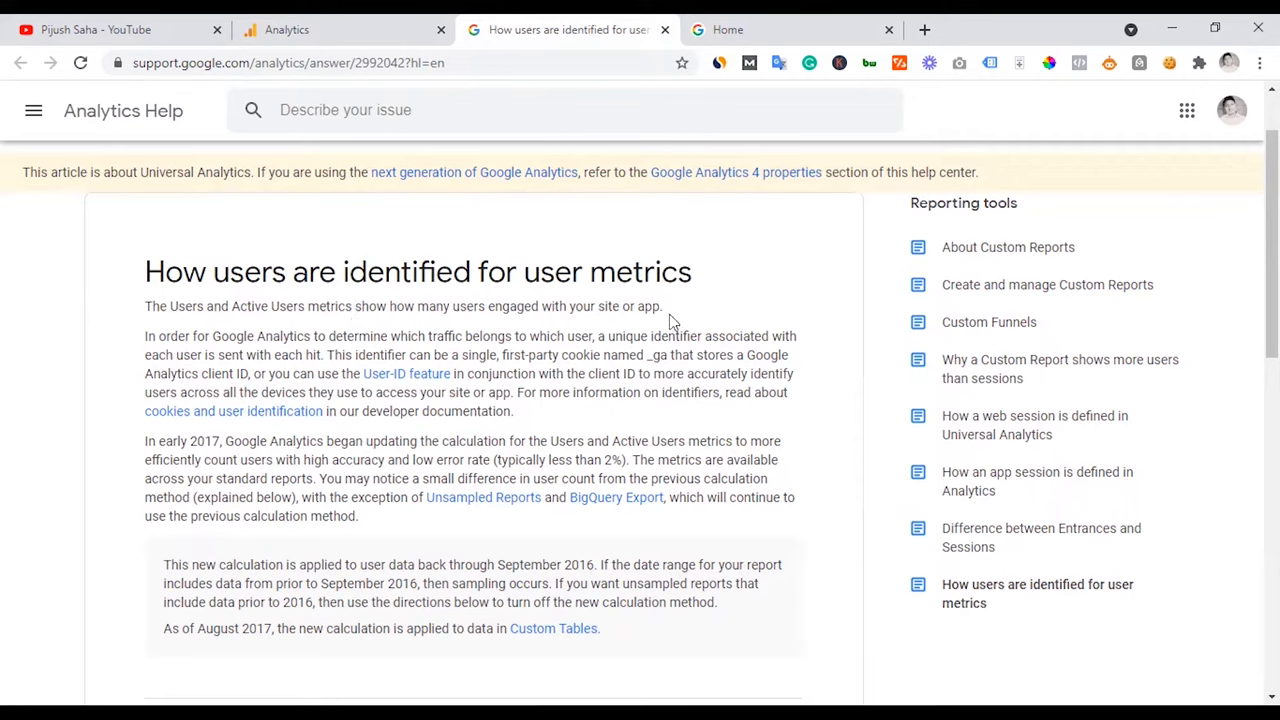
pyautogui.moveTo(340, 340)
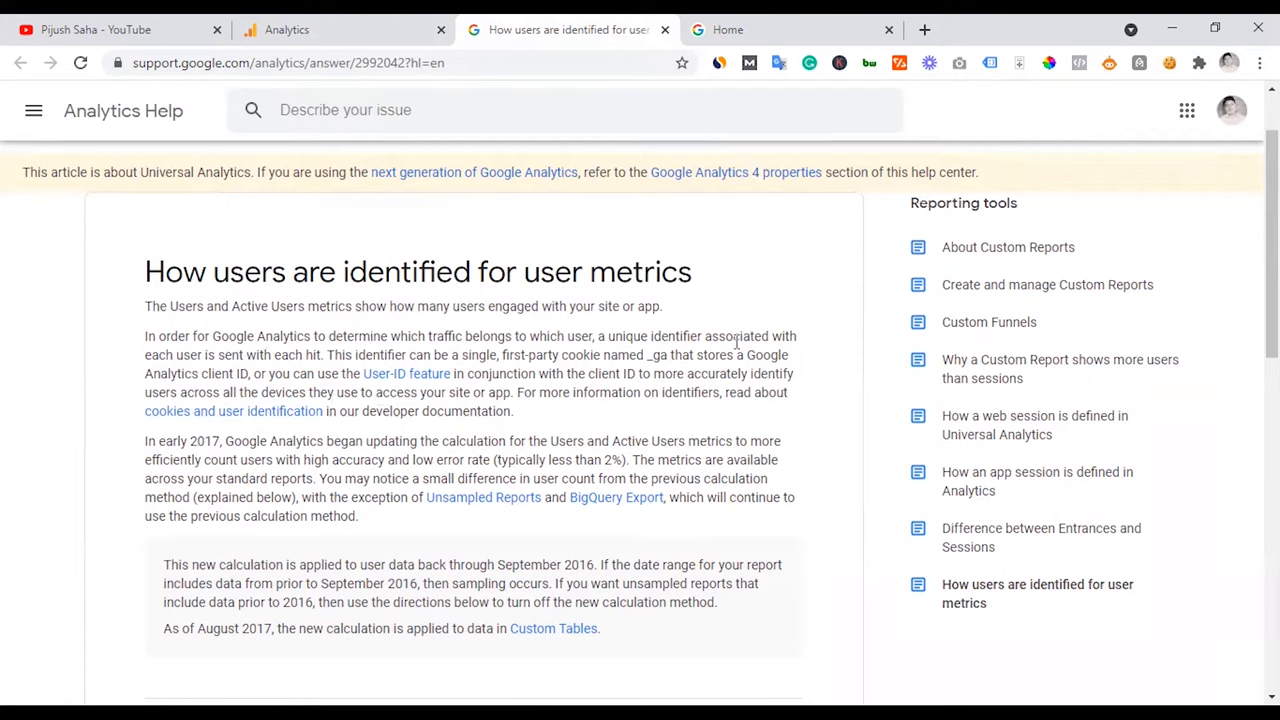
pyautogui.moveTo(190, 367)
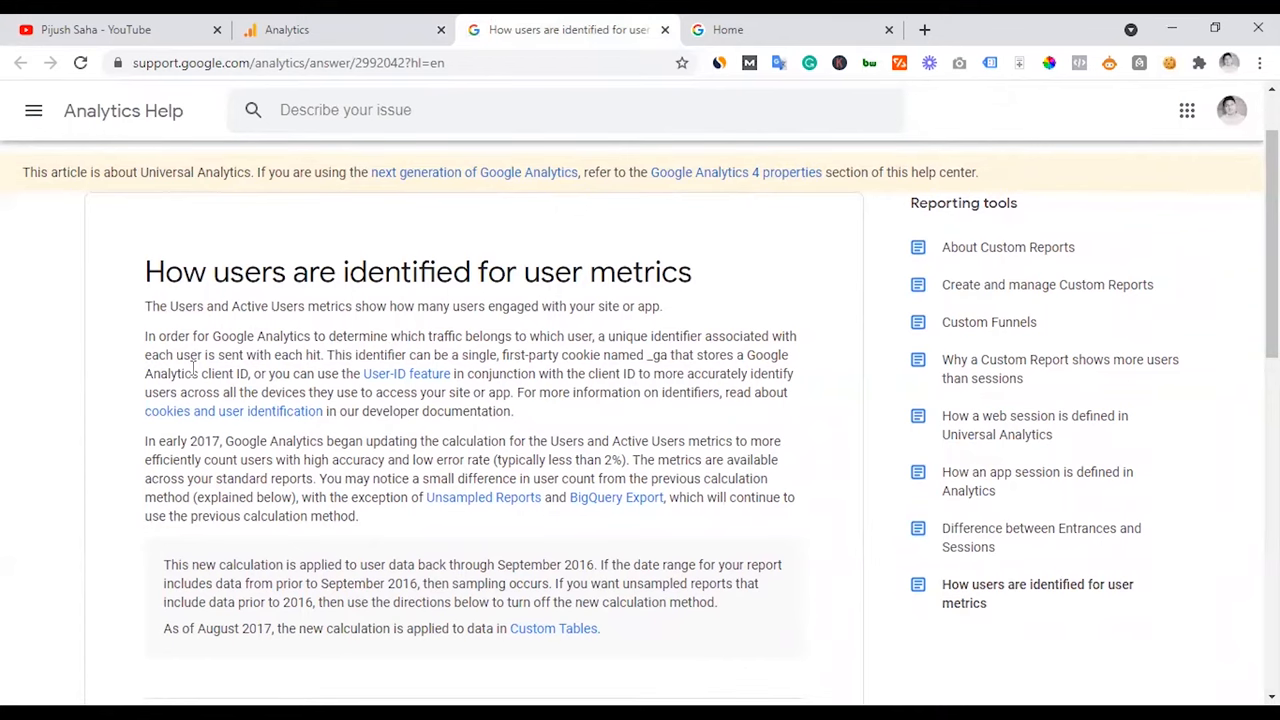
pyautogui.click(790, 29)
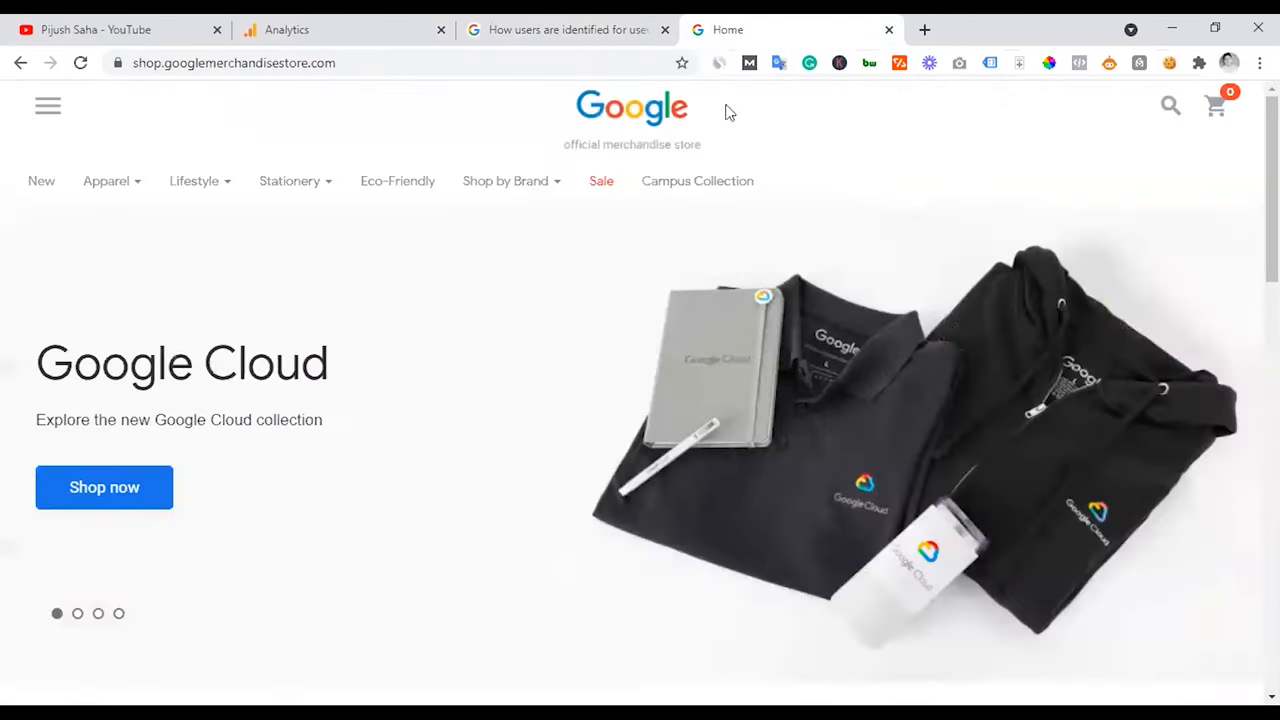
pyautogui.moveTo(473, 405)
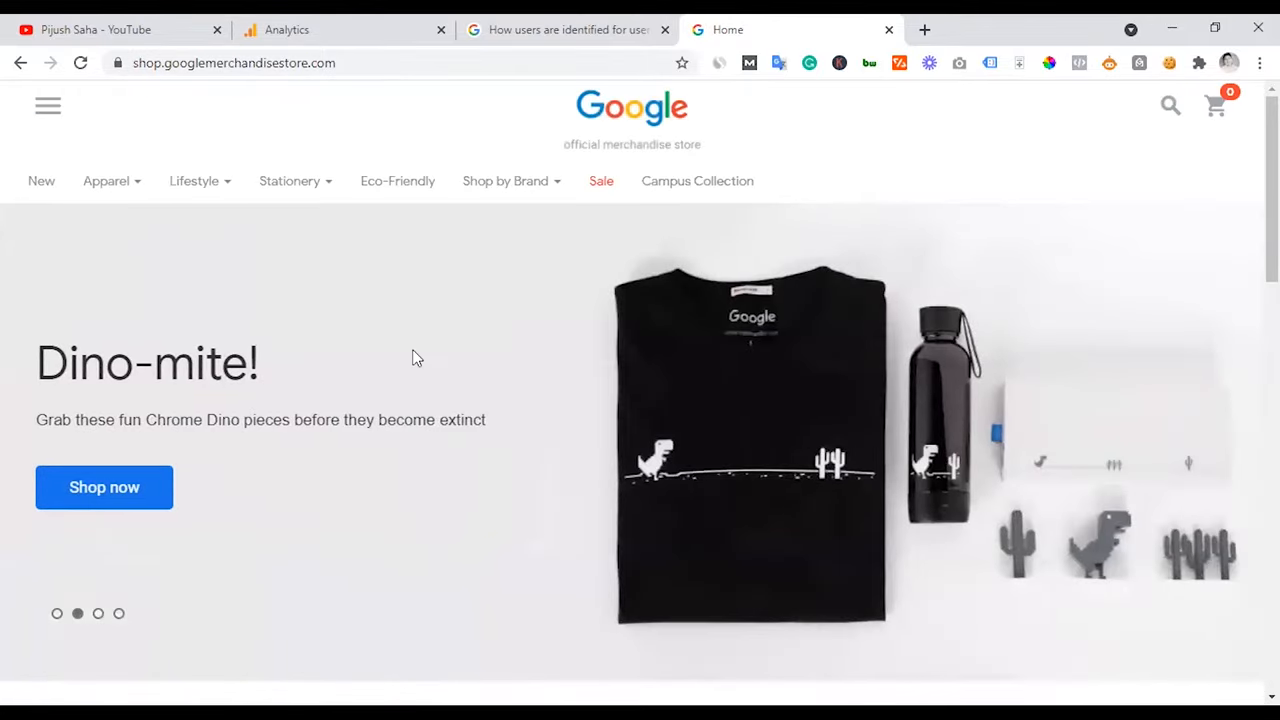
pyautogui.moveTo(700, 285)
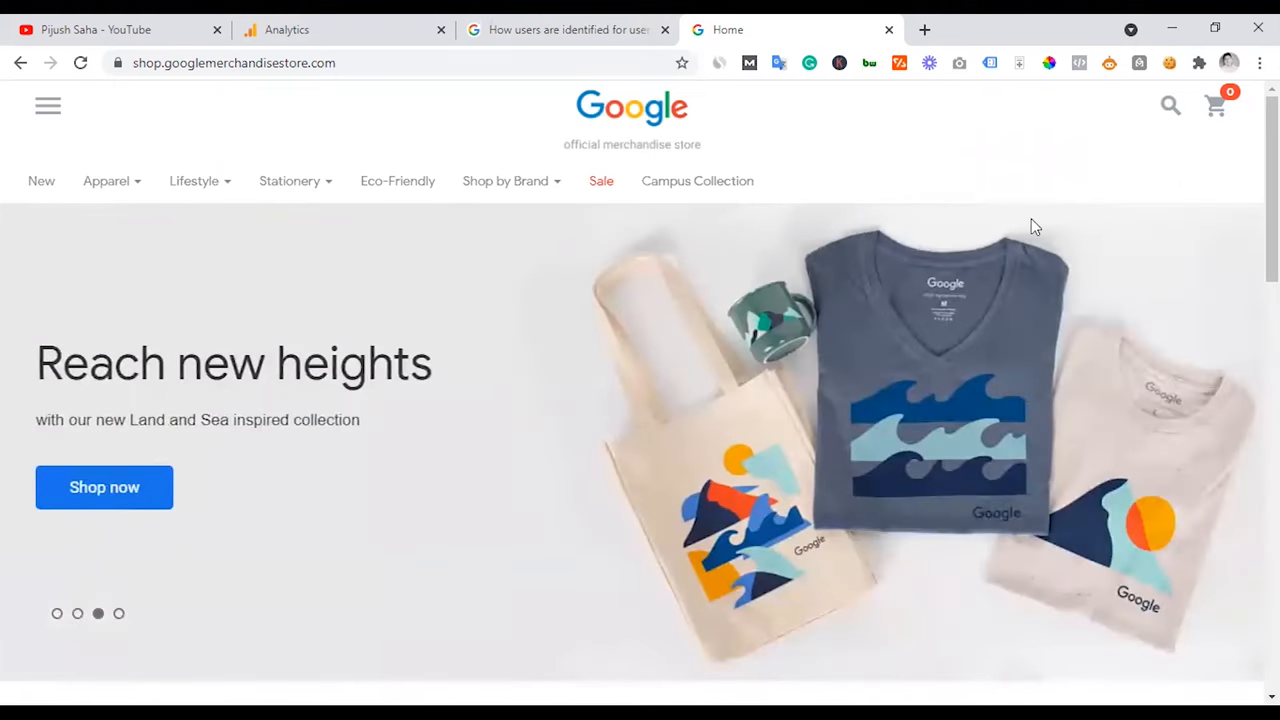
pyautogui.click(565, 29)
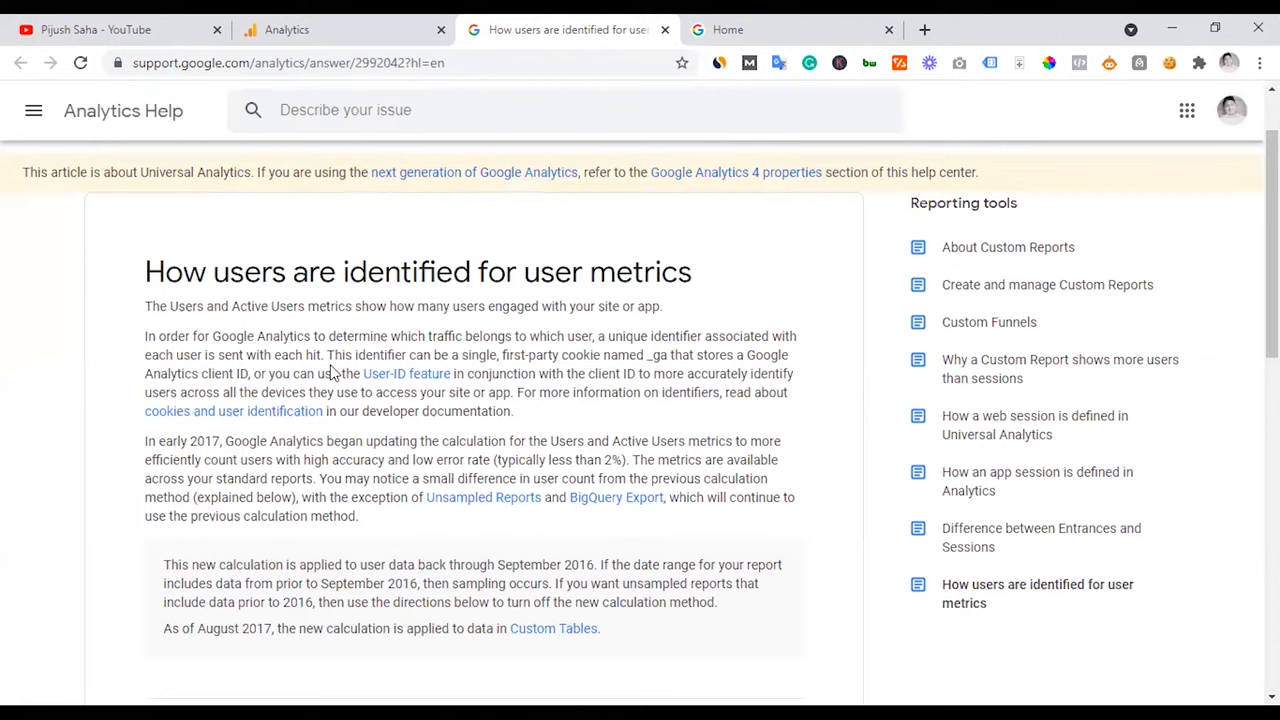
pyautogui.moveTo(510, 355)
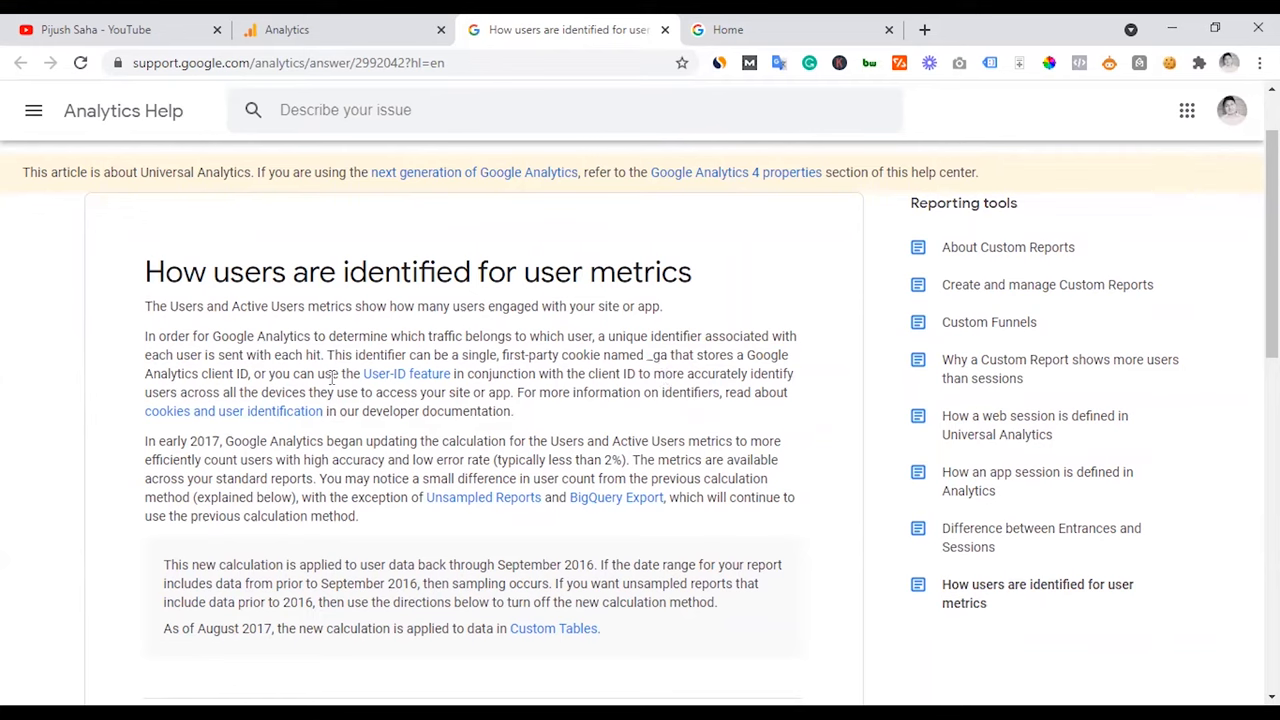
pyautogui.moveTo(675, 415)
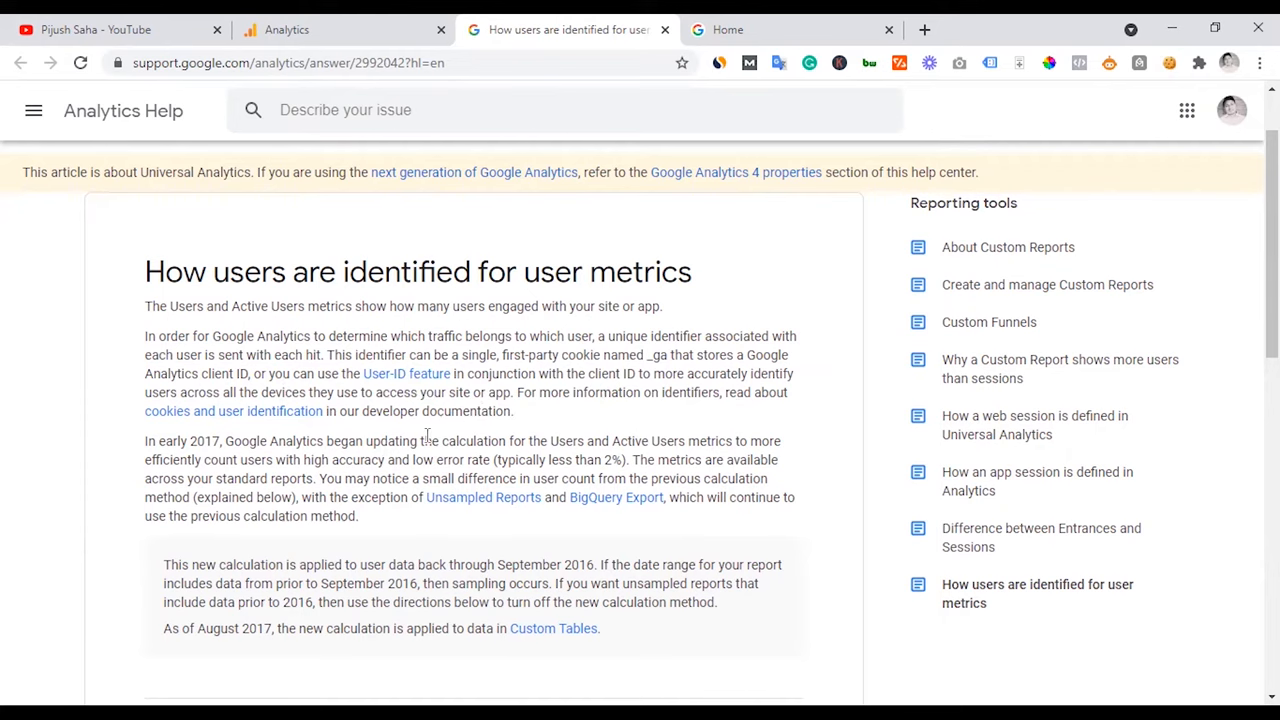
pyautogui.moveTo(1148, 68)
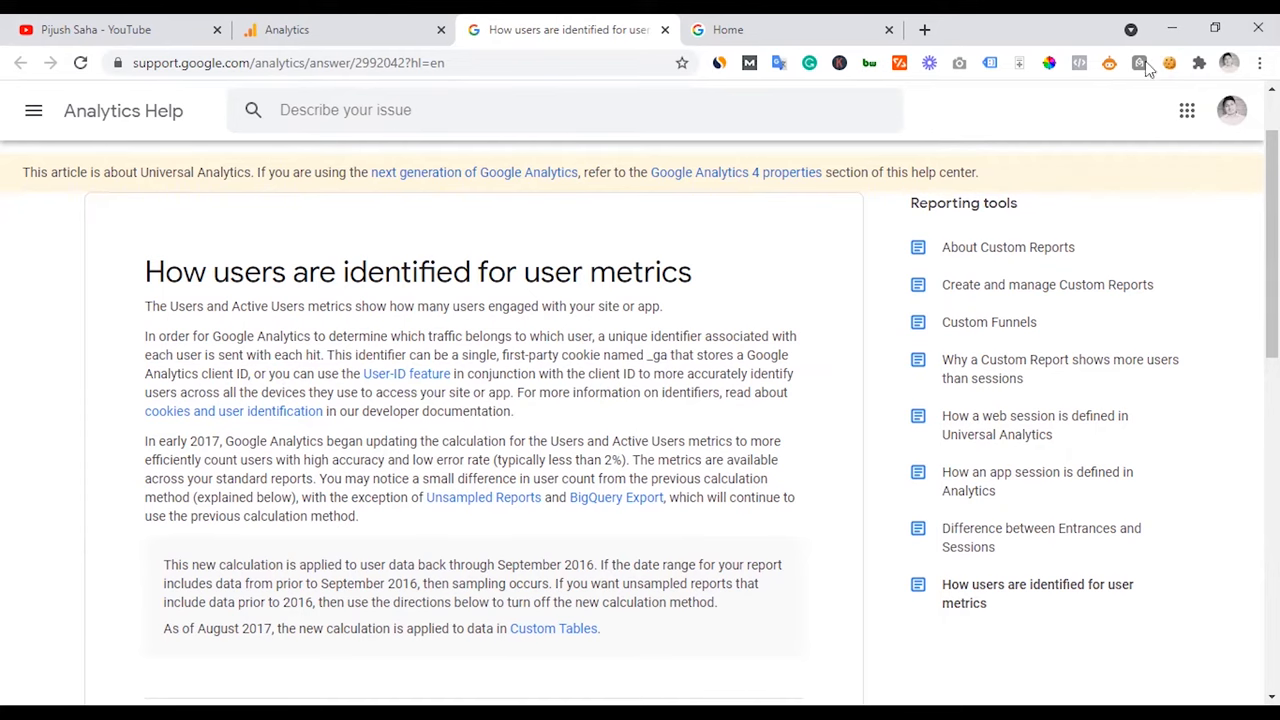
# Step: Check the store's _ga cookie value, then go back to Audience Overview
pyautogui.click(790, 29)
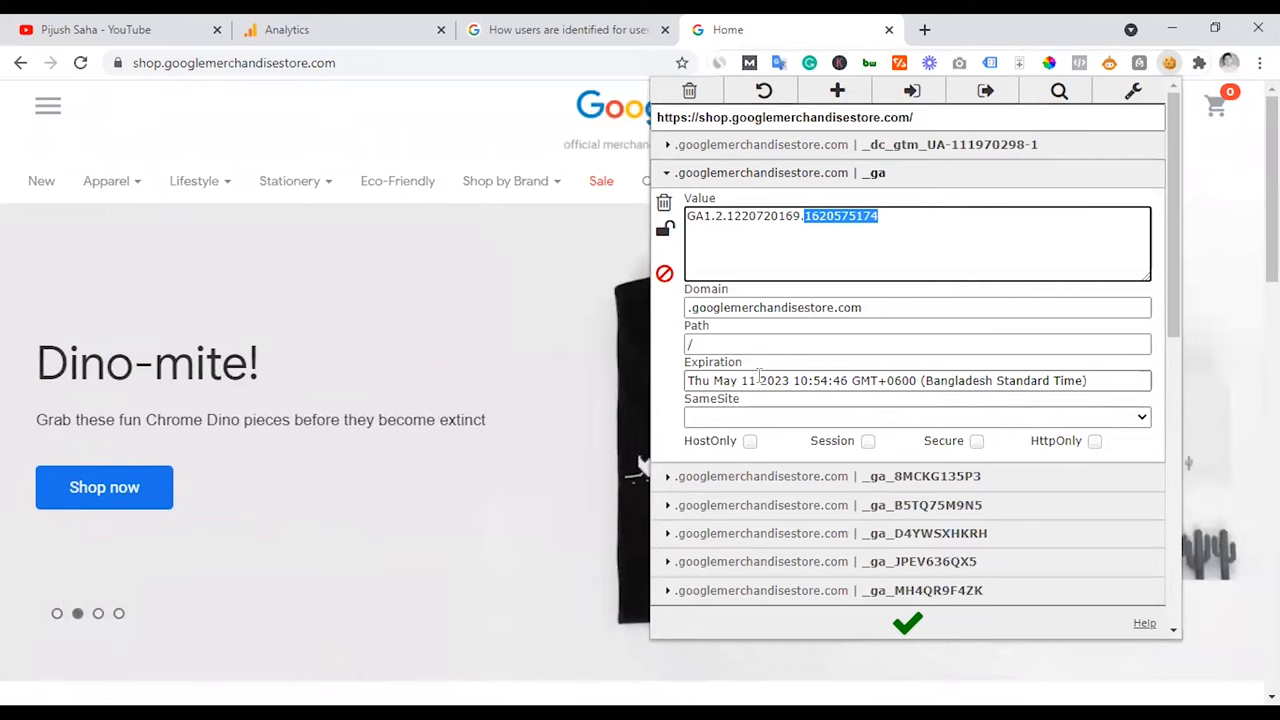
pyautogui.click(286, 29)
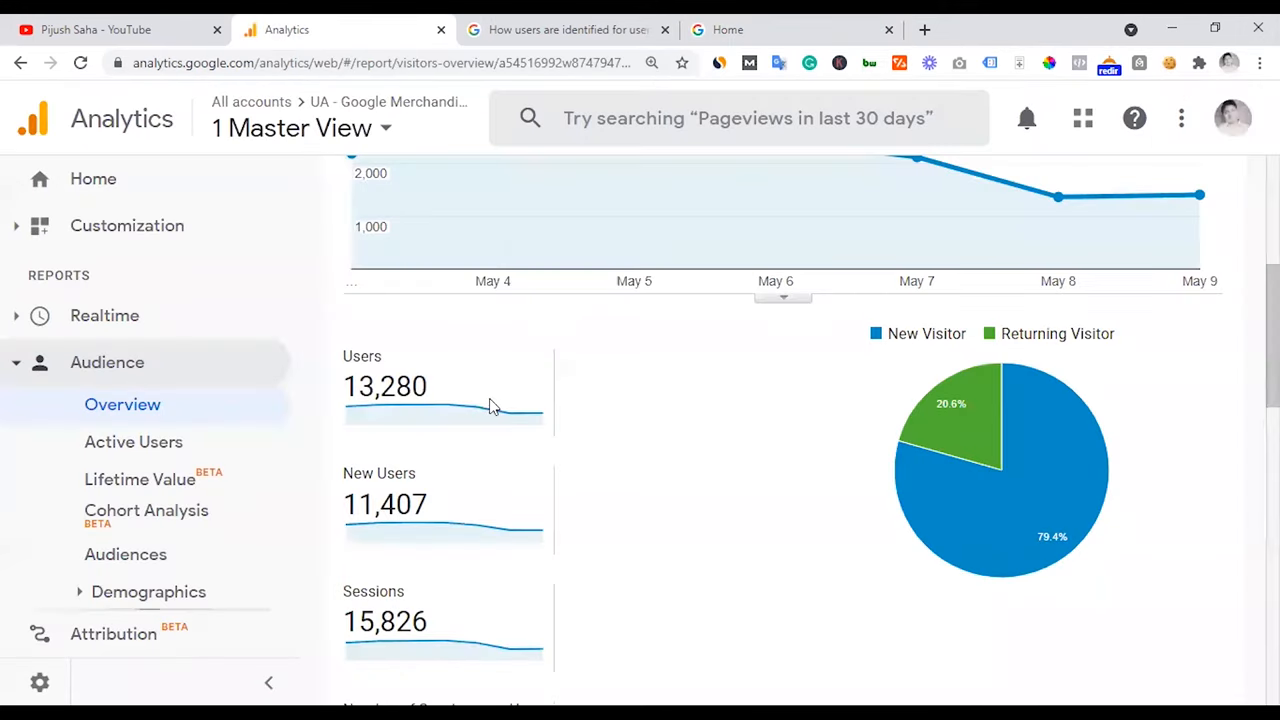
pyautogui.moveTo(360, 363)
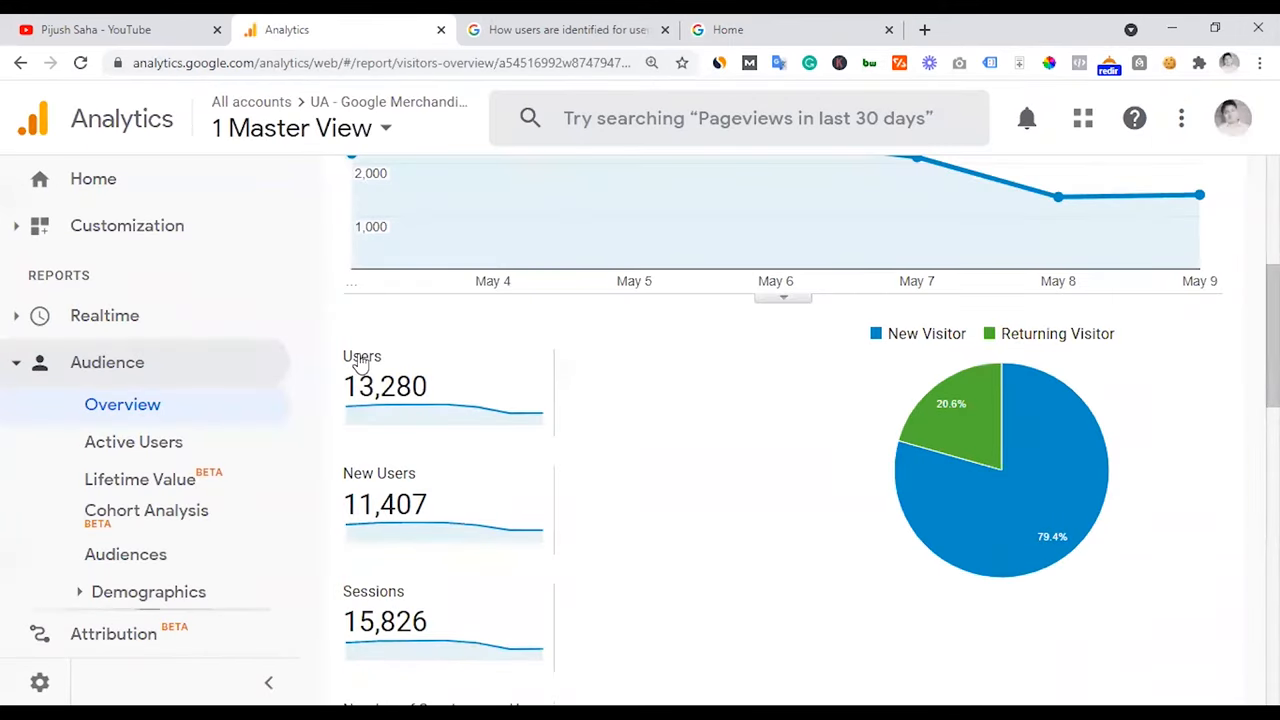
pyautogui.moveTo(361, 356)
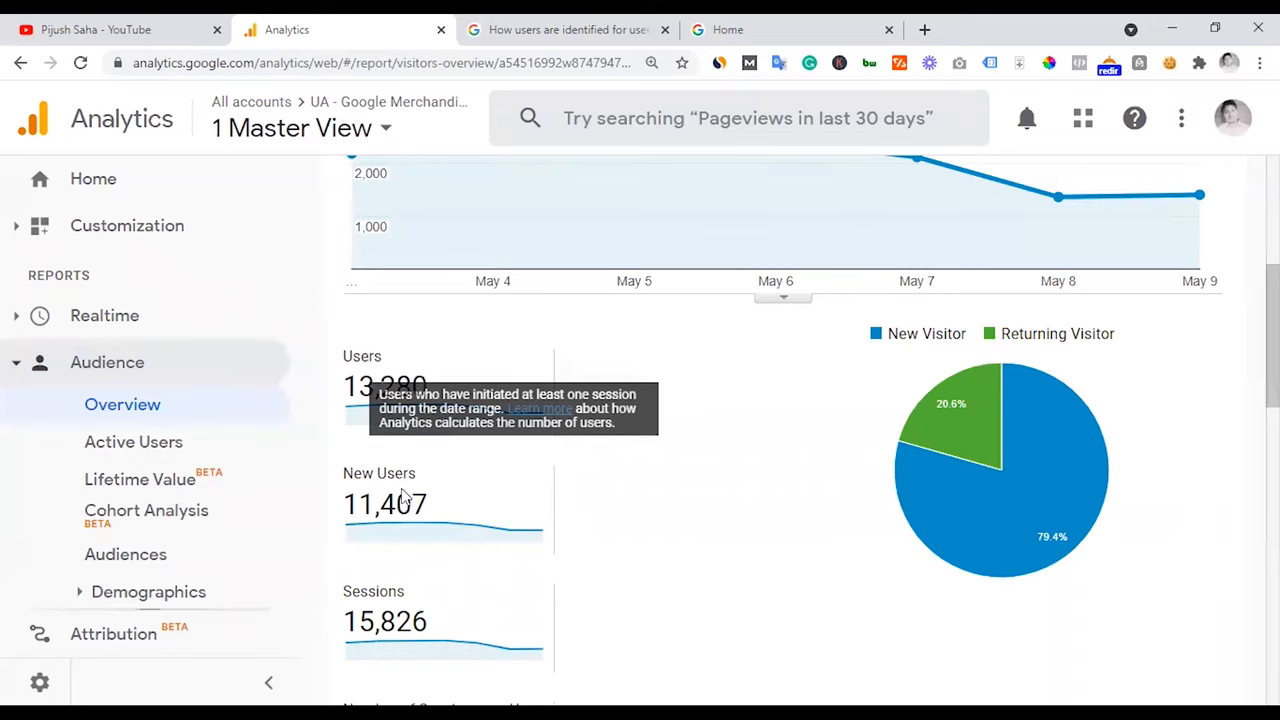
pyautogui.moveTo(404, 490)
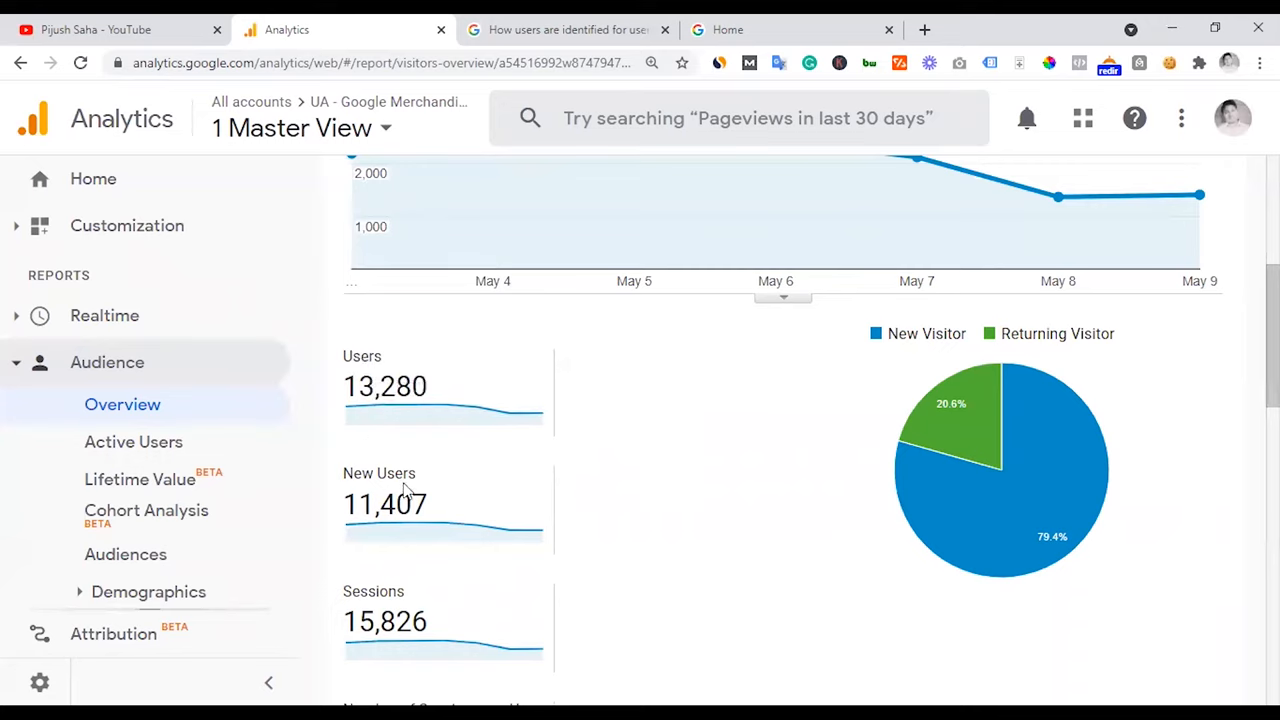
pyautogui.moveTo(398, 480)
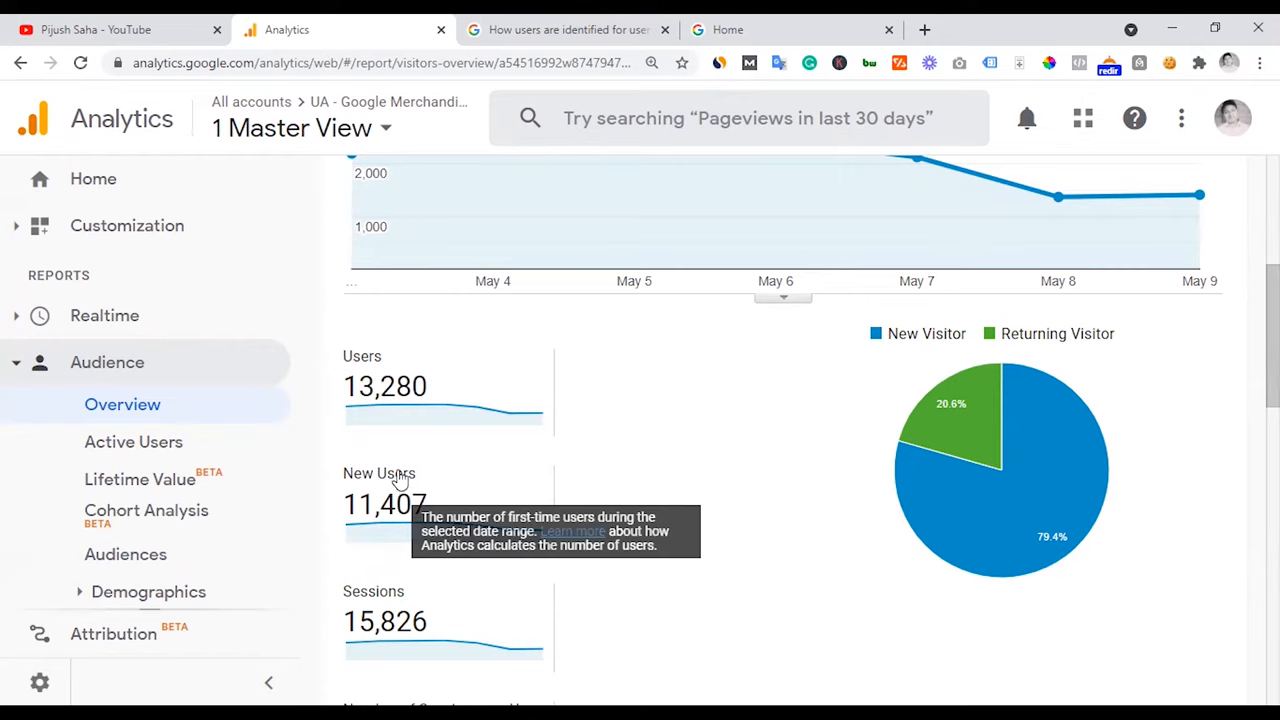
pyautogui.moveTo(430, 483)
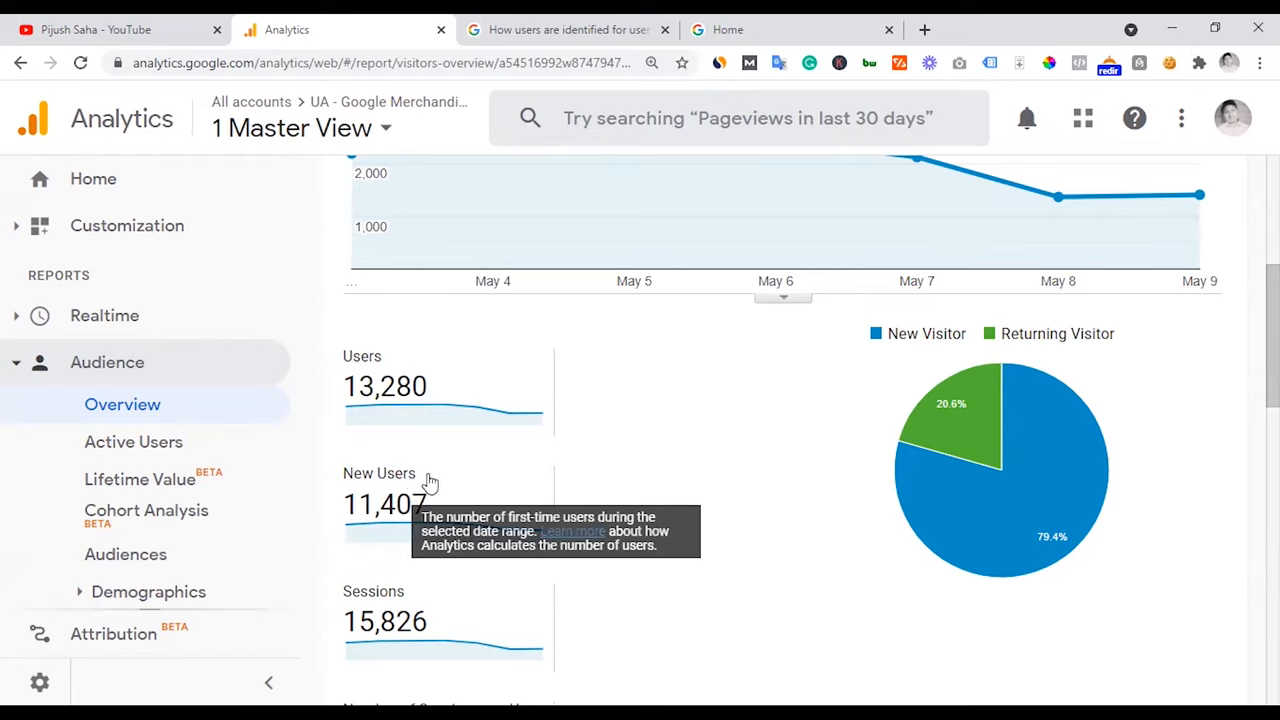
pyautogui.moveTo(385, 385)
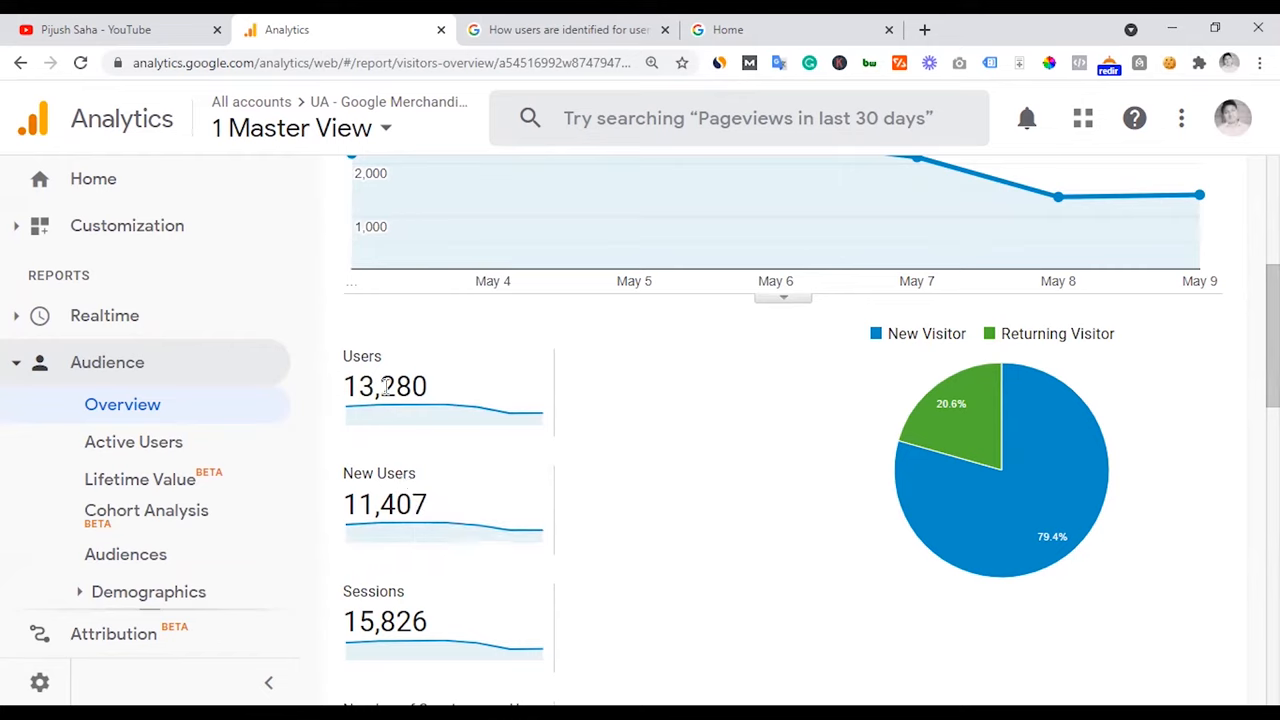
pyautogui.moveTo(435, 461)
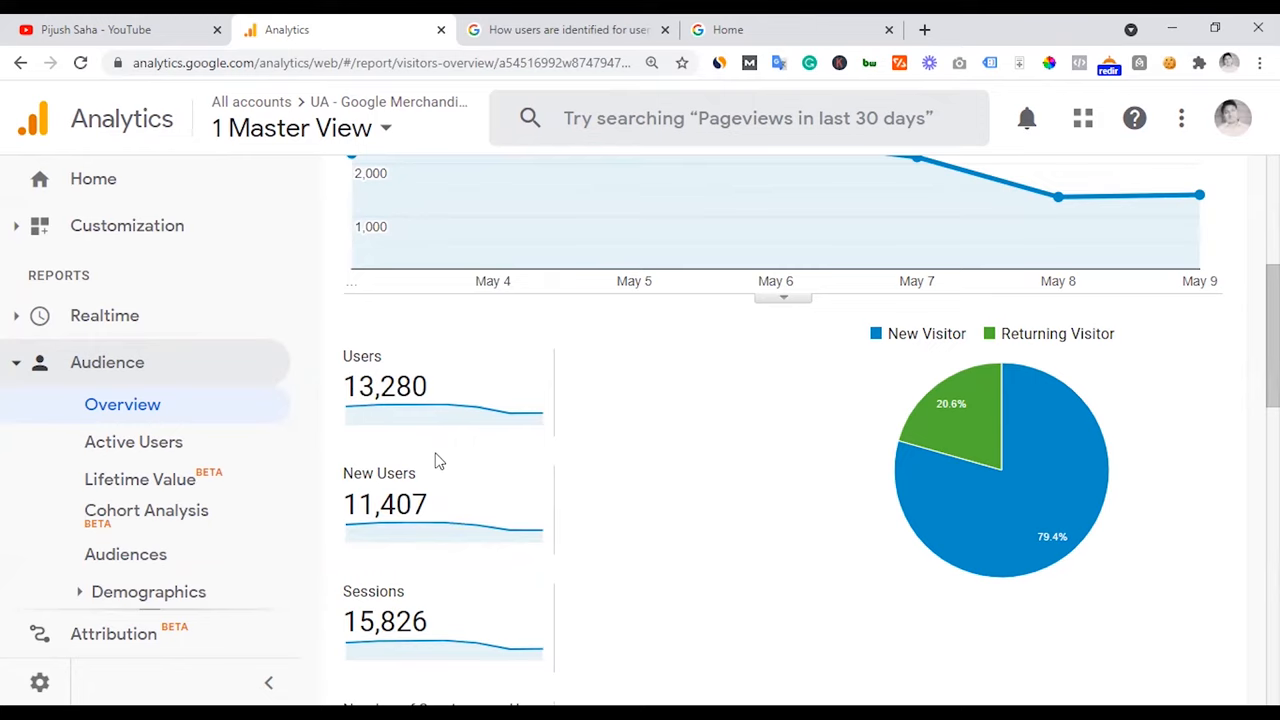
# Step: Scroll the Users and New Users report, glance at the store, then show the YouTube poll
pyautogui.scroll(3)
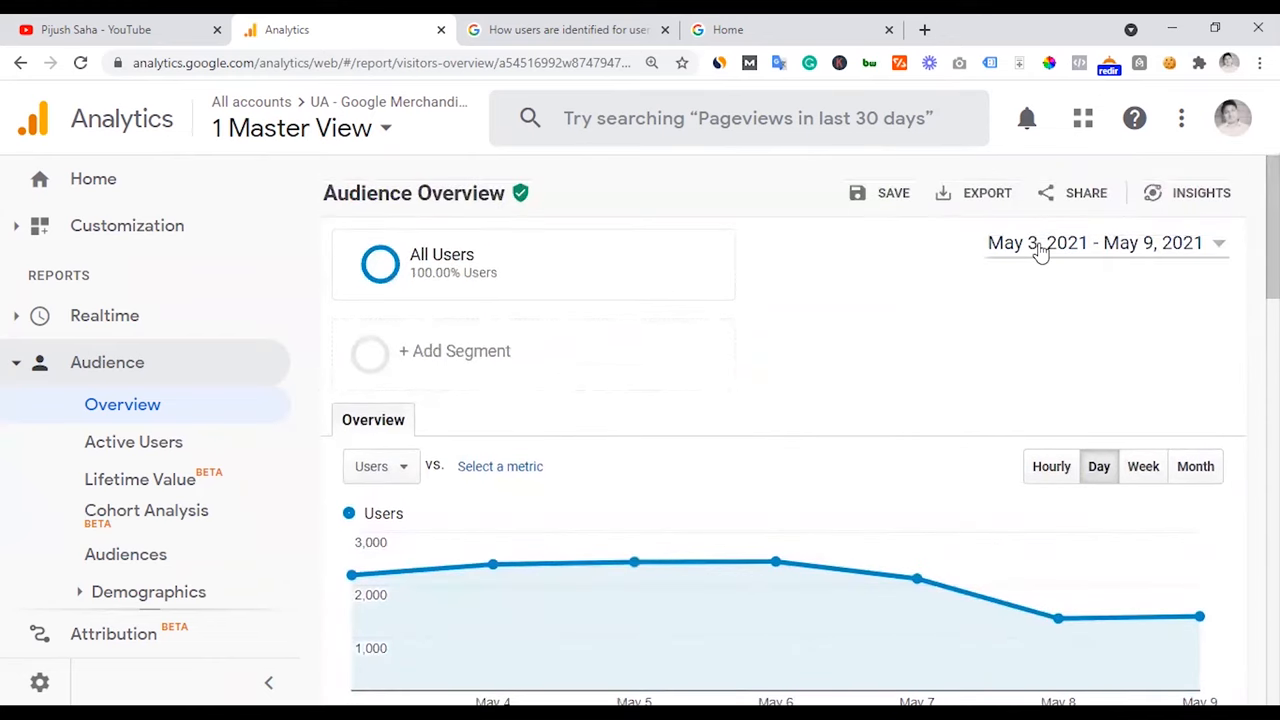
pyautogui.scroll(-3)
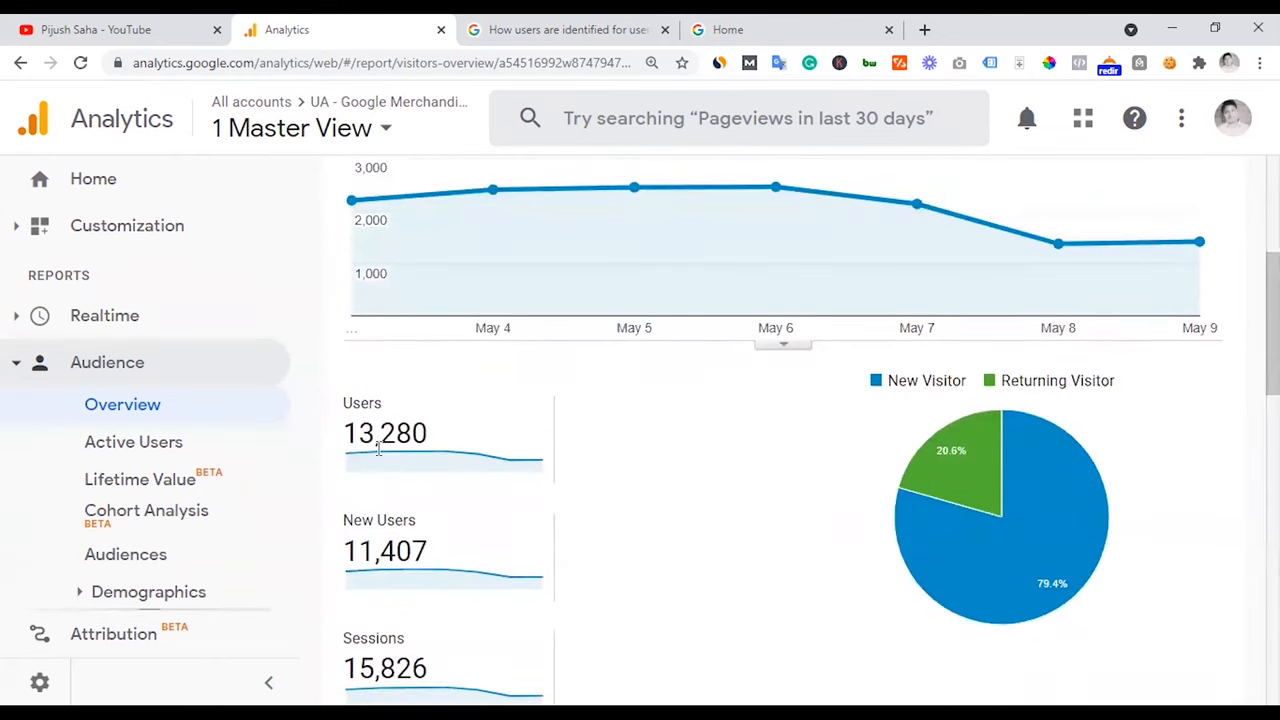
pyautogui.moveTo(365, 553)
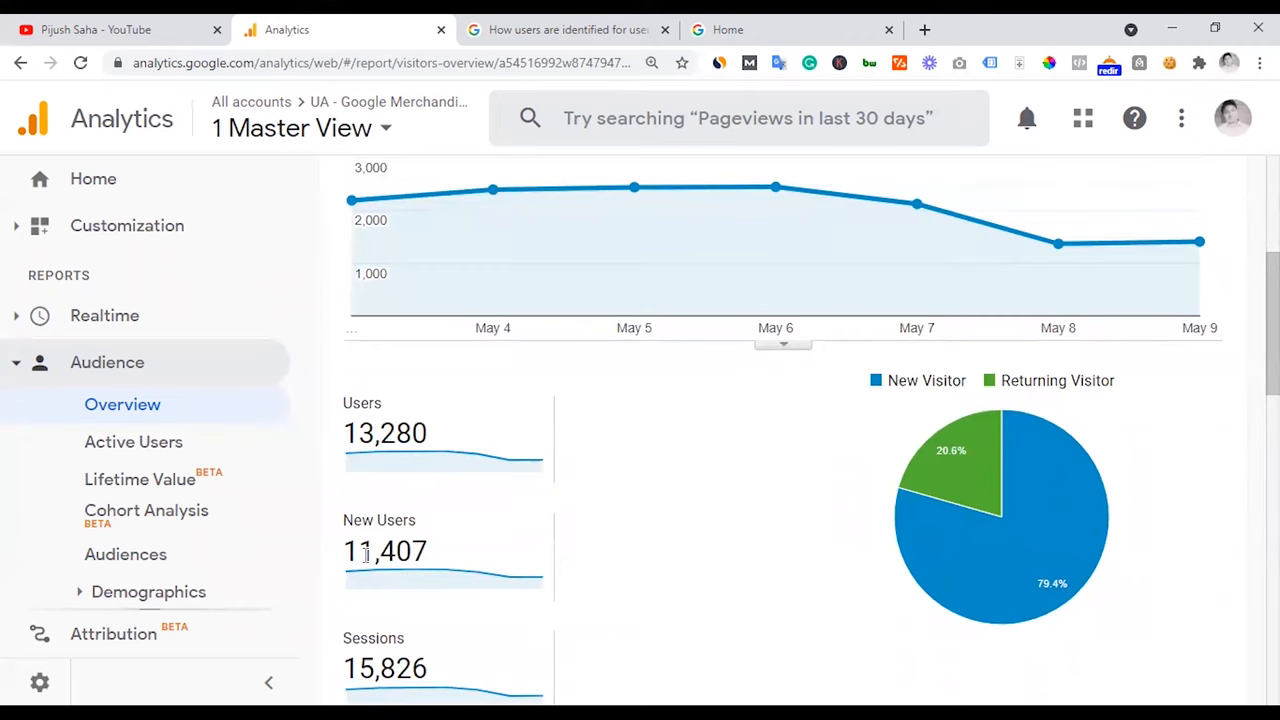
pyautogui.click(727, 29)
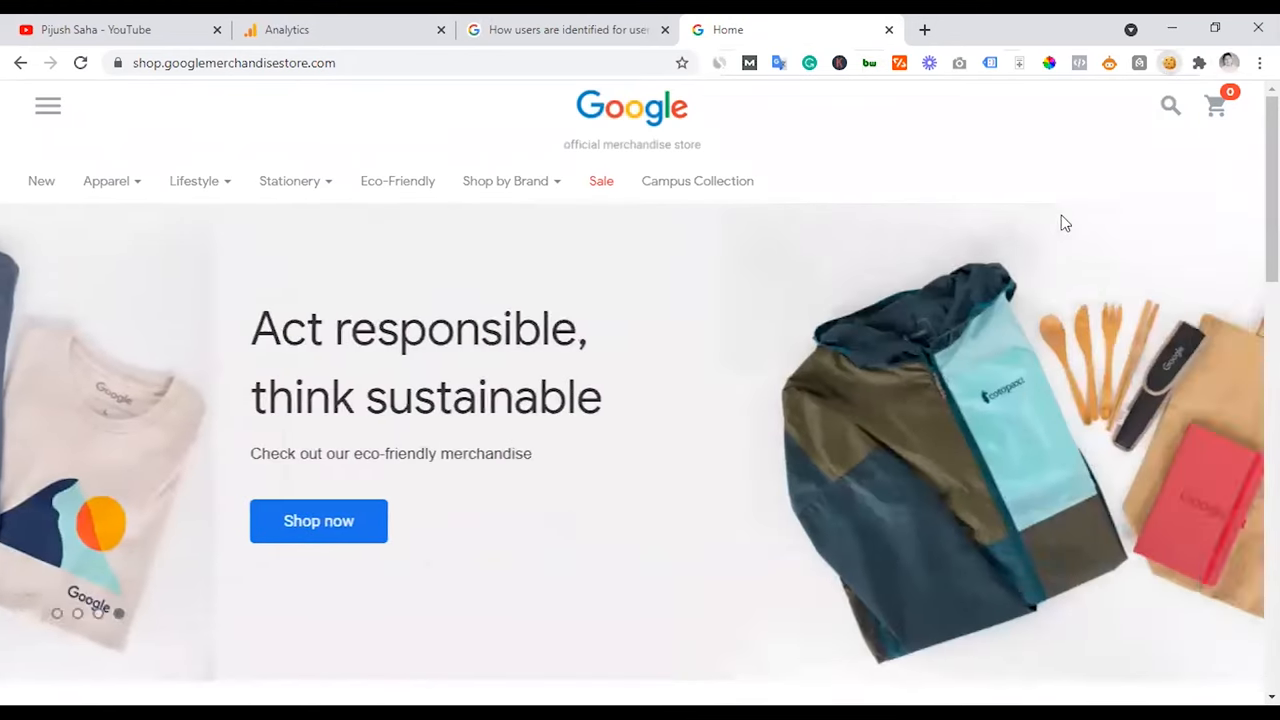
pyautogui.click(286, 29)
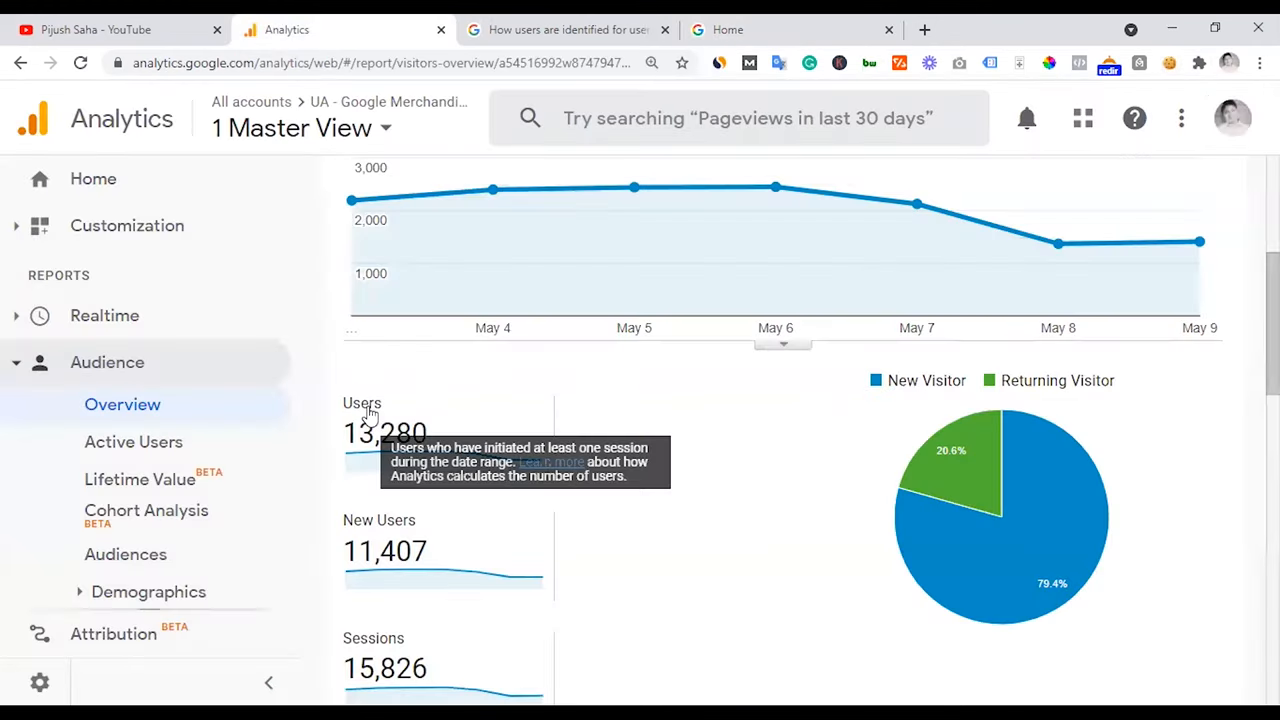
pyautogui.moveTo(365, 530)
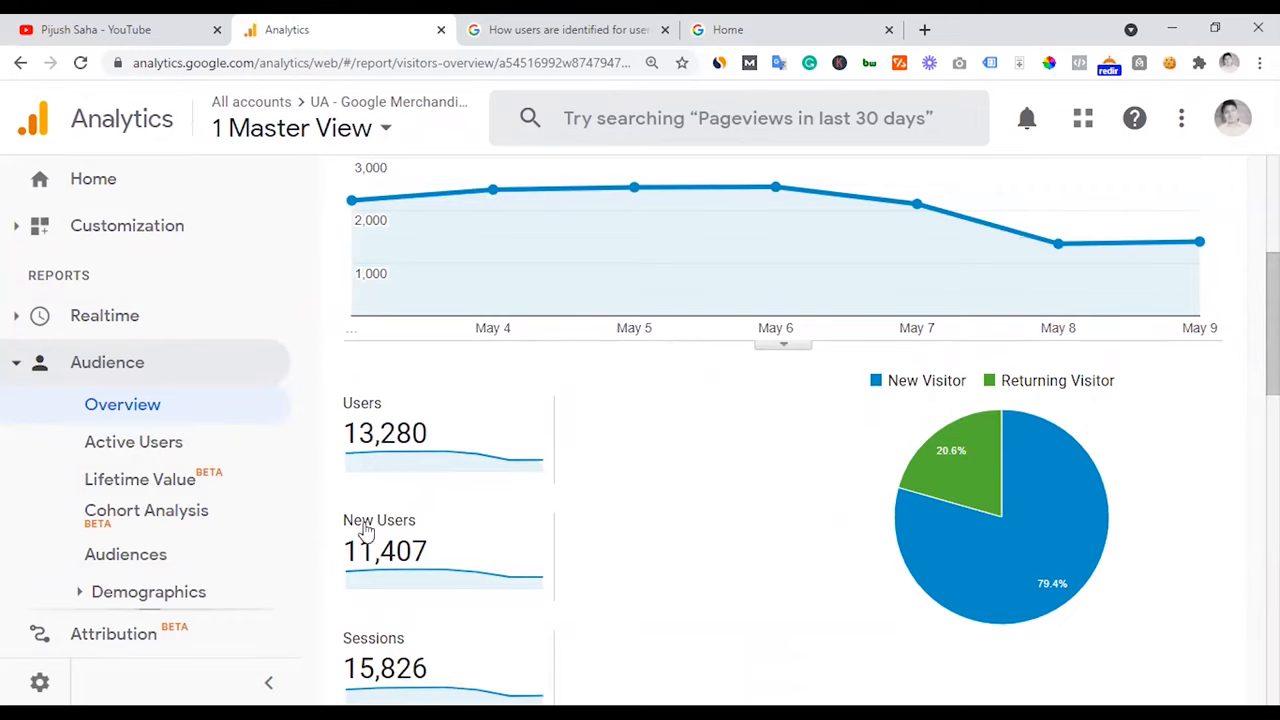
pyautogui.click(95, 29)
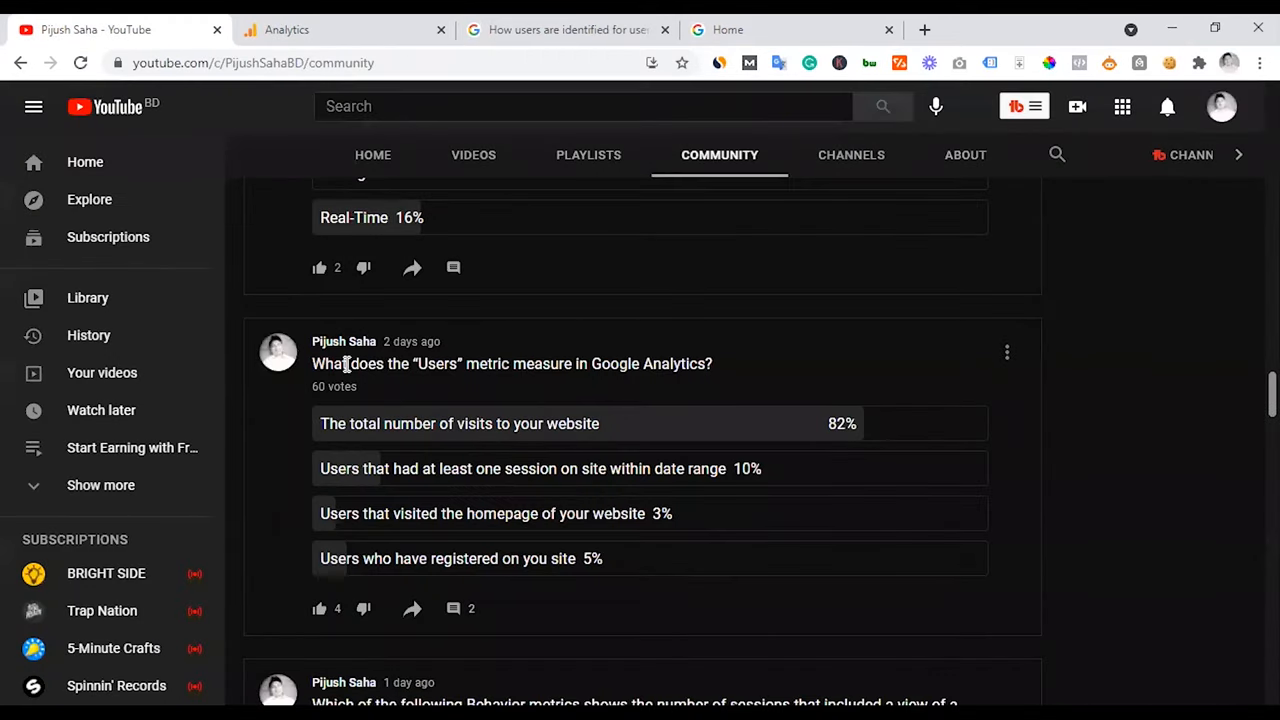
pyautogui.moveTo(481, 363)
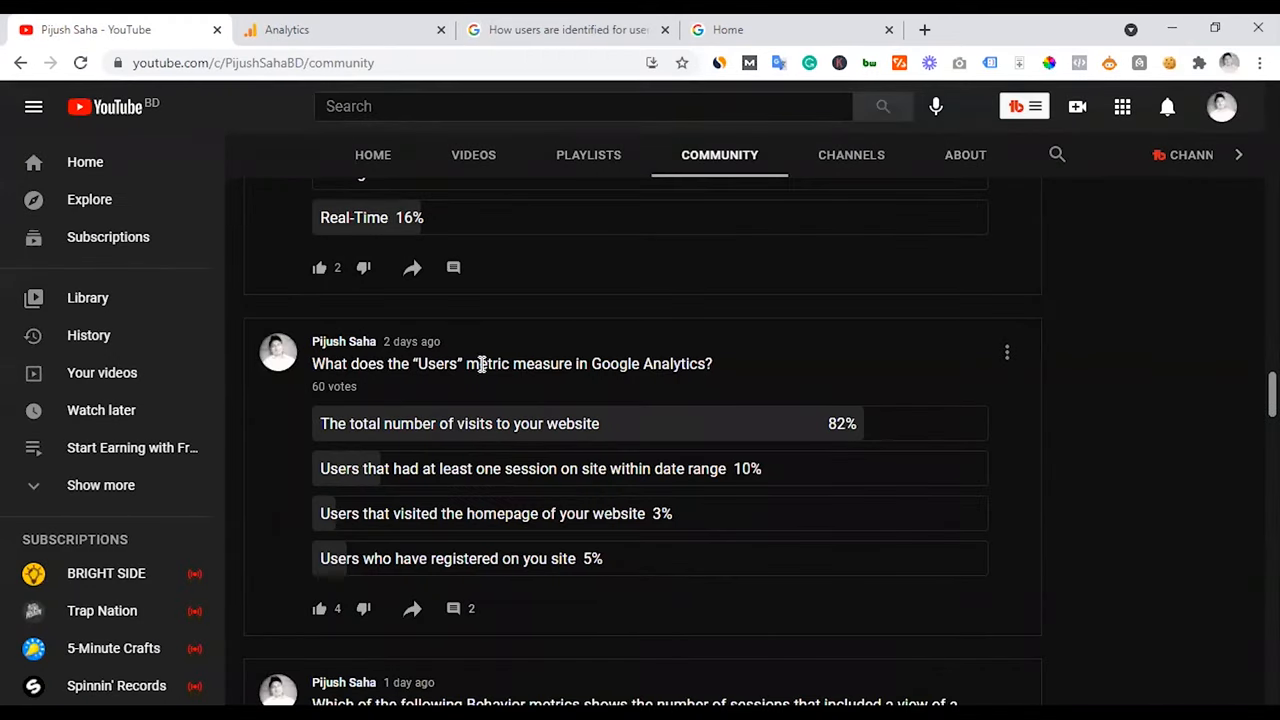
pyautogui.moveTo(347, 485)
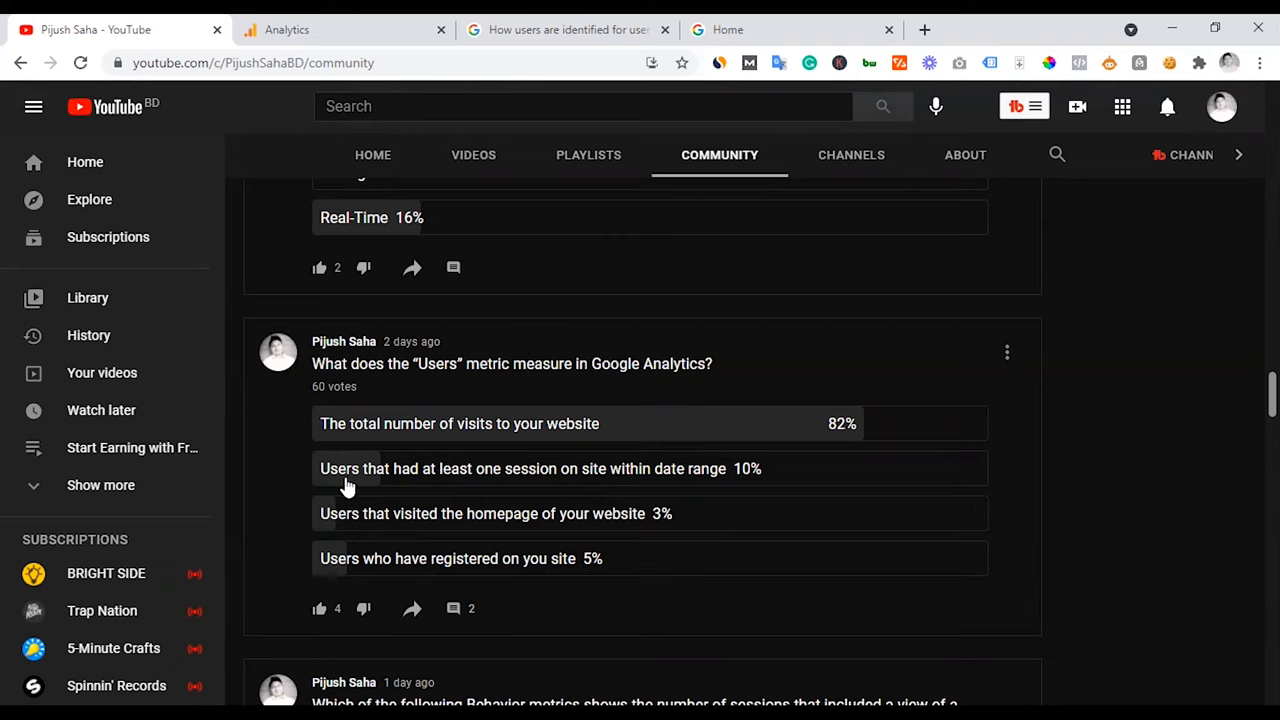
pyautogui.moveTo(510, 474)
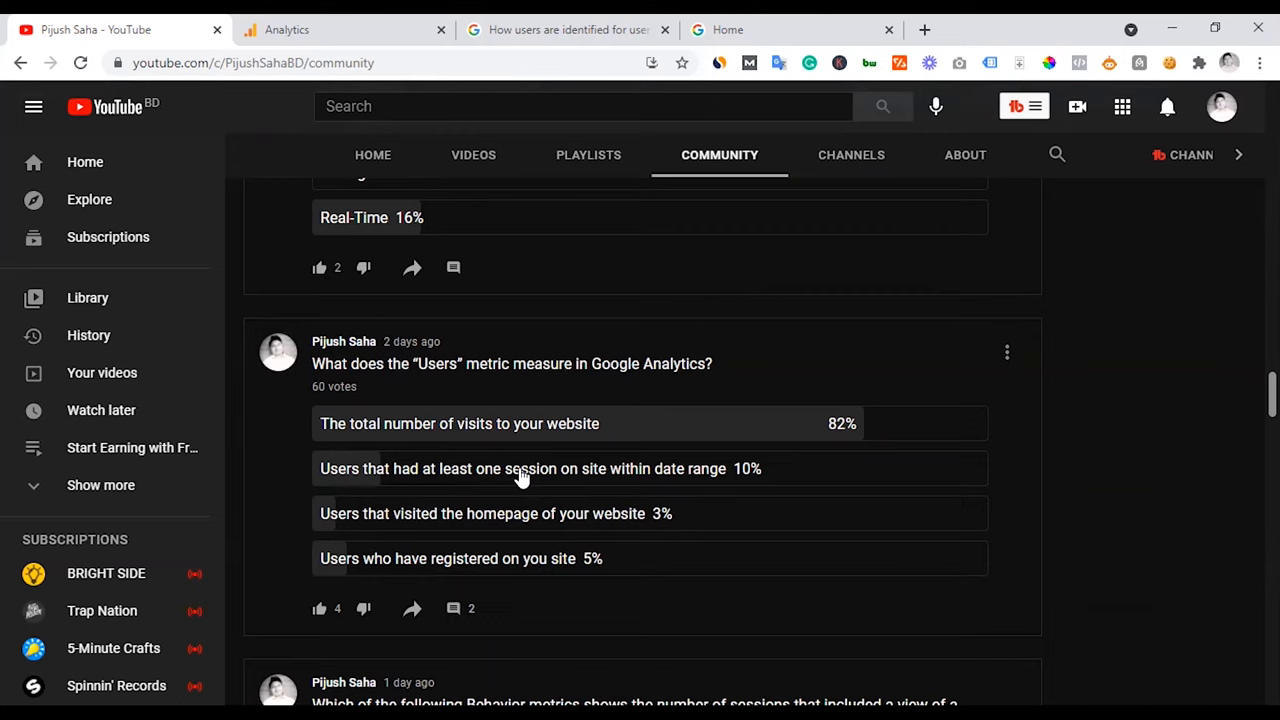
pyautogui.moveTo(402, 440)
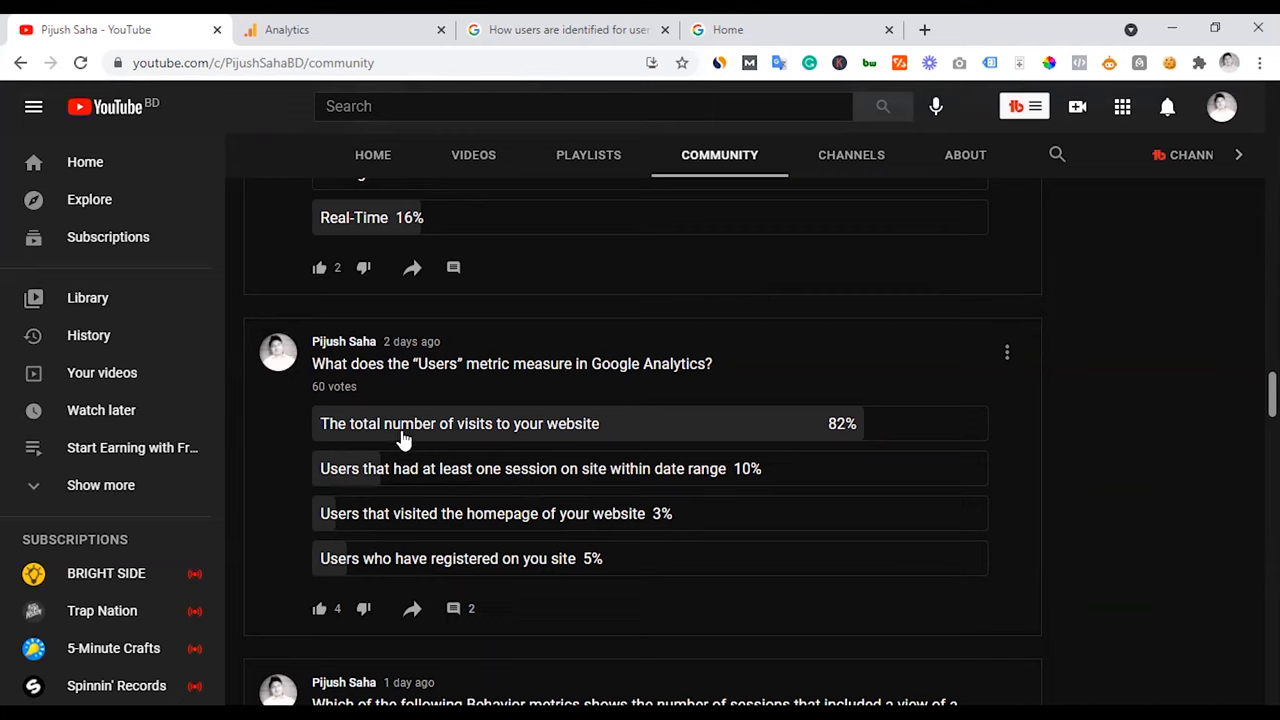
pyautogui.moveTo(475, 443)
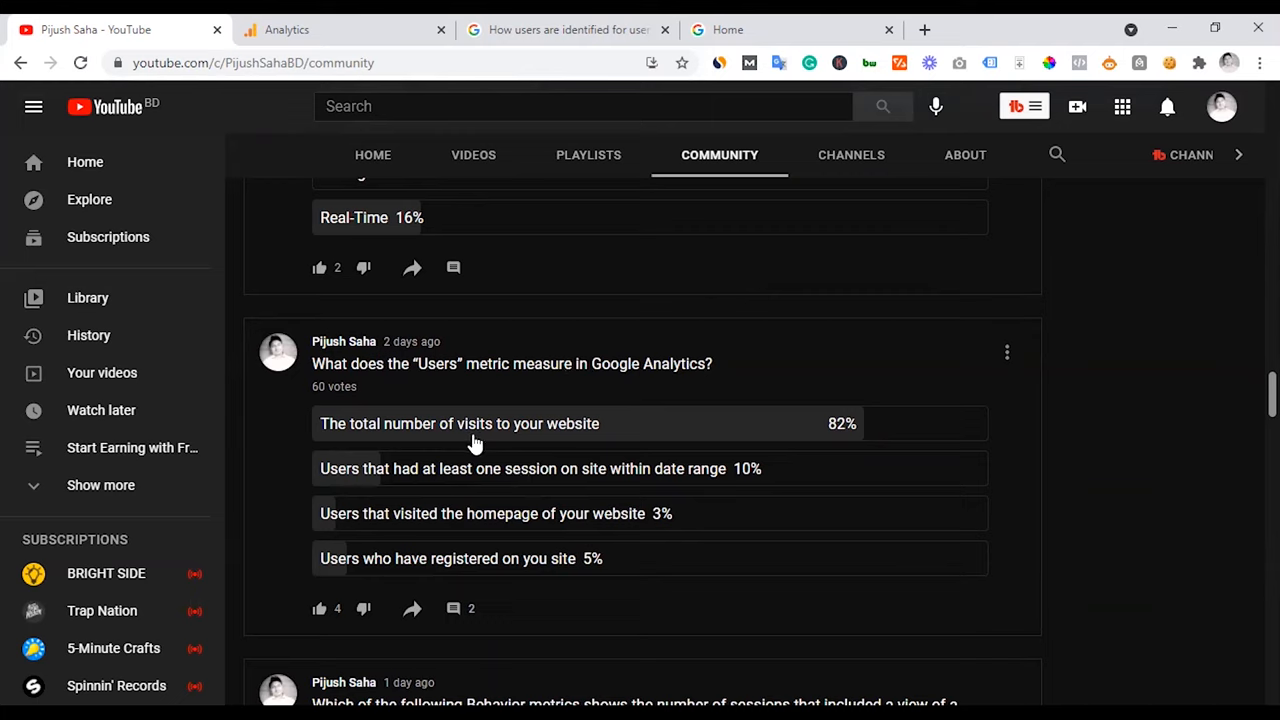
pyautogui.moveTo(518, 507)
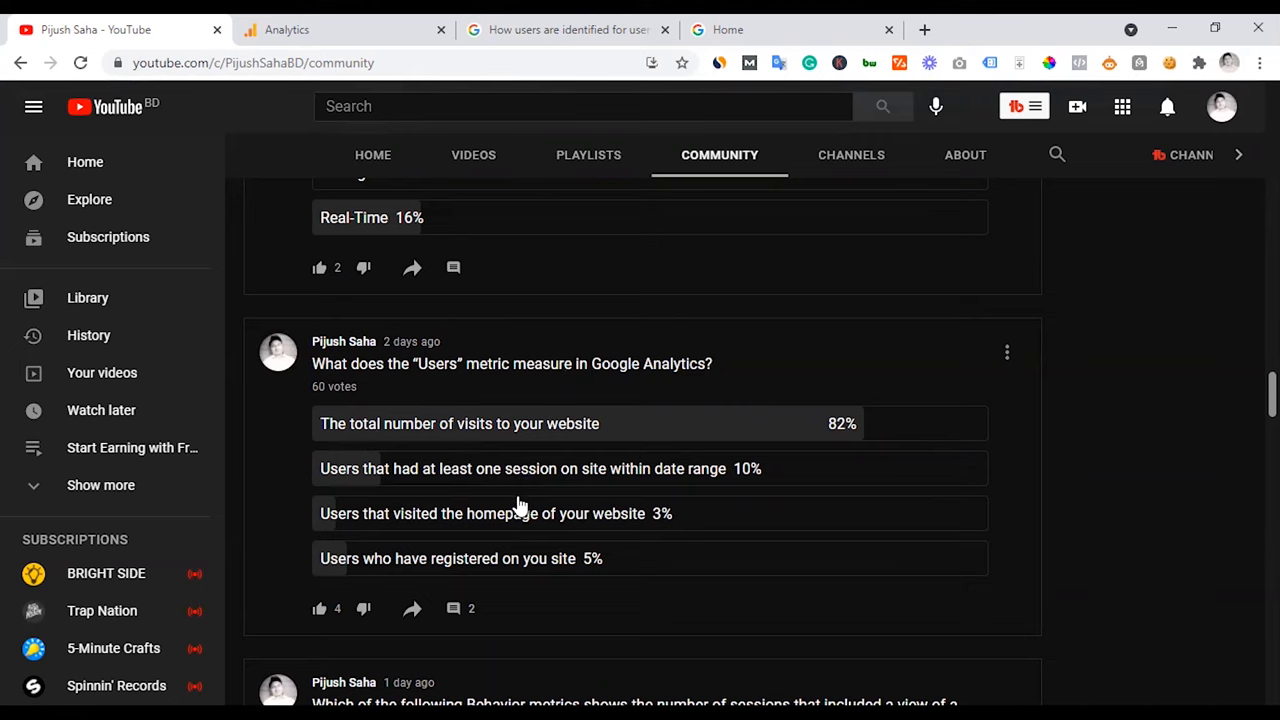
pyautogui.moveTo(490, 487)
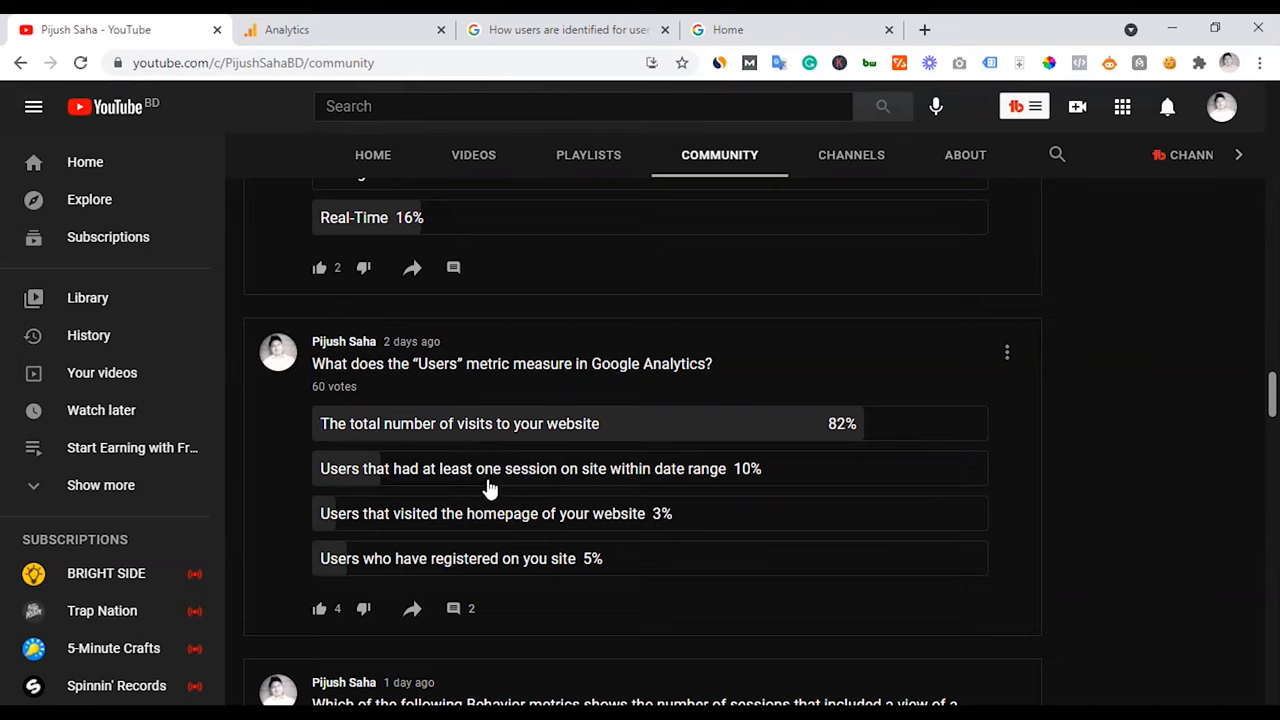
# Step: Return to Audience Overview and scroll up to the chart showing 2,444 users on May 5
pyautogui.click(287, 29)
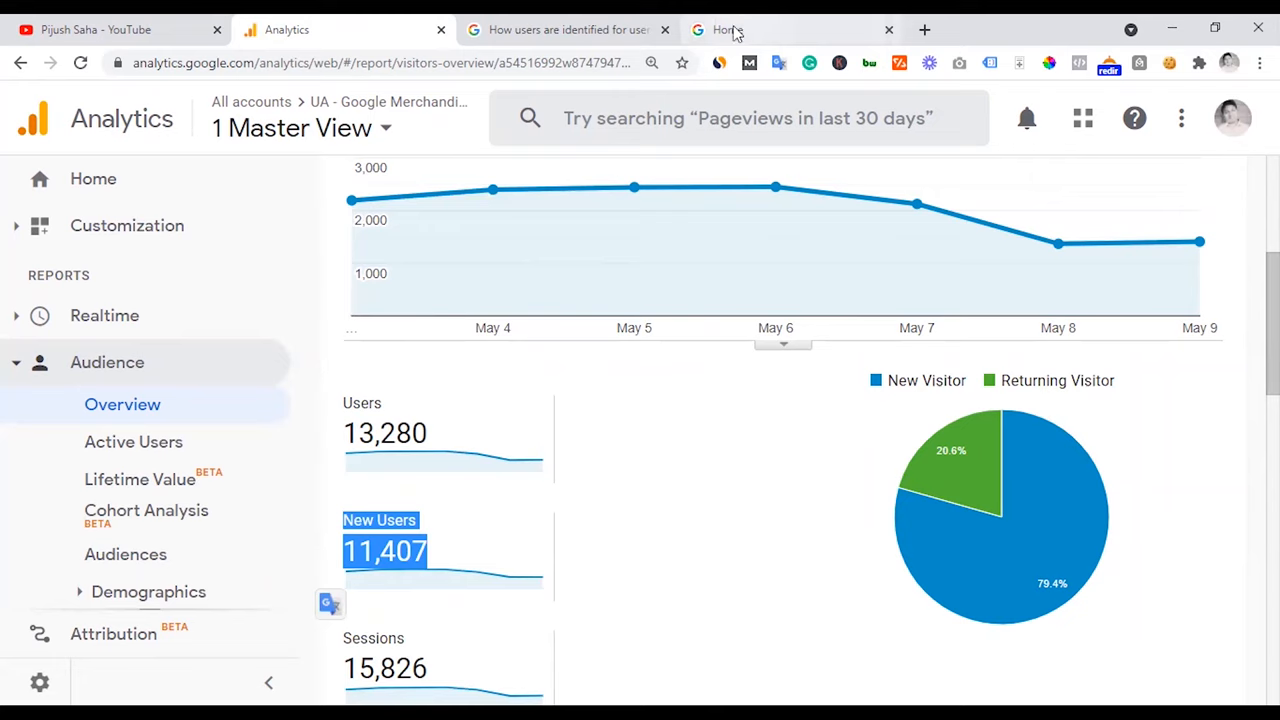
pyautogui.scroll(3)
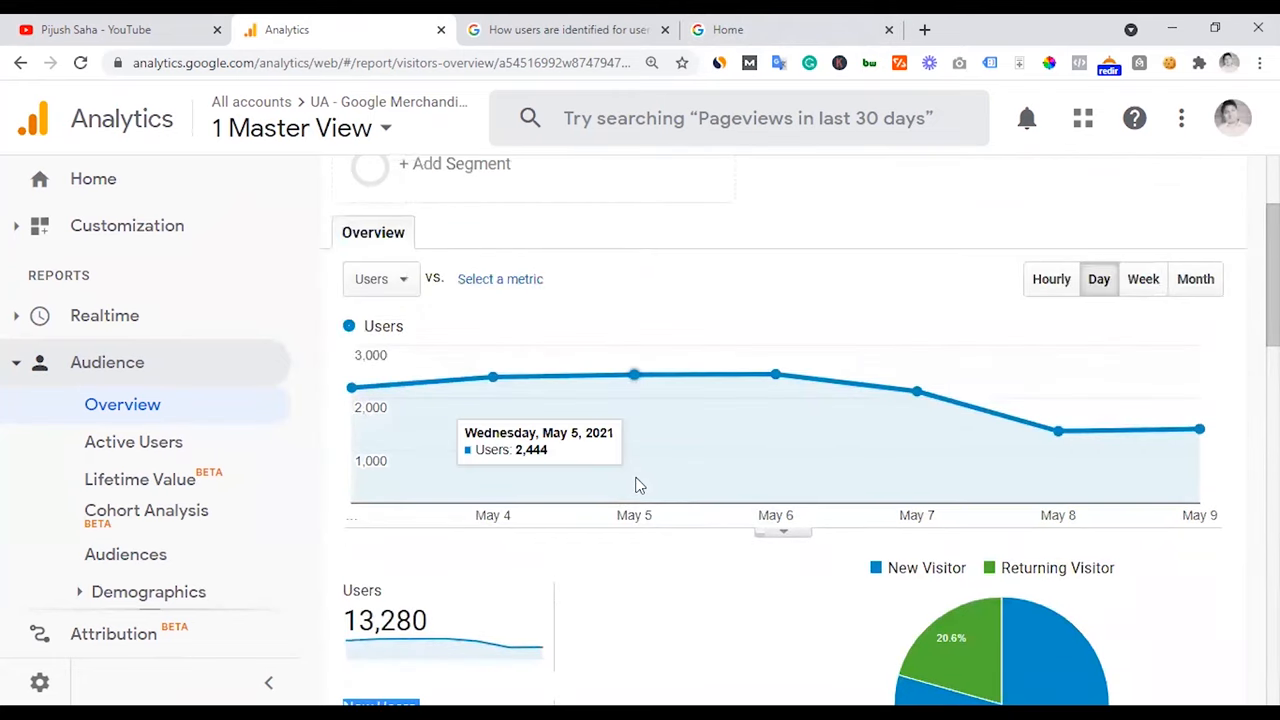